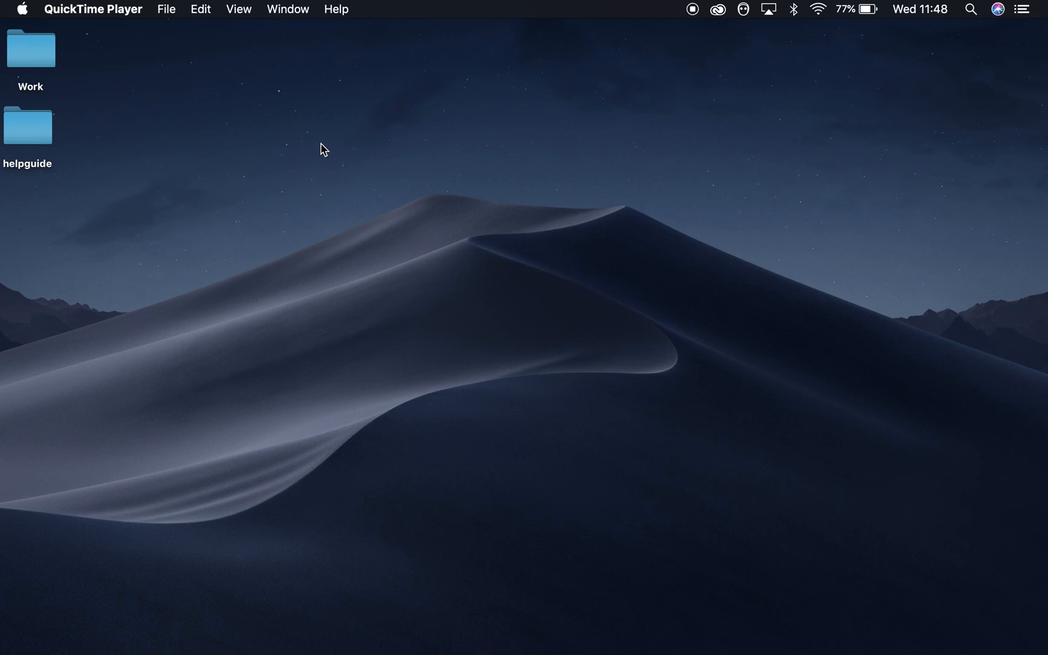
Step: Review and minimise the Word how-to guide, then search Chrome for 'office 365'
left_click(771, 627)
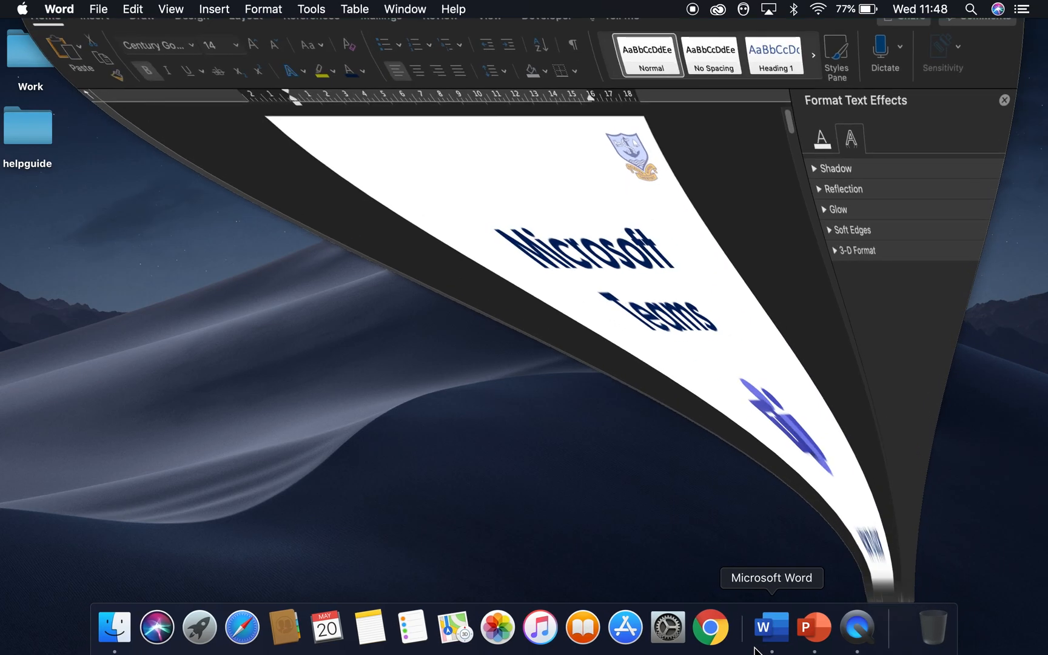
left_click(770, 627)
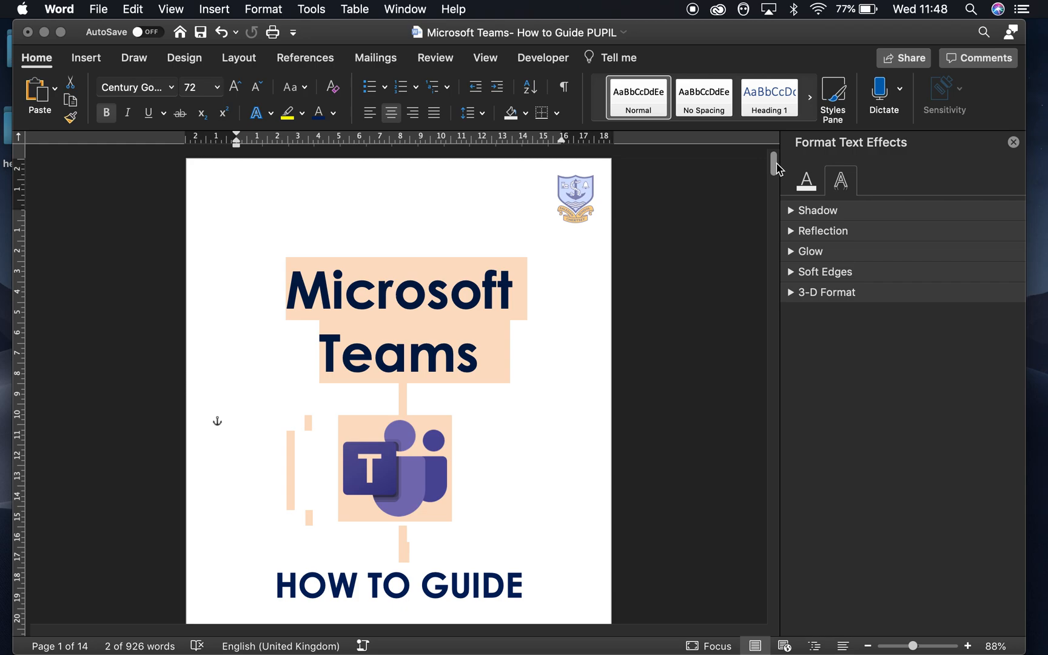
scroll("down", 3)
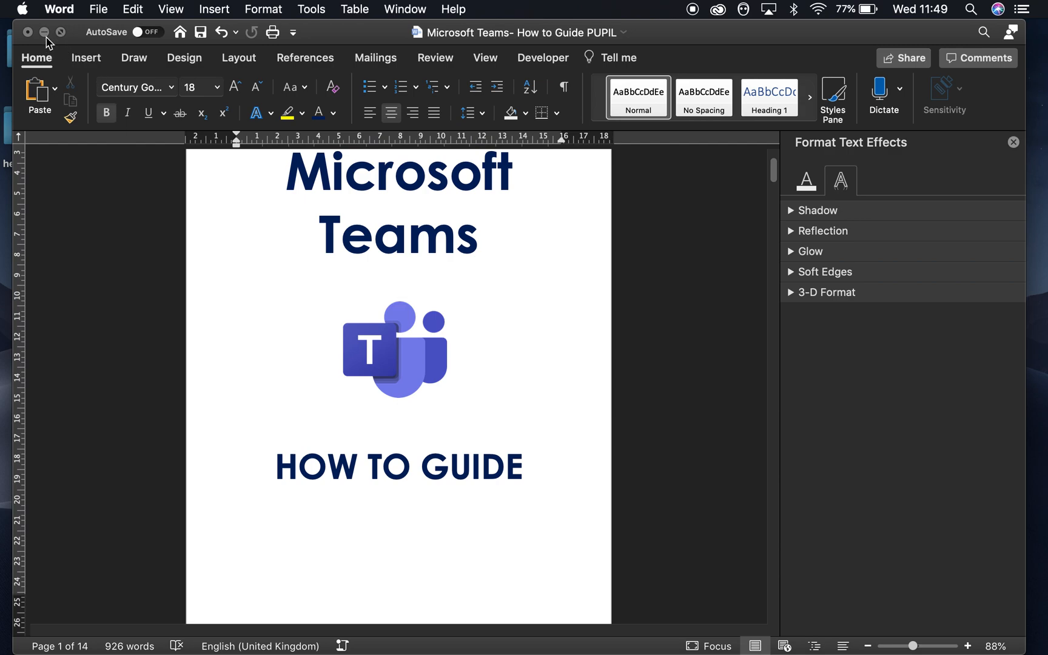
left_click(398, 288)
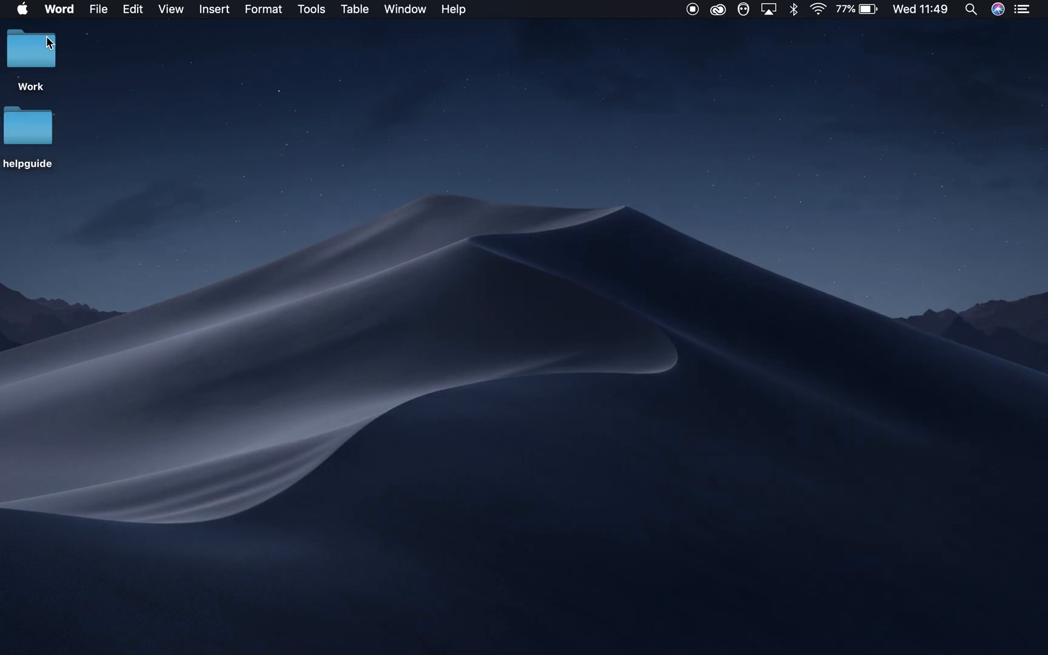
mouse_move(648, 480)
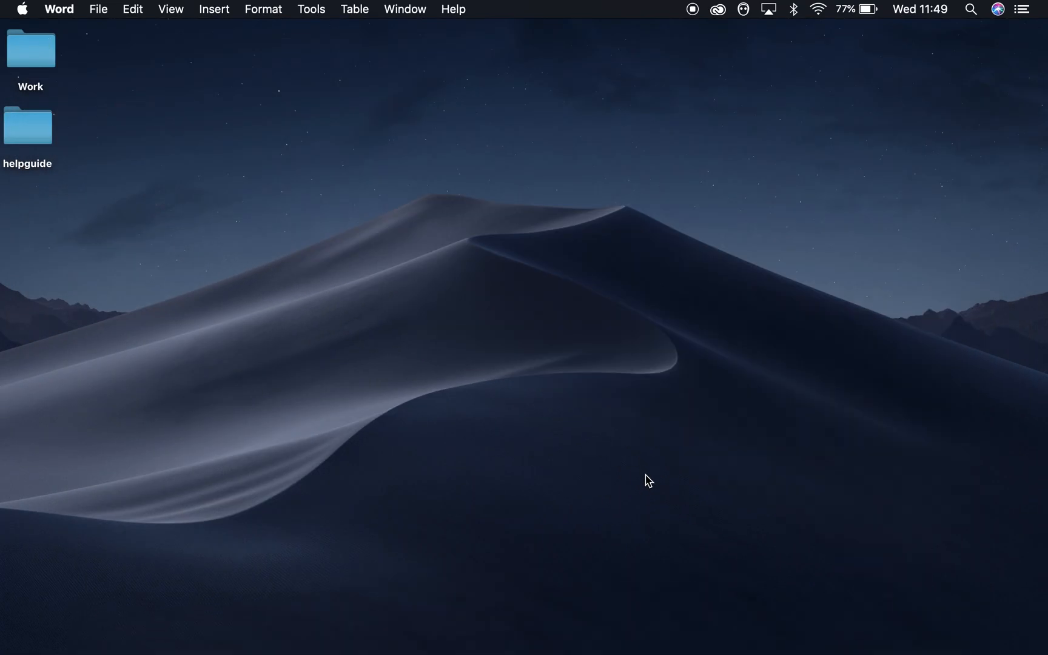
mouse_move(675, 571)
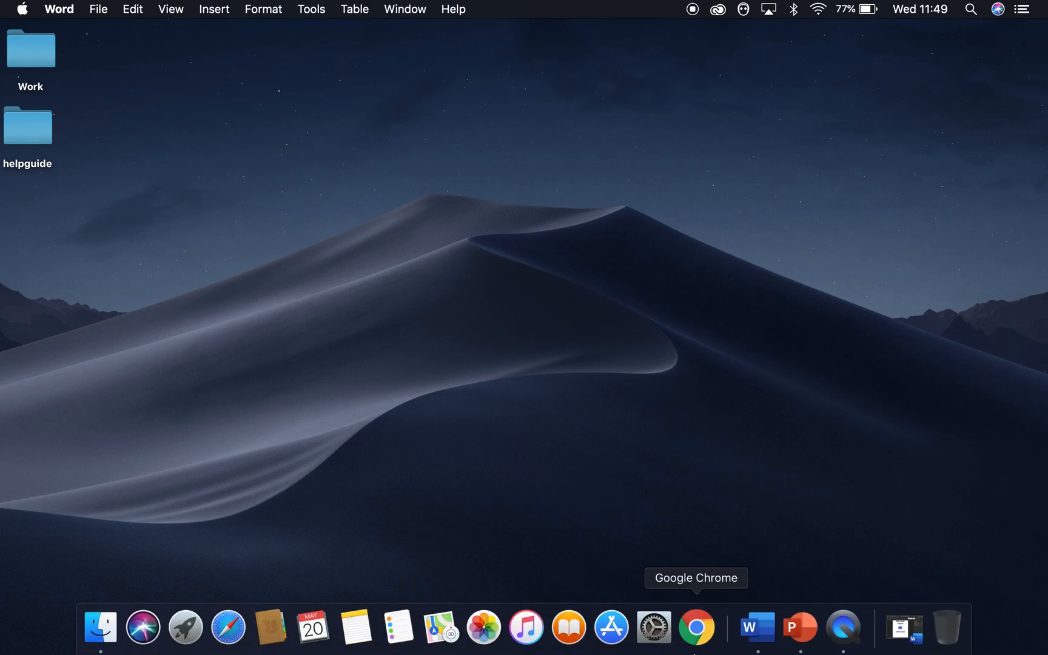
left_click(696, 627)
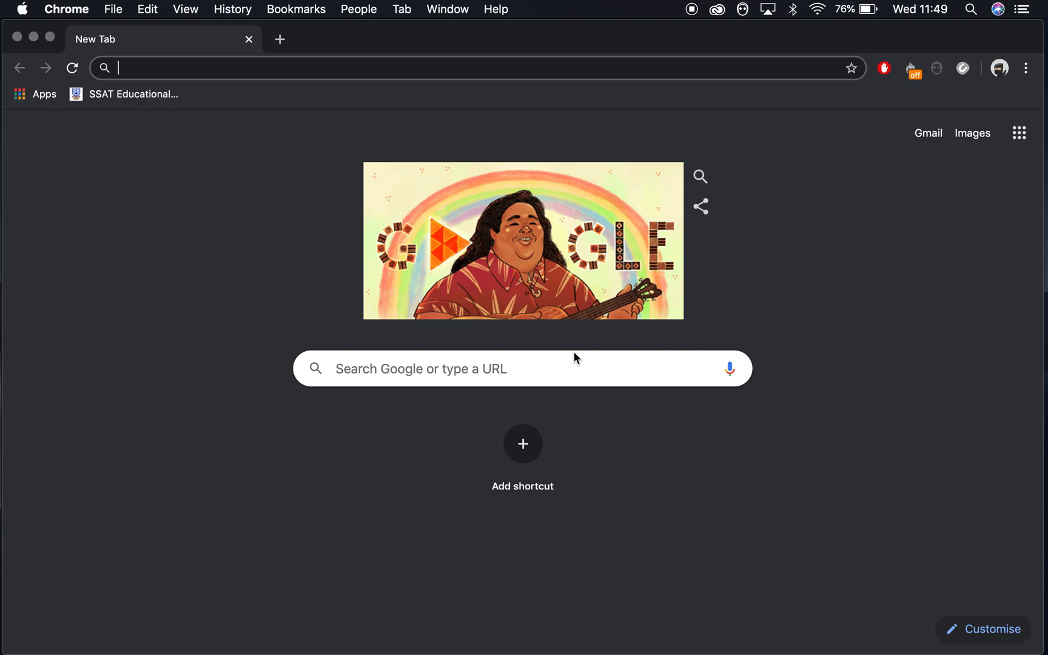
type("office 365")
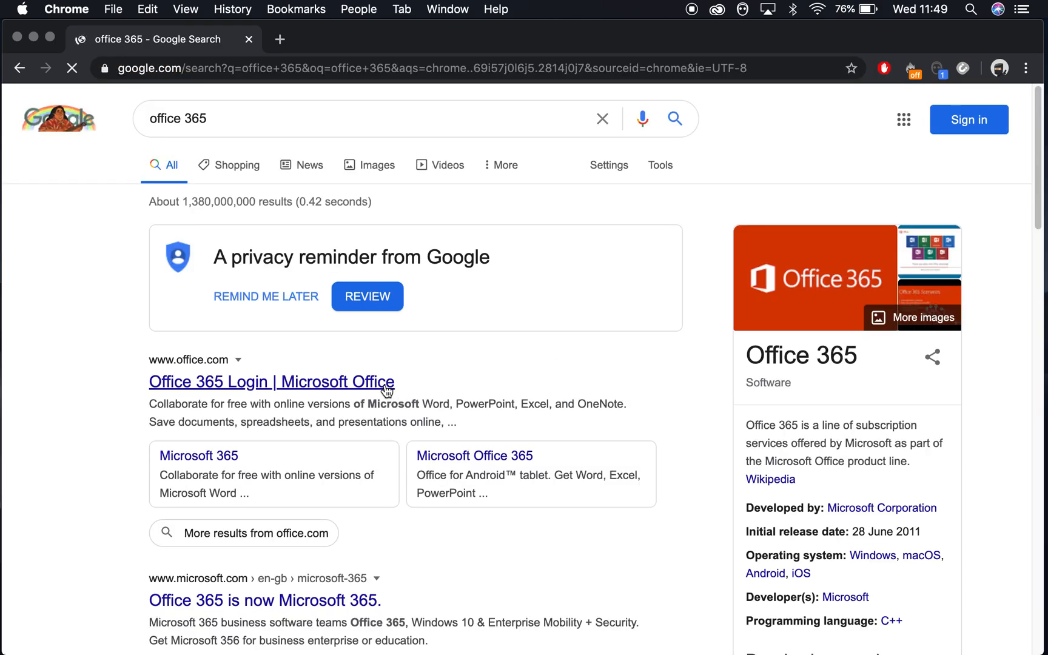
Step: Open the Office 365 Login result and start signing in
left_click(270, 381)
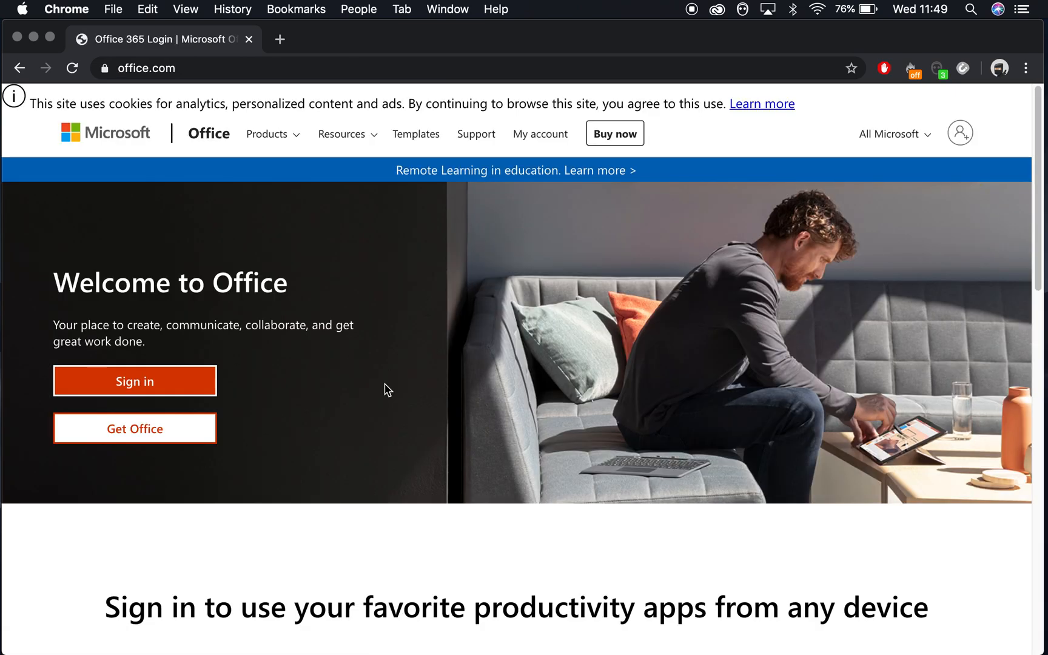
left_click(135, 380)
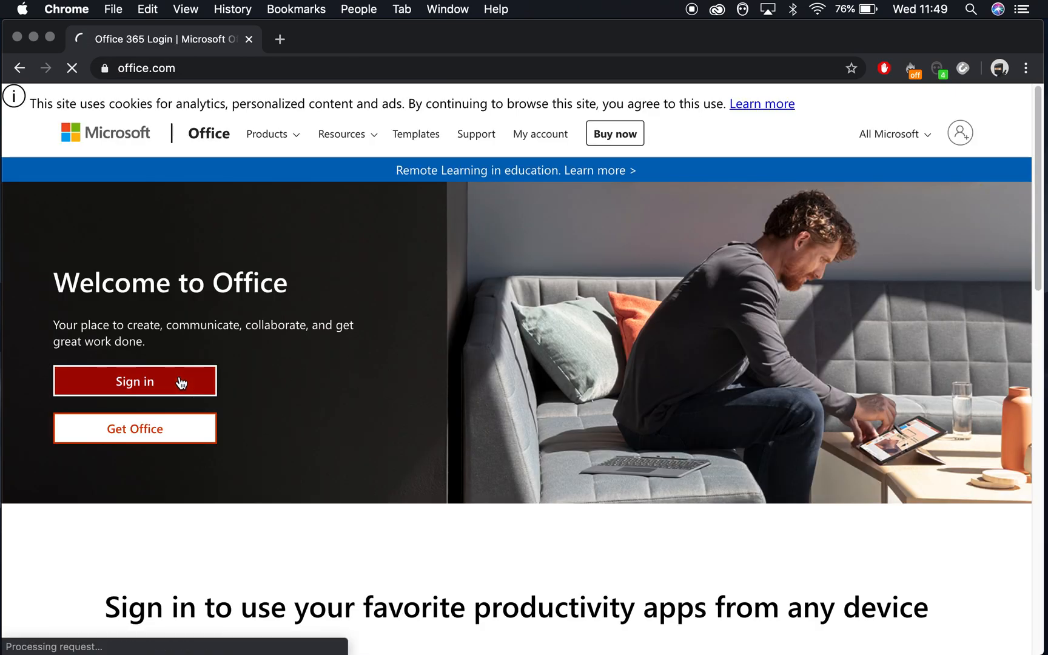
left_click(135, 380)
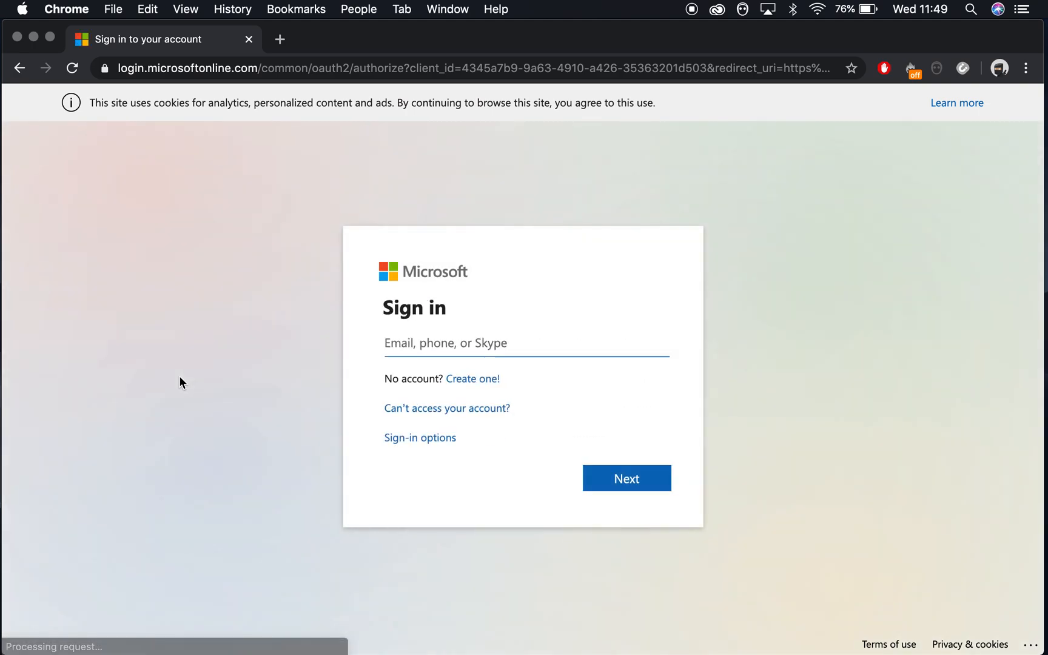
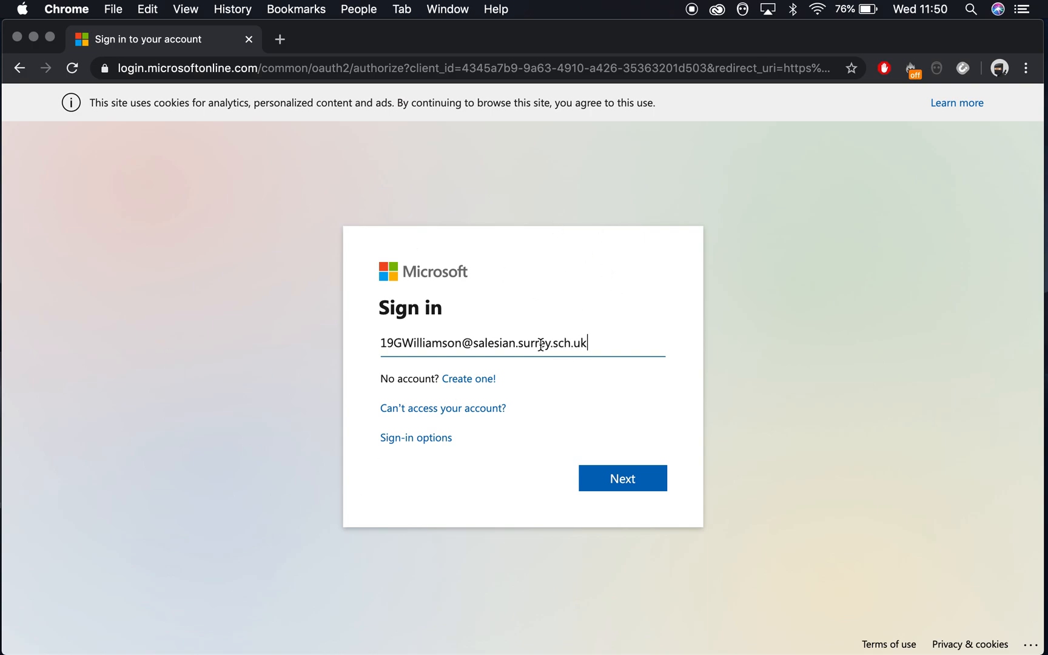
mouse_move(664, 377)
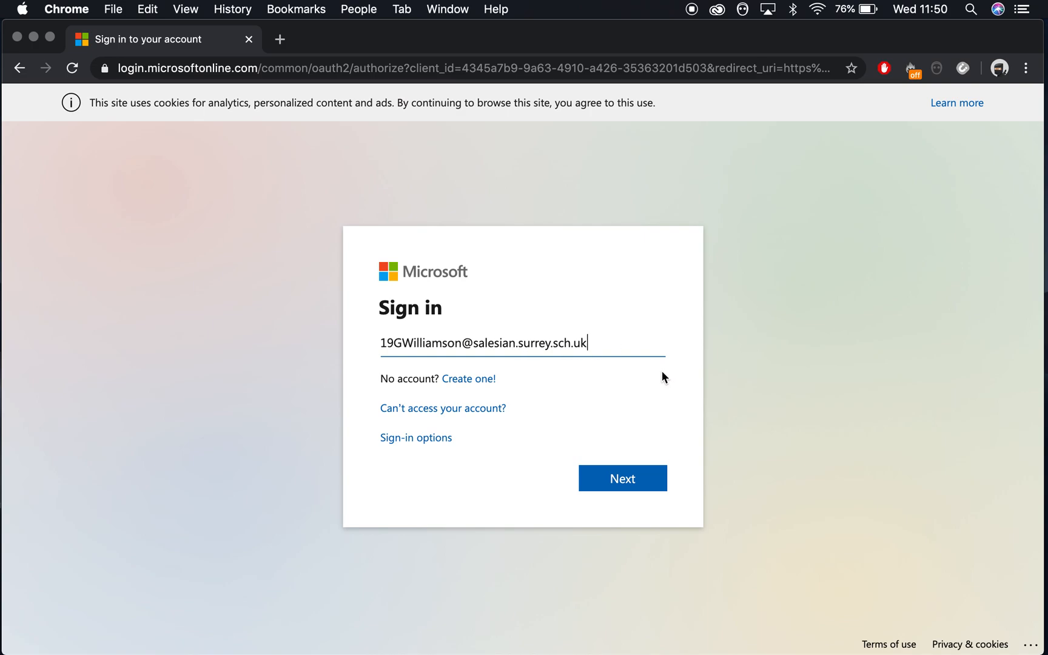
left_click(620, 478)
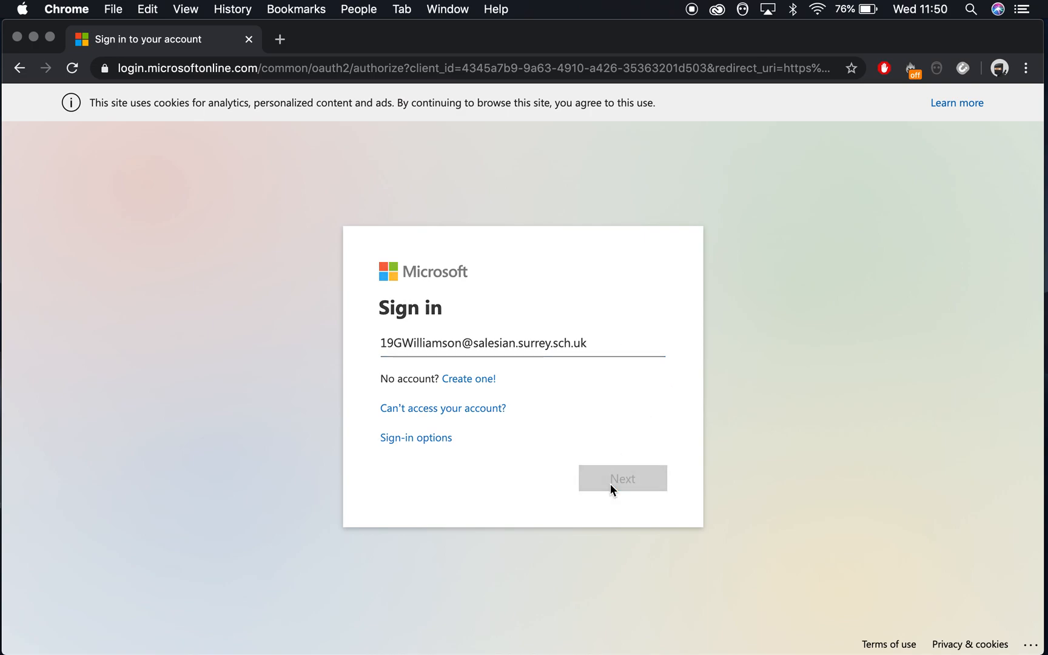
left_click(621, 478)
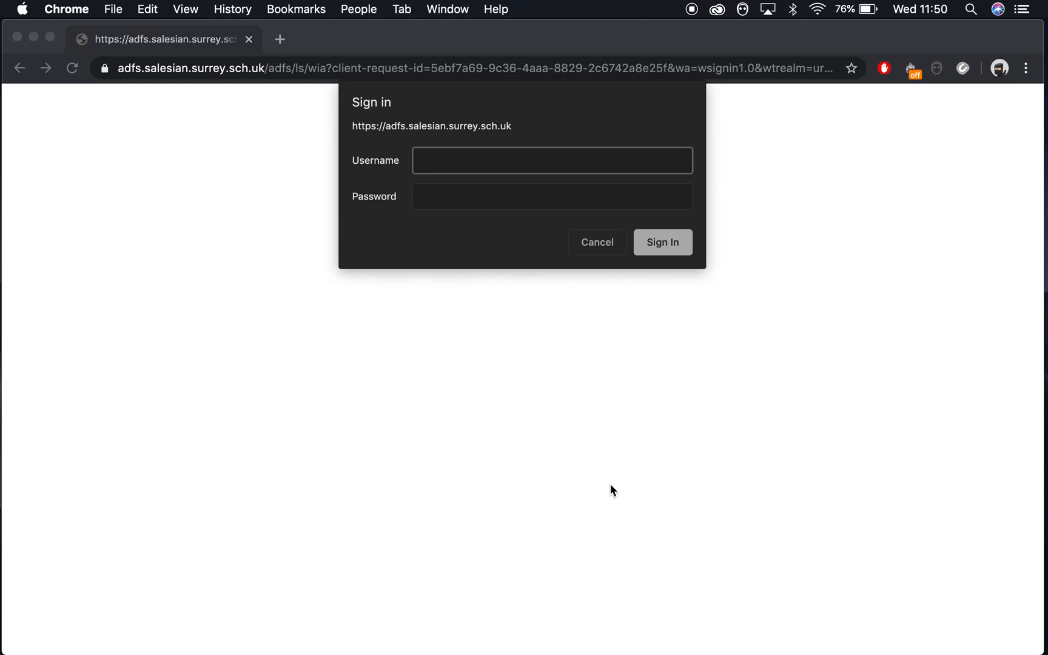
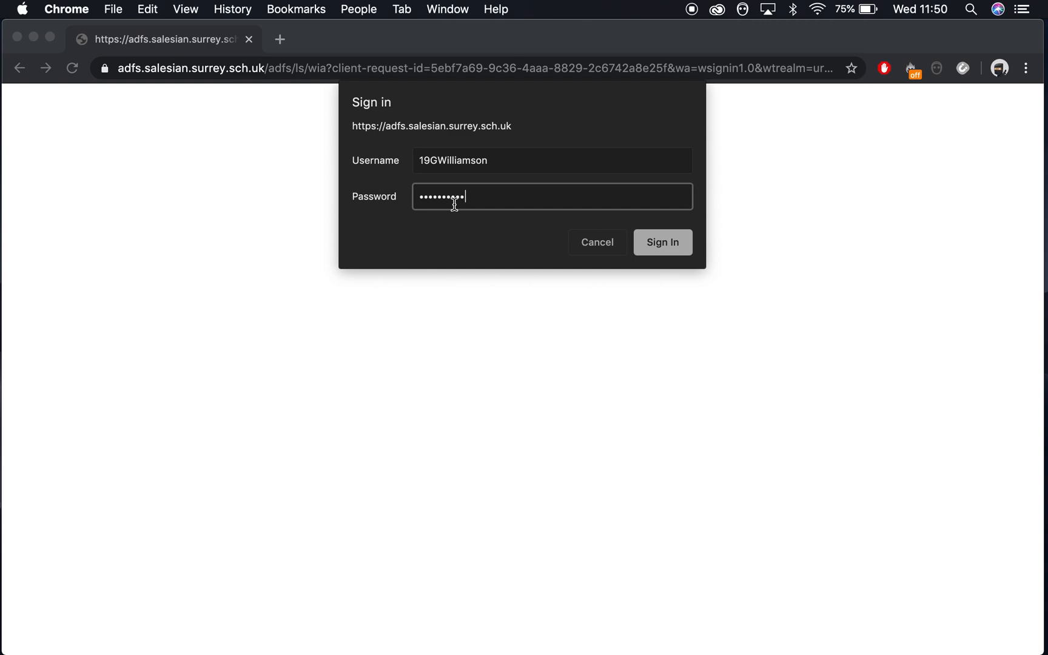
left_click(662, 242)
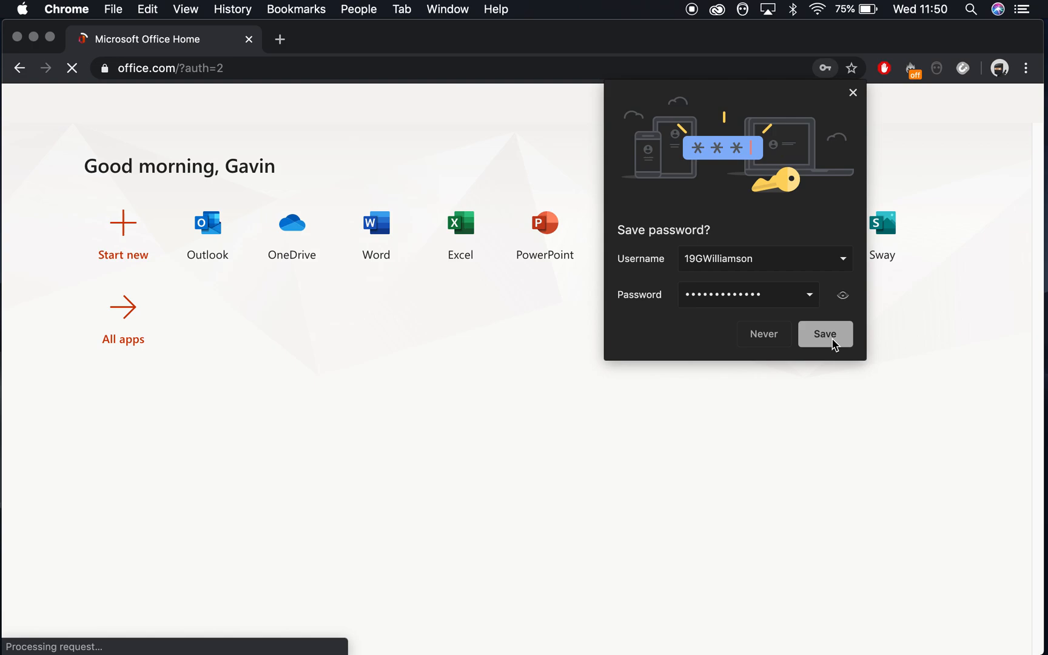
left_click(824, 334)
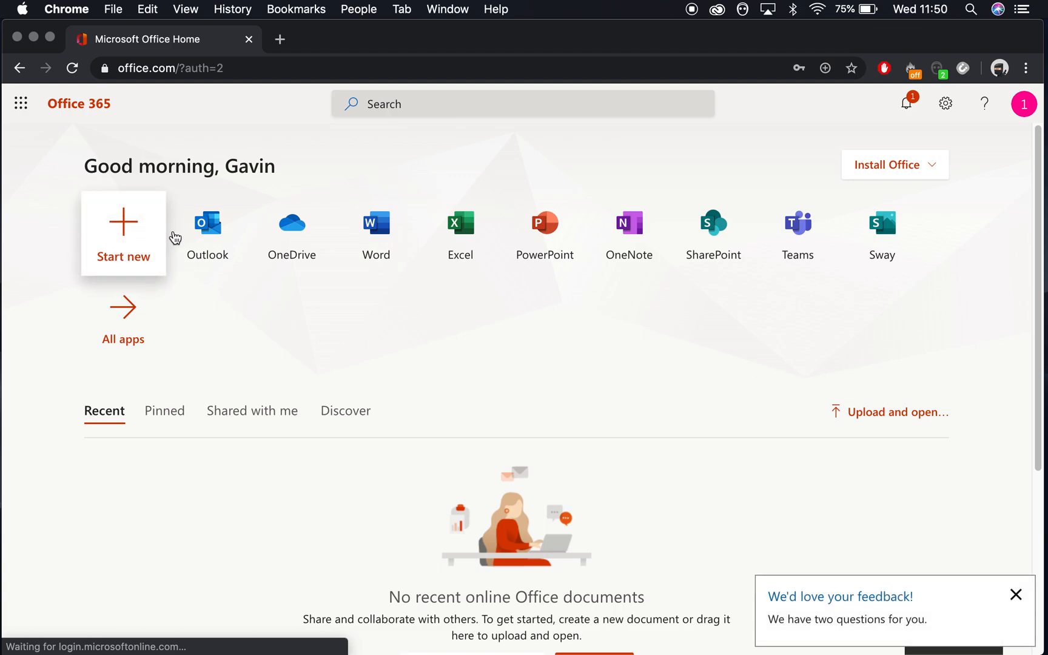
mouse_move(291, 234)
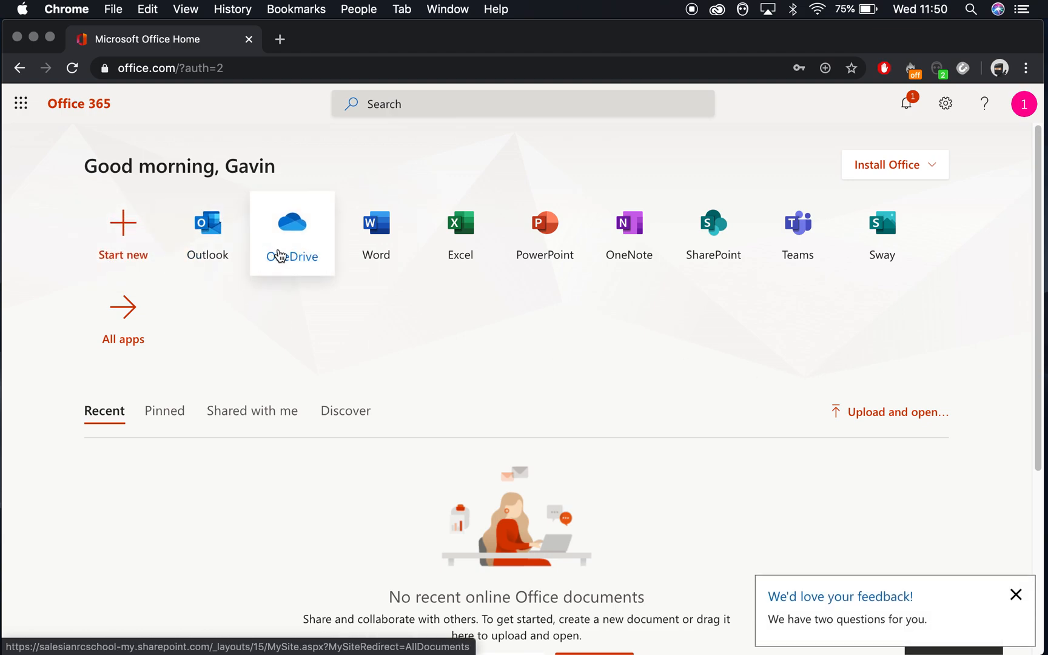
mouse_move(291, 233)
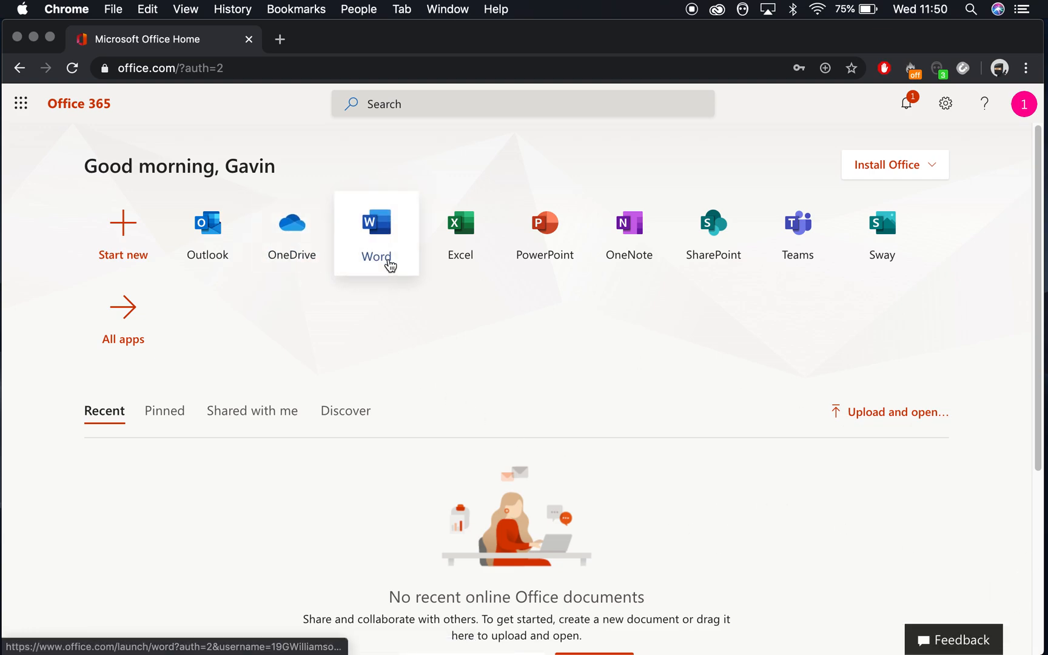
mouse_move(545, 231)
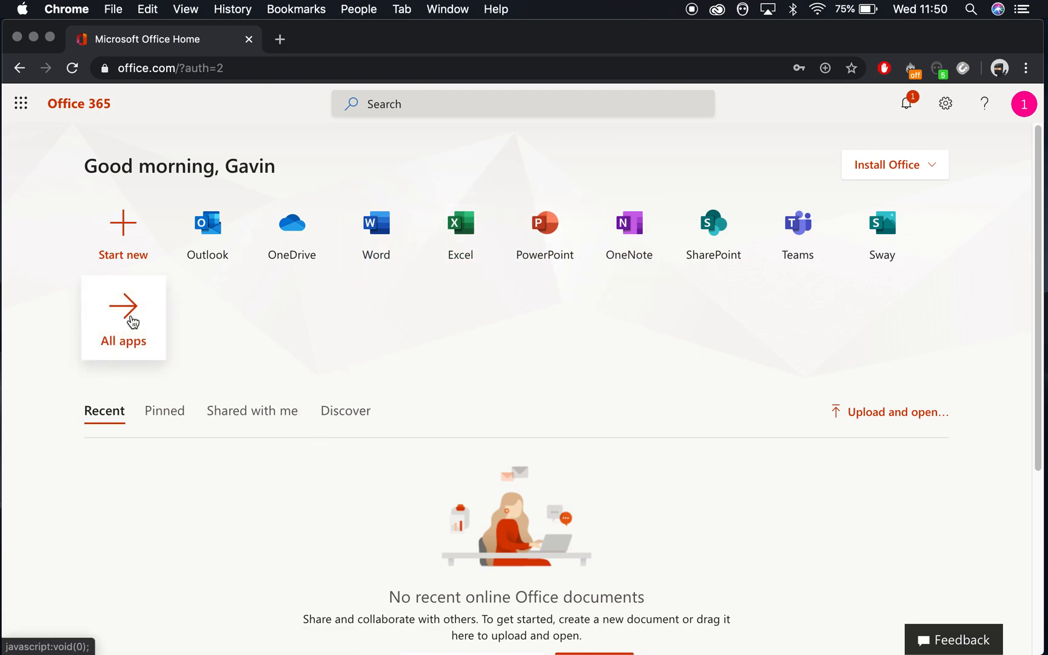
mouse_move(326, 314)
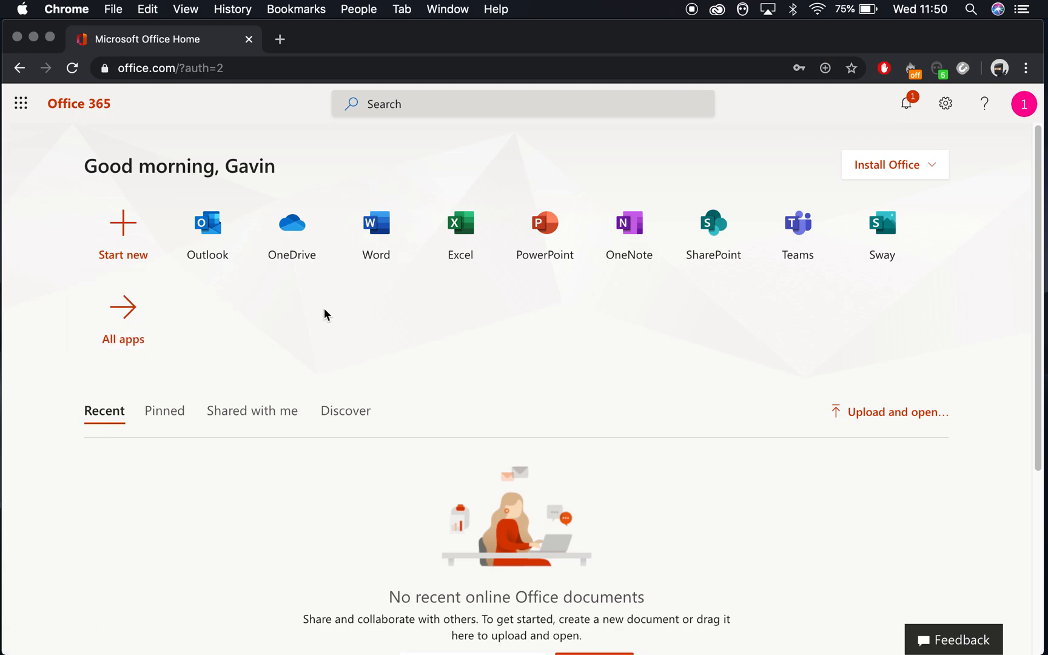
mouse_move(797, 288)
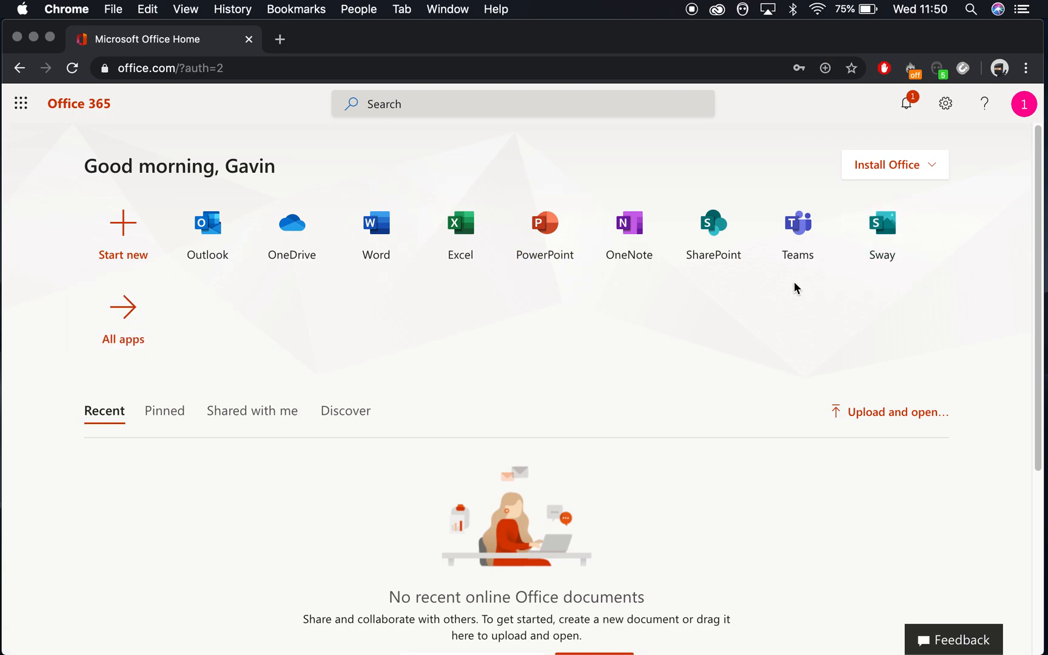
mouse_move(796, 228)
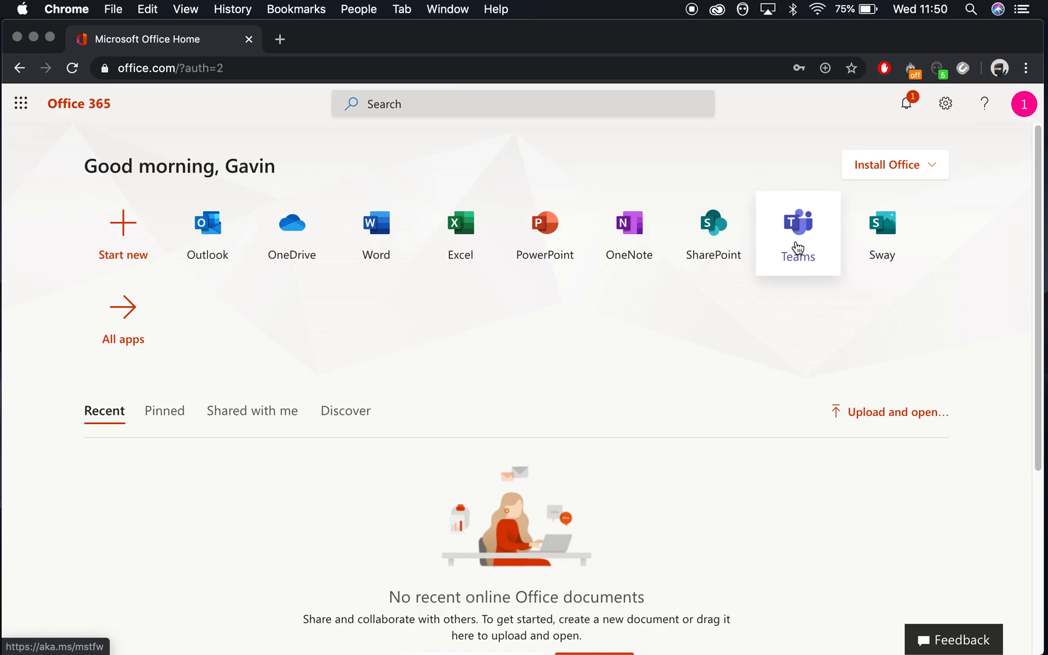
Step: Launch Teams, dismiss the notifications prompt, open Year 7 IT and join its meeting
left_click(797, 222)
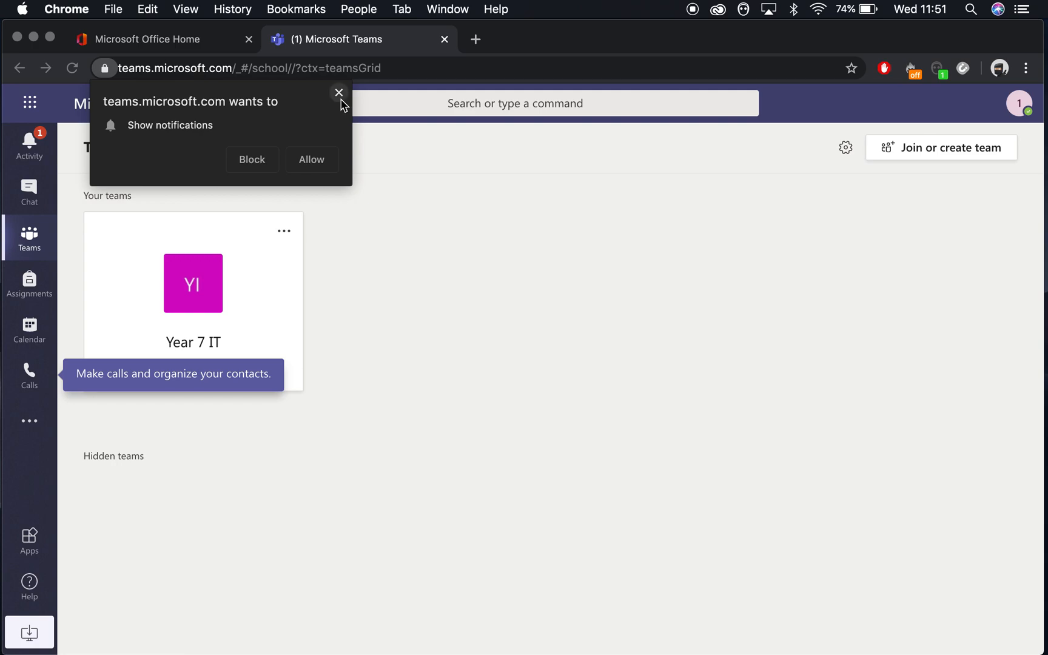
left_click(339, 92)
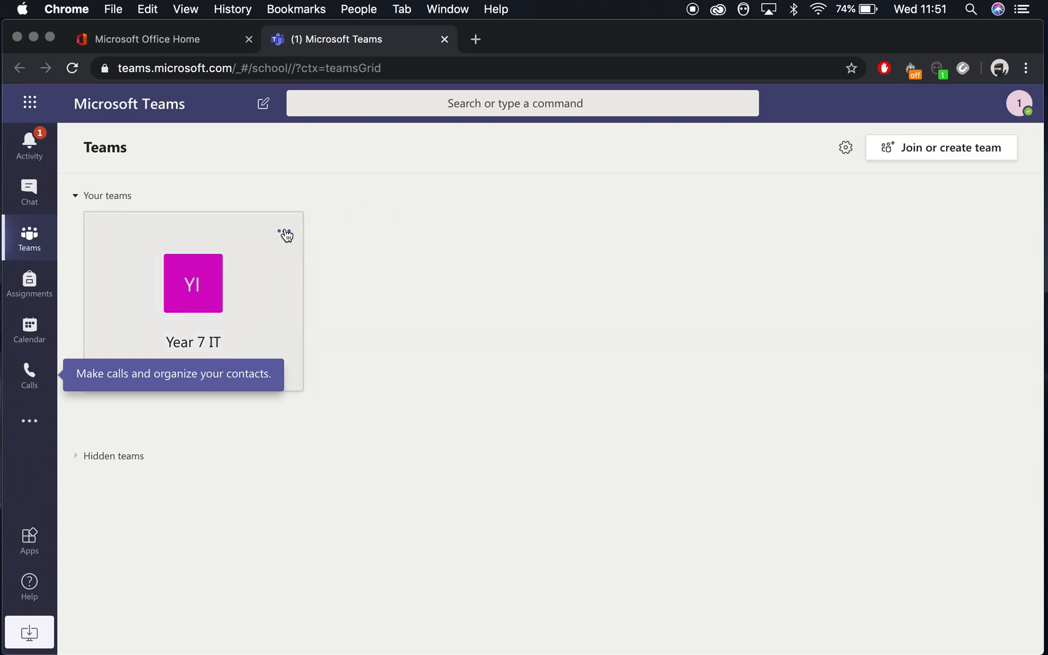
mouse_move(376, 224)
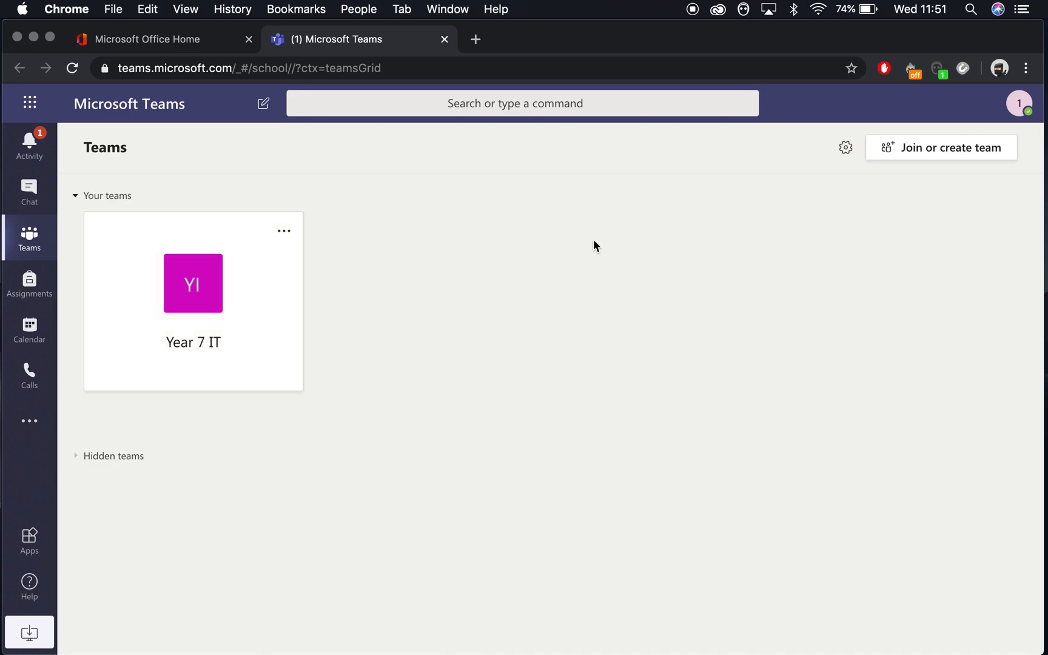
mouse_move(460, 293)
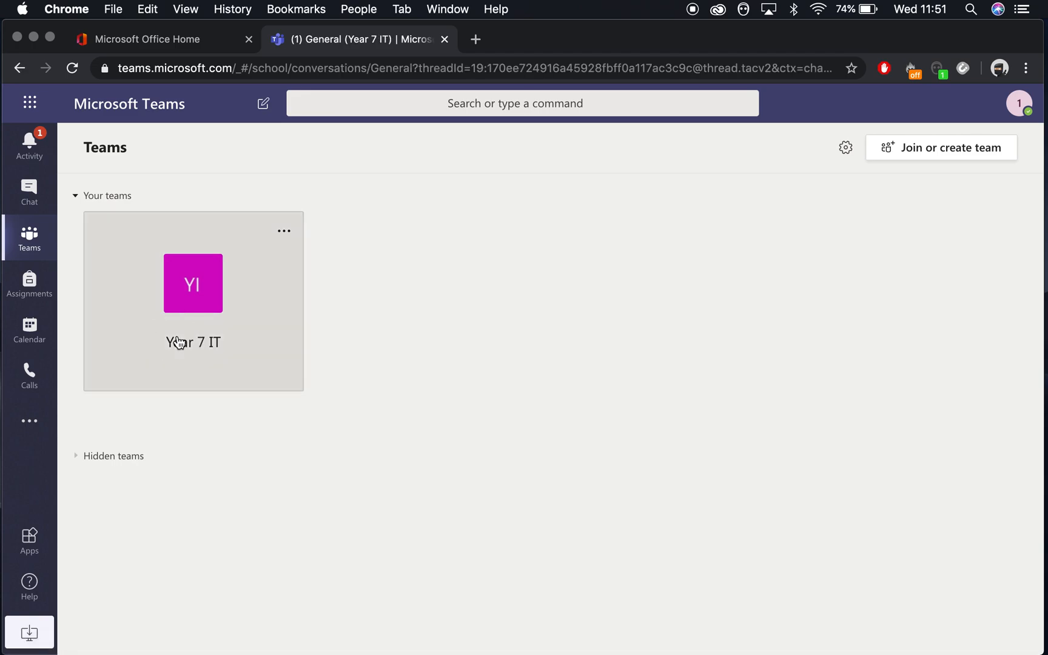
left_click(193, 282)
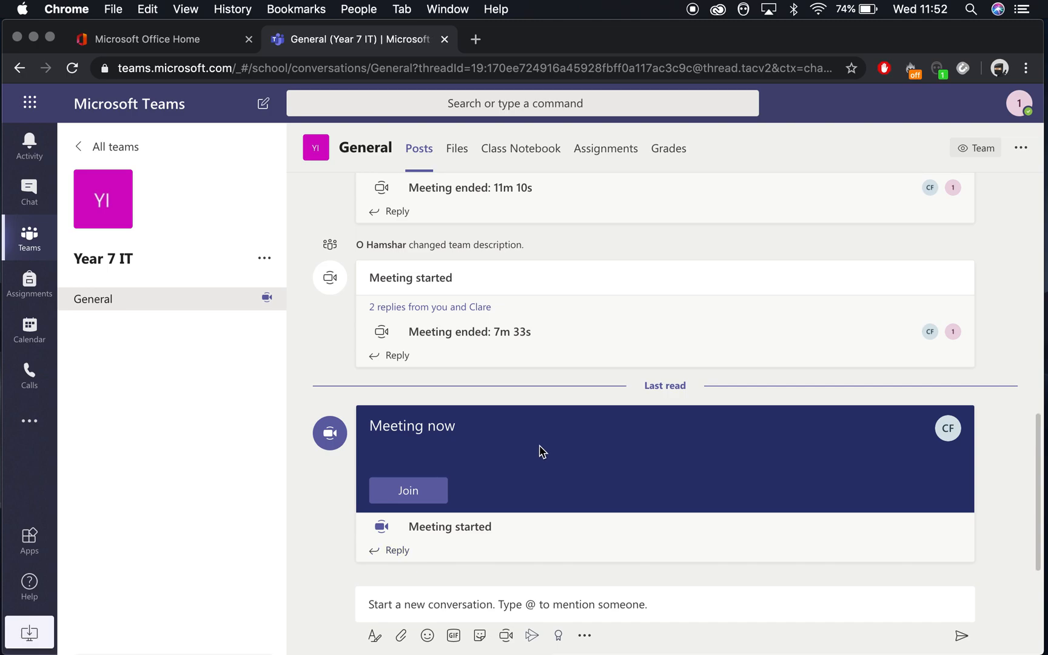
mouse_move(408, 489)
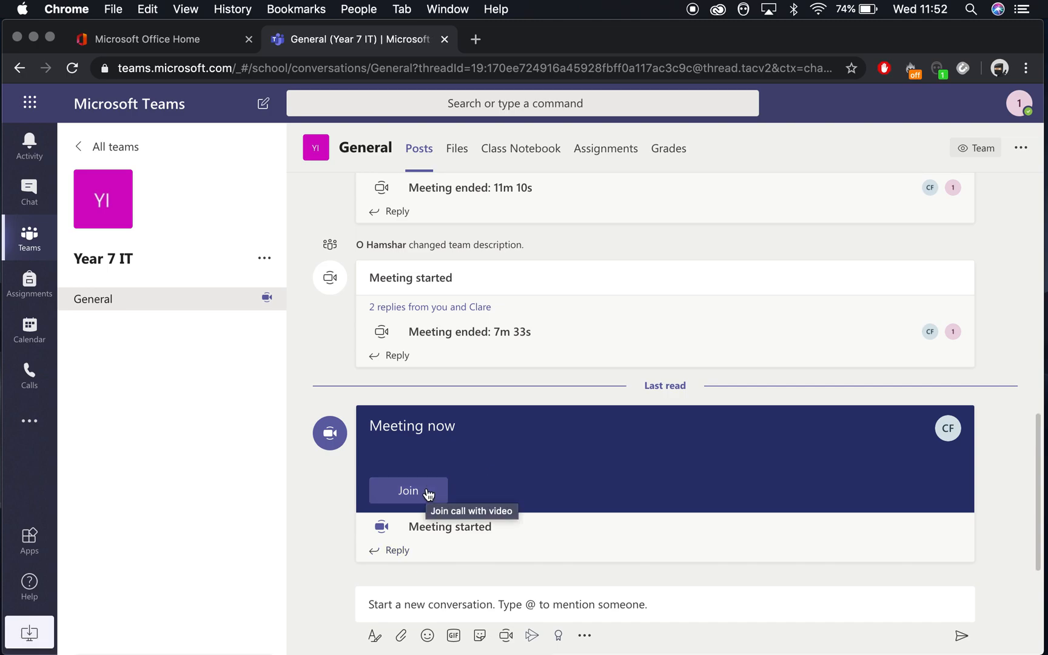
left_click(407, 490)
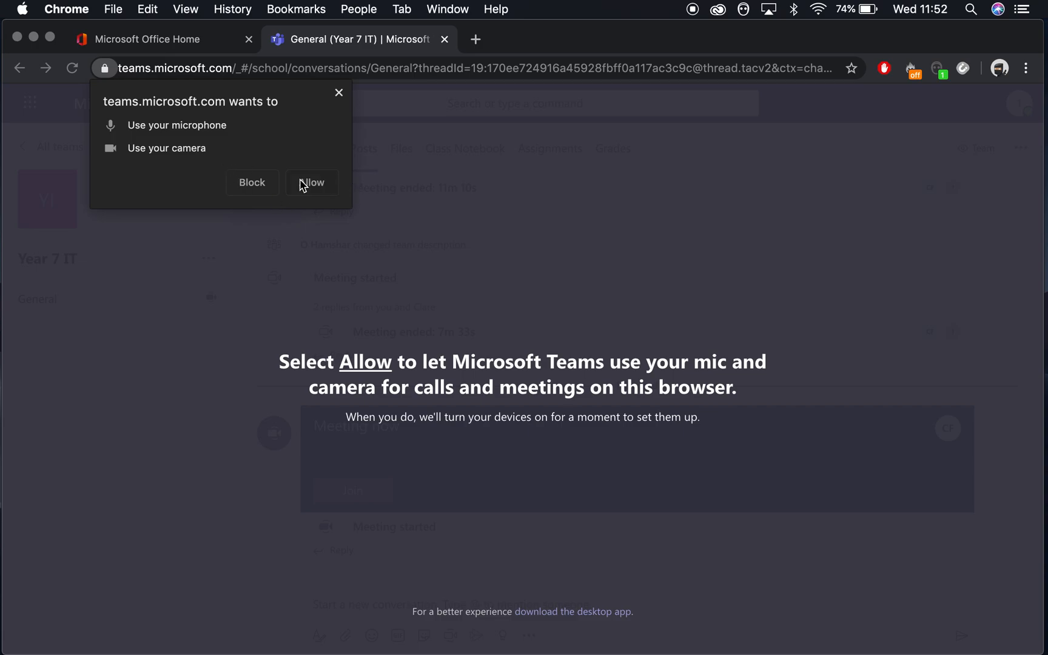
Step: Allow mic and camera access, switch both off, and join now
left_click(310, 182)
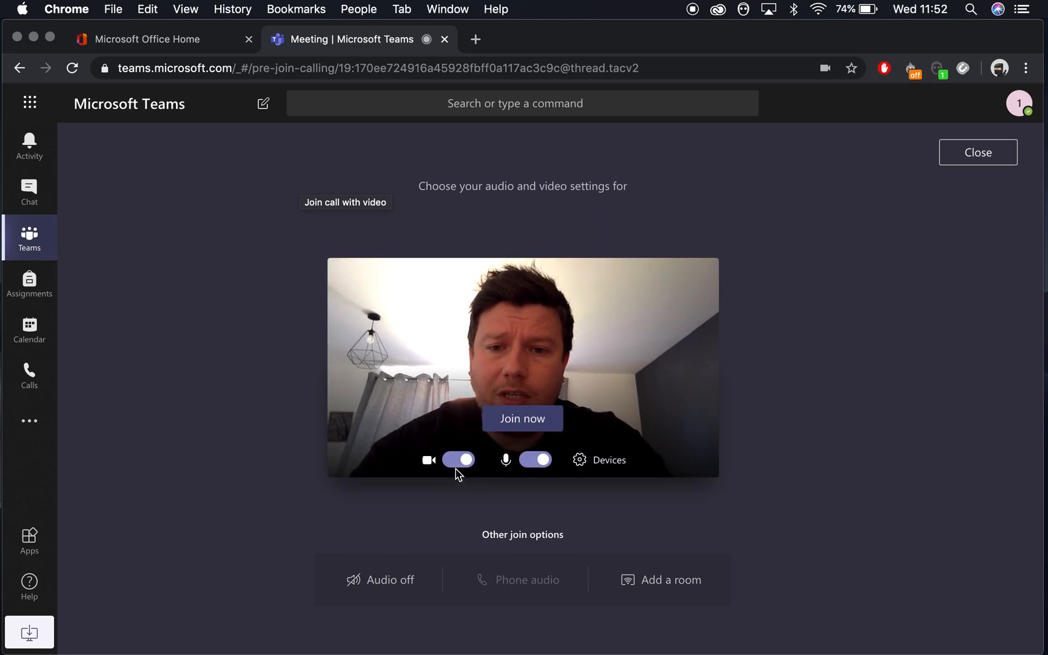
left_click(458, 459)
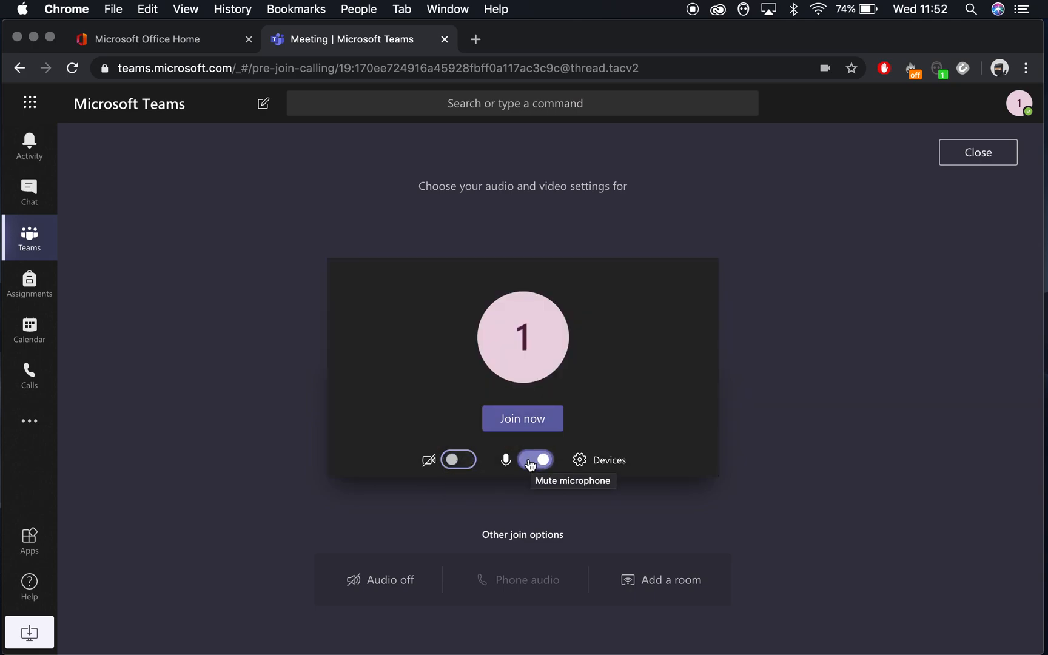
left_click(535, 459)
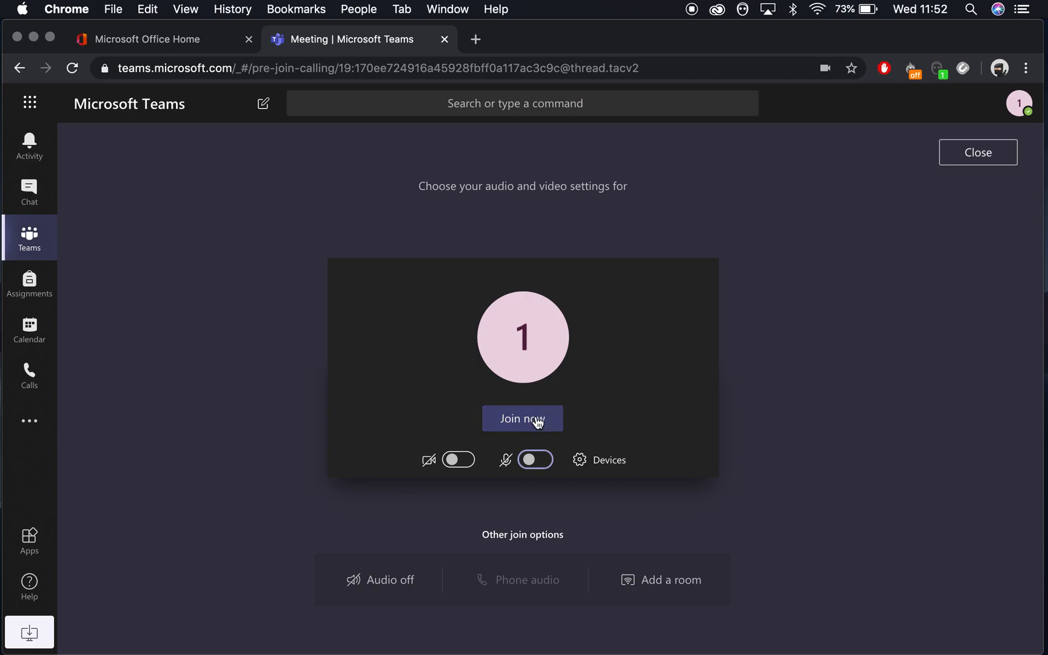
left_click(523, 418)
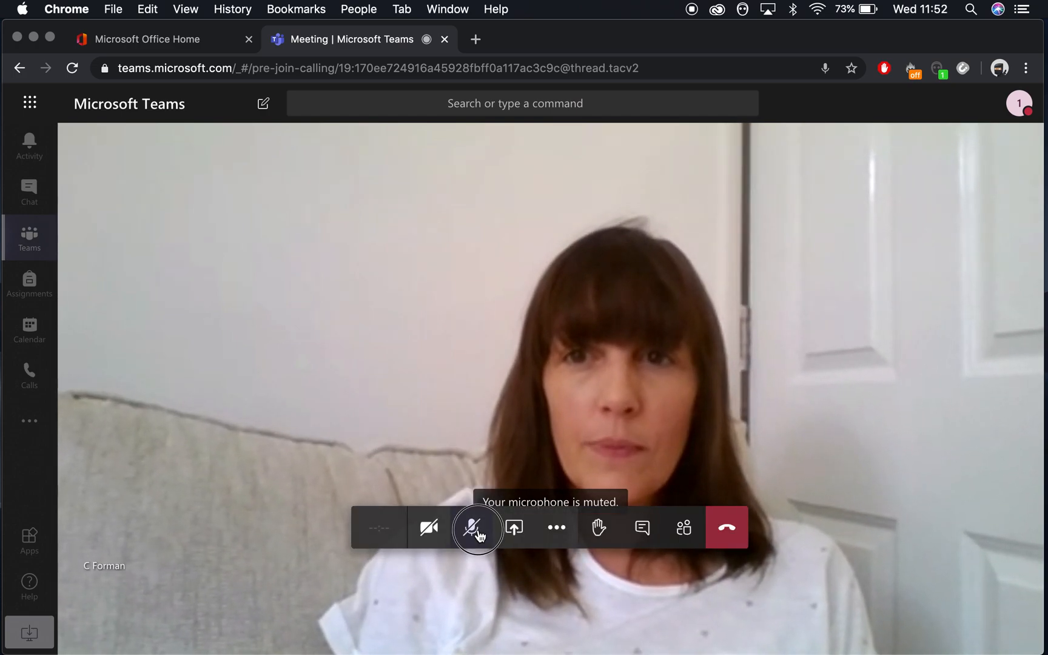
Step: Unmute yourself with the call toolbar's microphone button
left_click(477, 527)
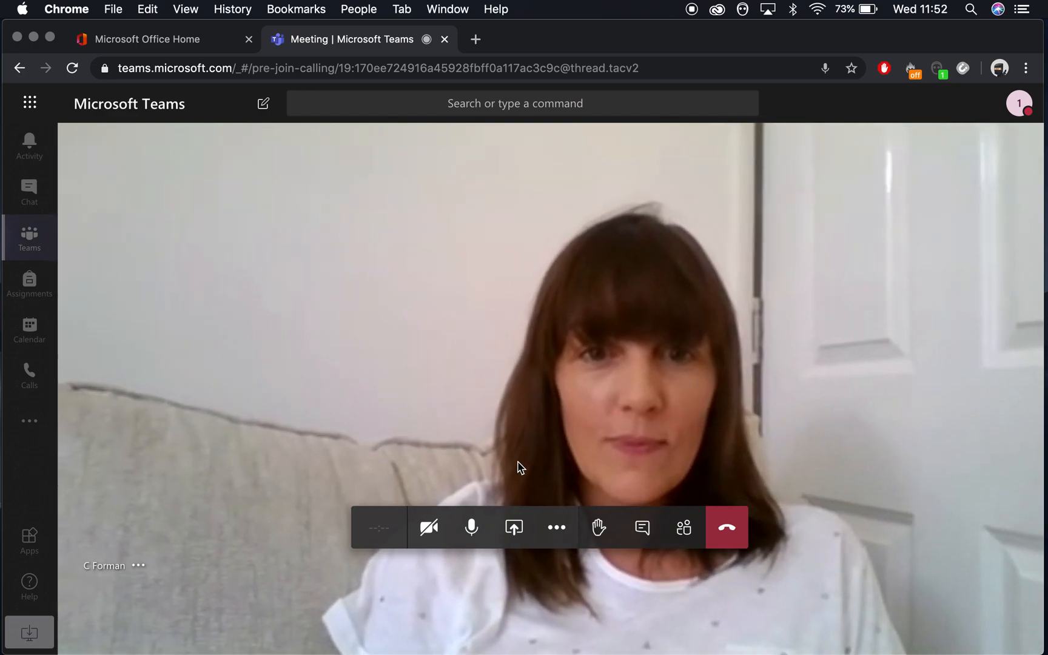
mouse_move(471, 528)
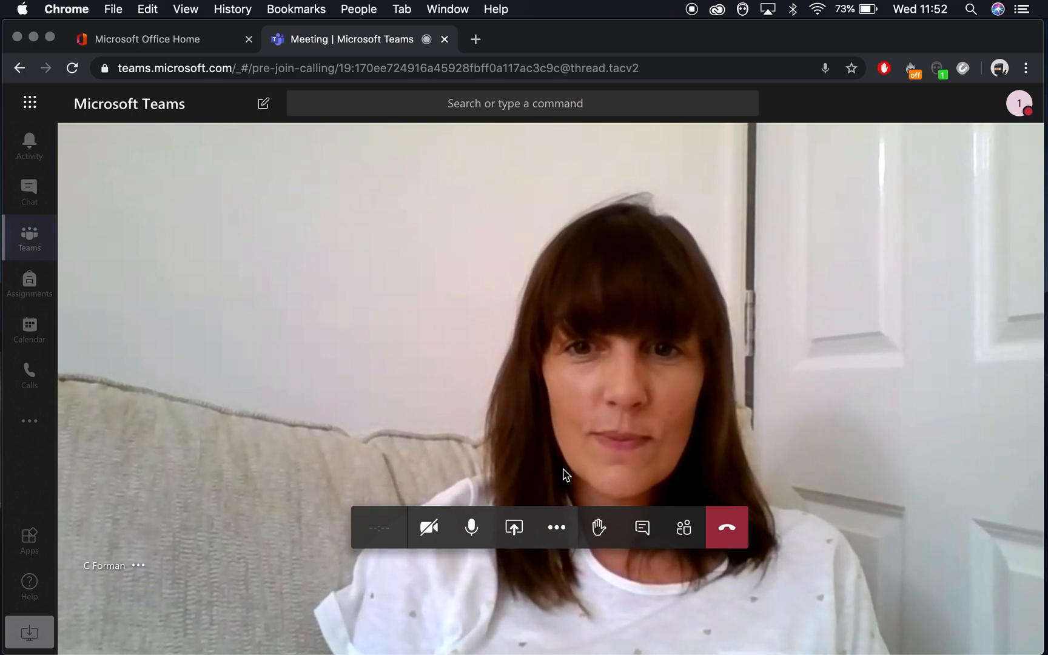
mouse_move(521, 498)
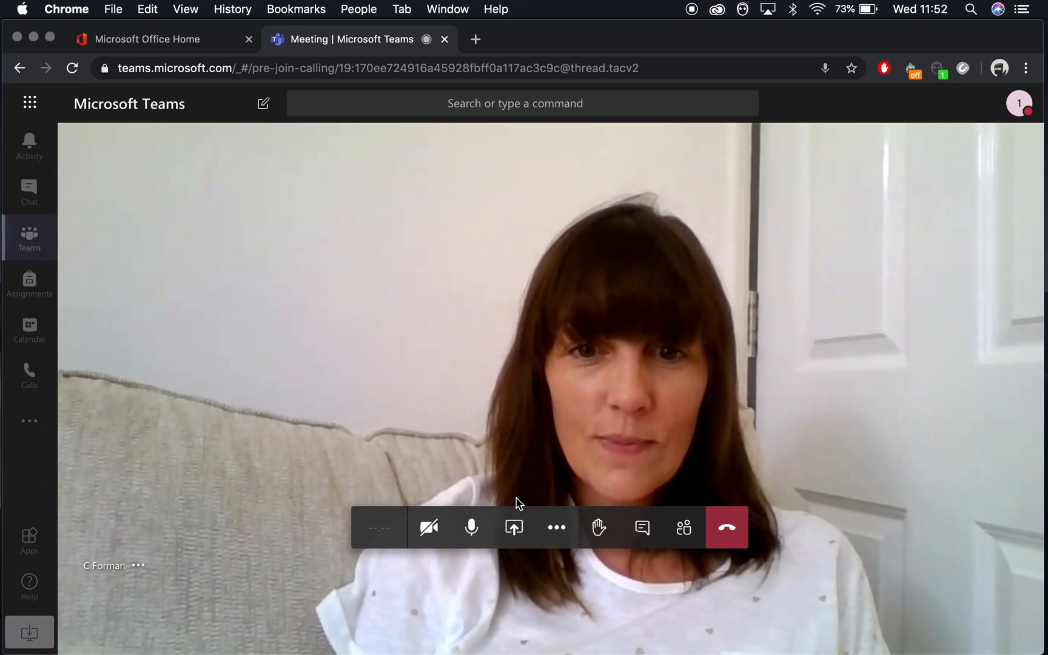
mouse_move(513, 527)
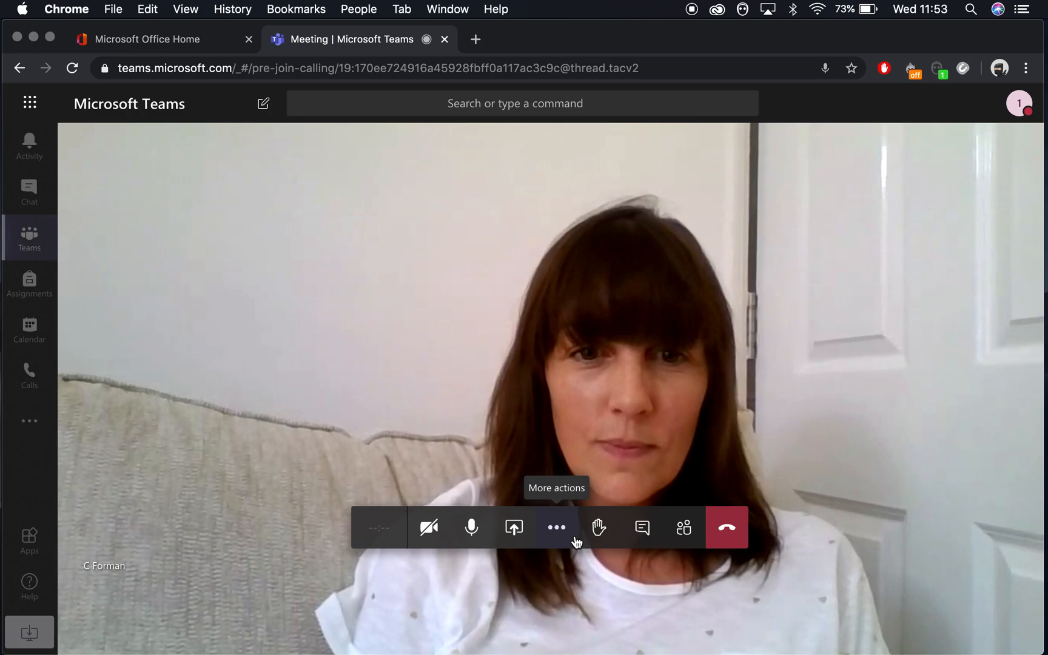
mouse_move(597, 527)
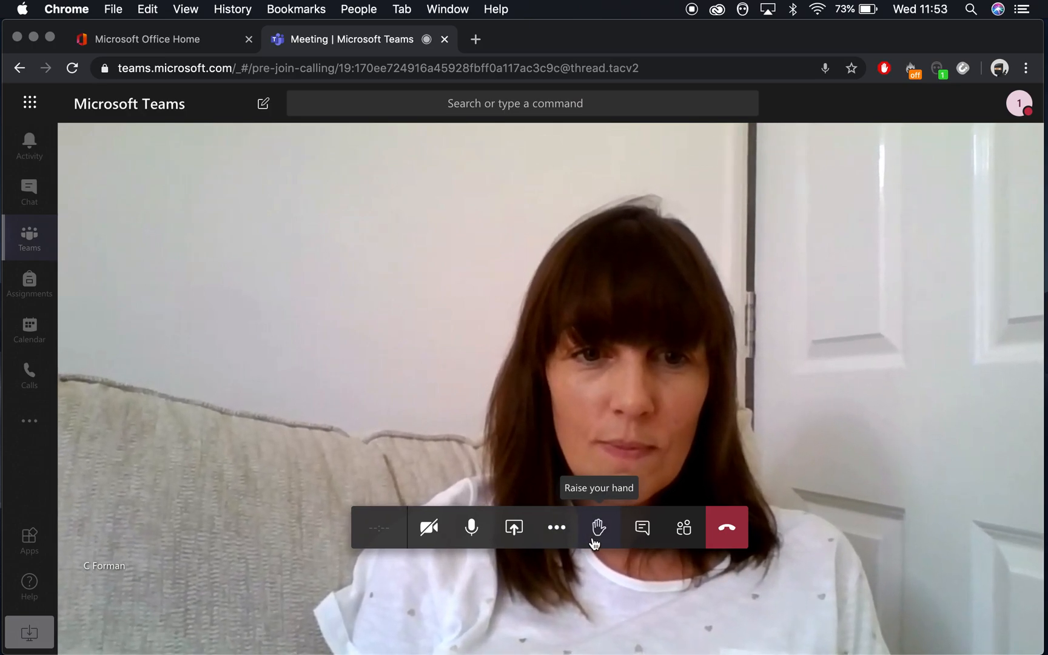
Step: Use the meeting toolbar to raise your hand
left_click(512, 528)
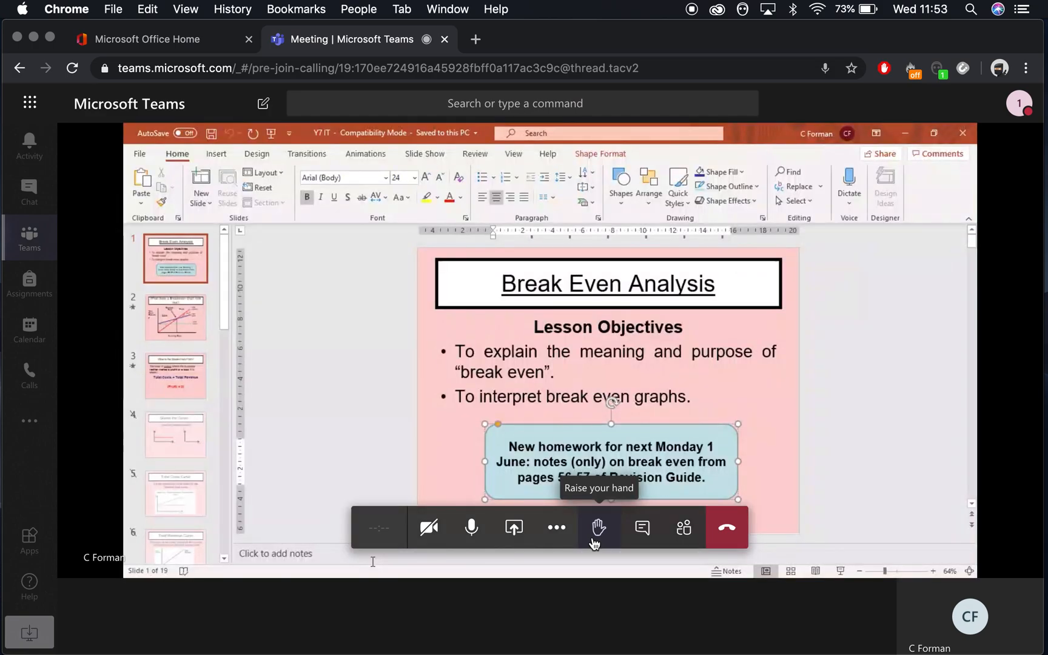
left_click(597, 528)
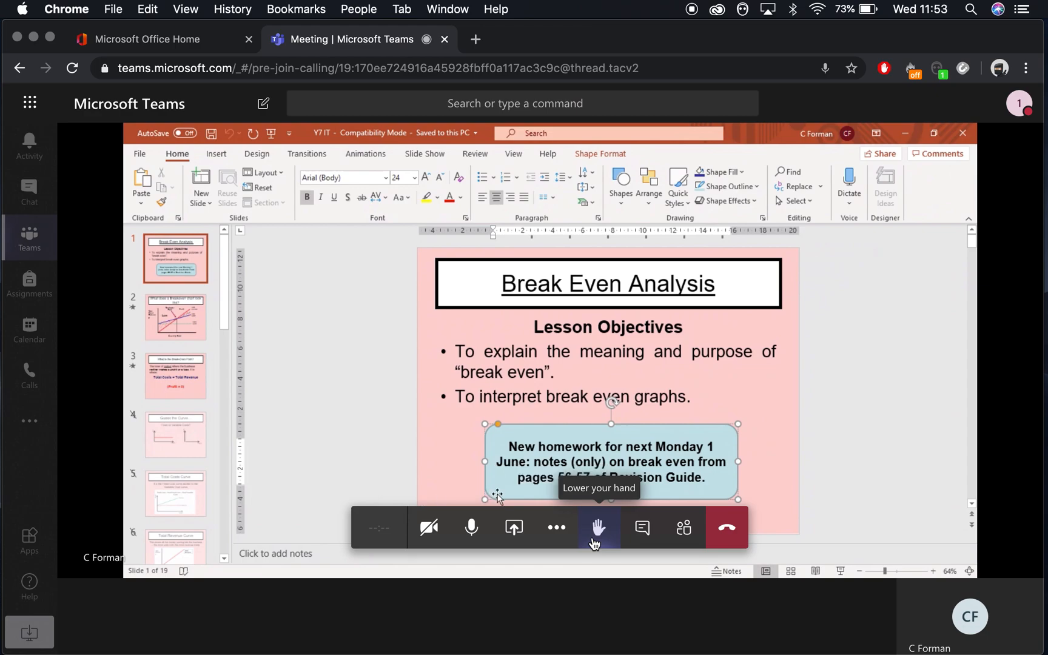
mouse_move(551, 491)
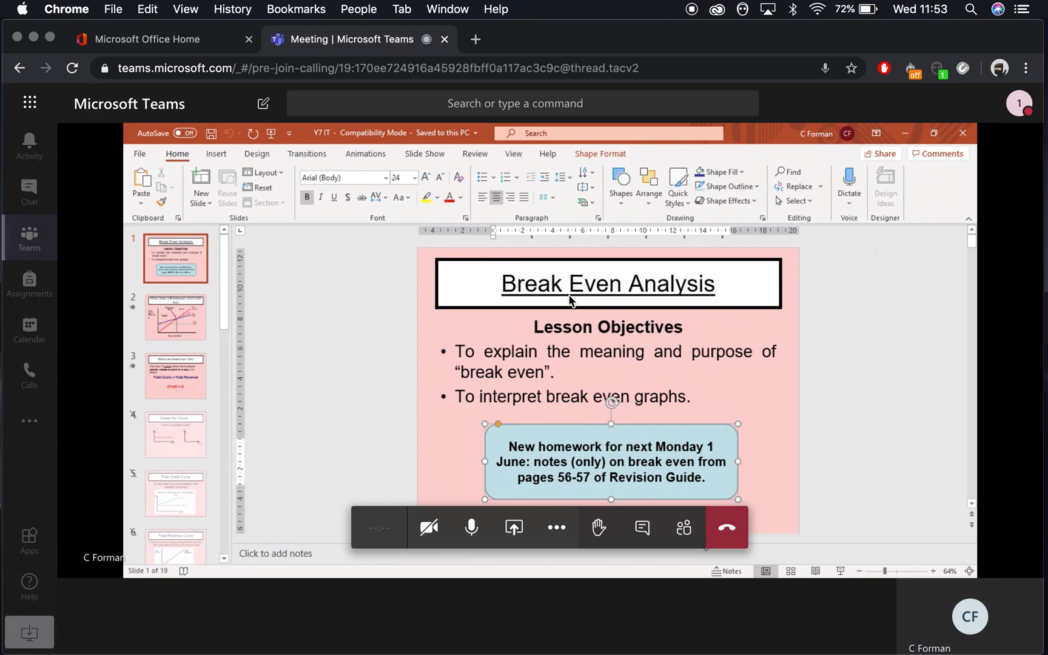
mouse_move(296, 324)
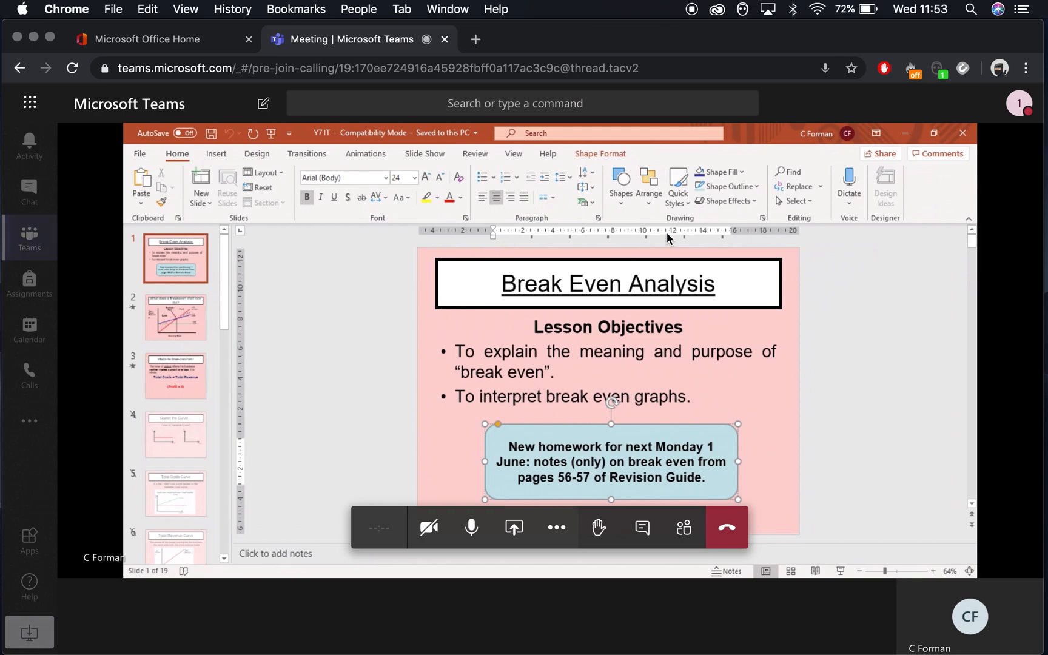
mouse_move(561, 195)
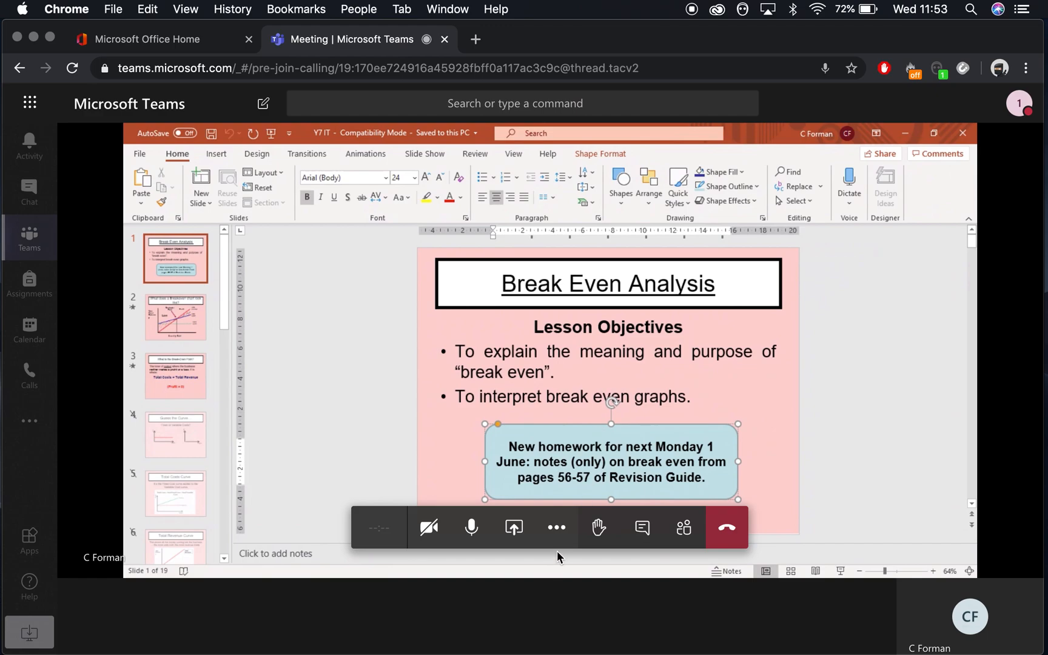
mouse_move(556, 527)
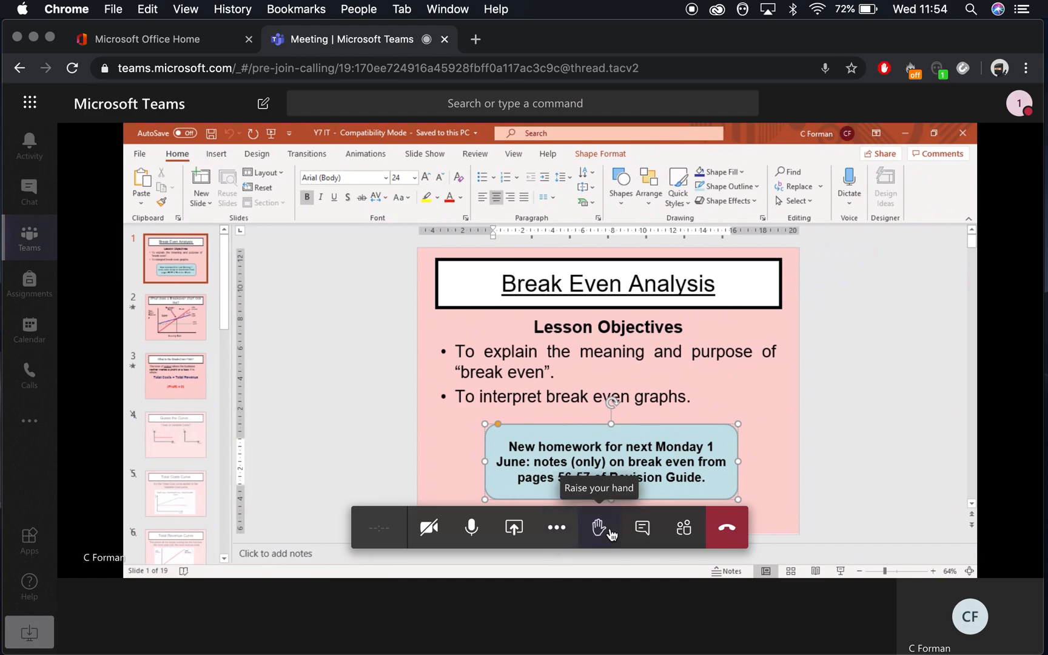
mouse_move(471, 527)
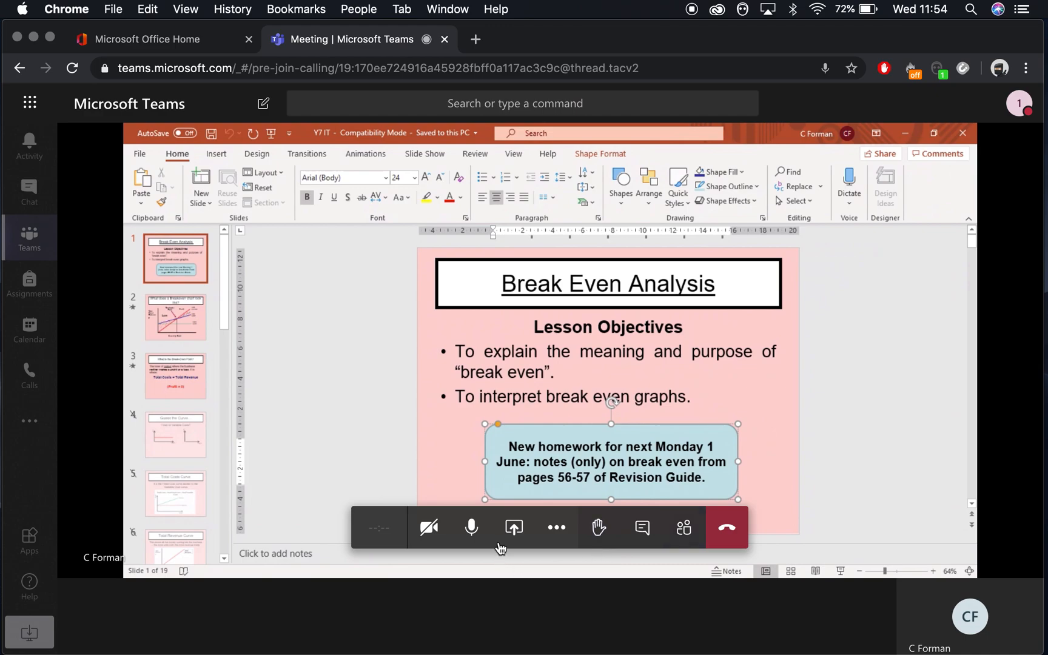
mouse_move(683, 528)
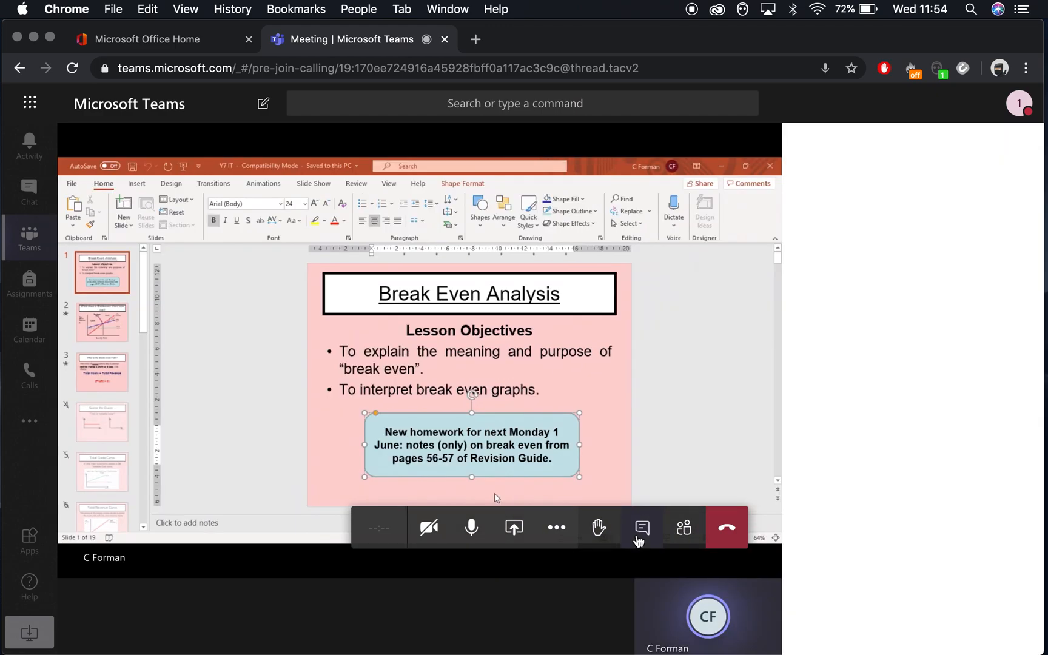
Step: Message Miss in the meeting chat, apologising for lateness and asking what this session needs
left_click(641, 527)
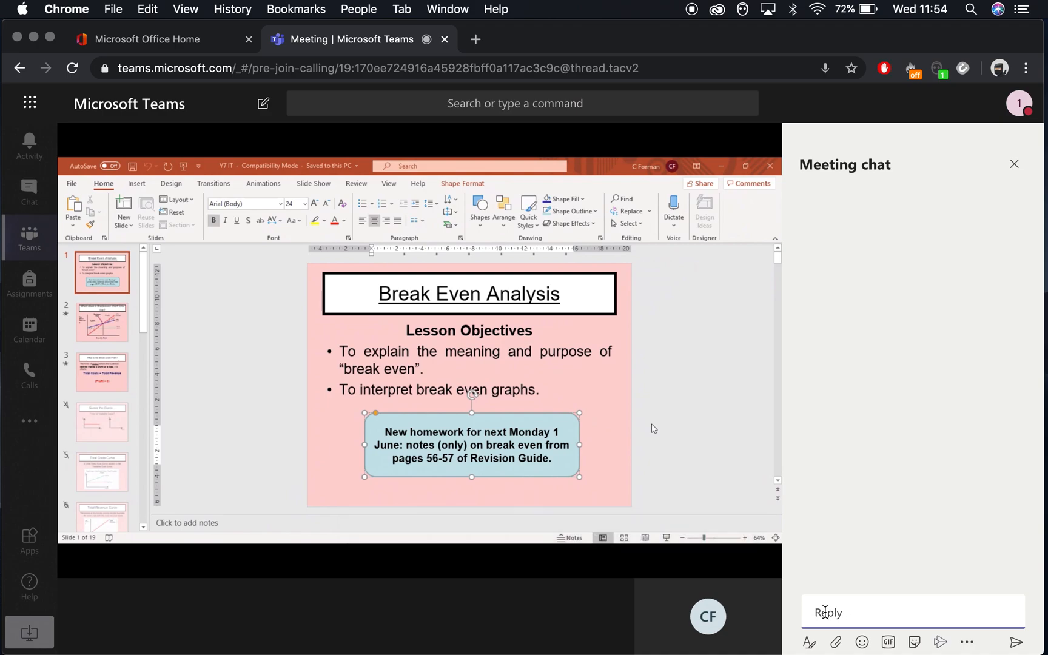
type("Hi mrs")
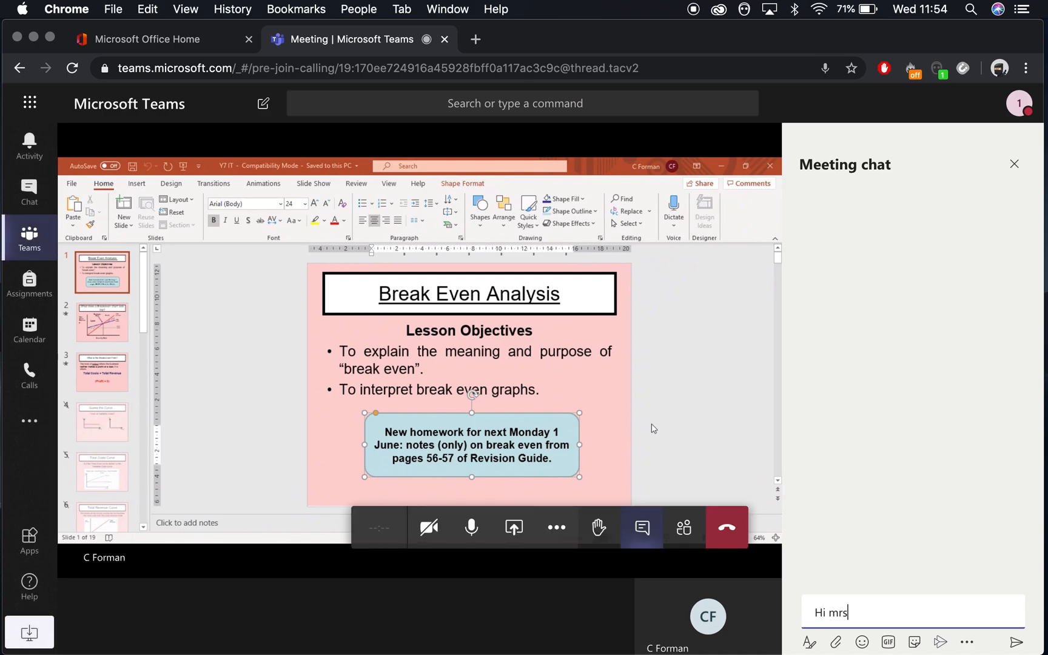
key("Backspace")
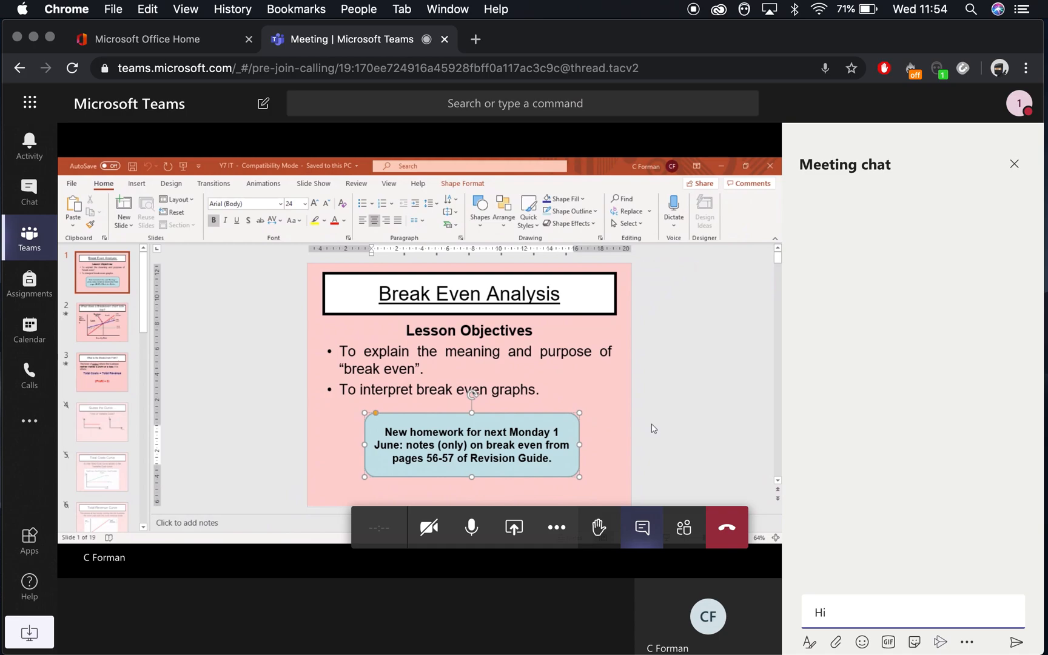
type("Miss, apologies I was")
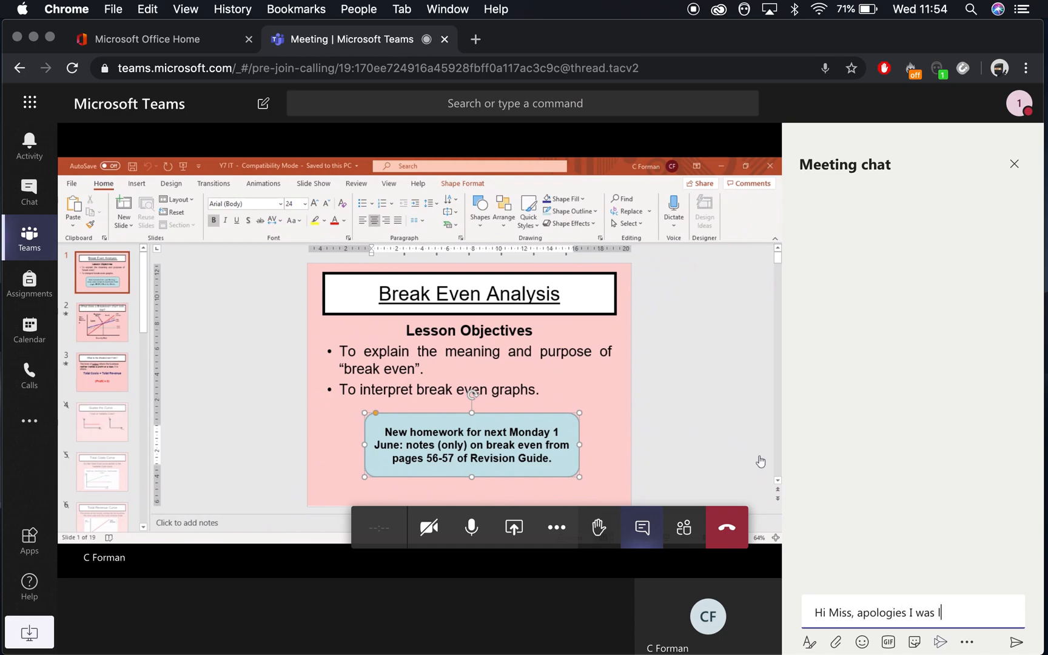
type("late- what do I need for th")
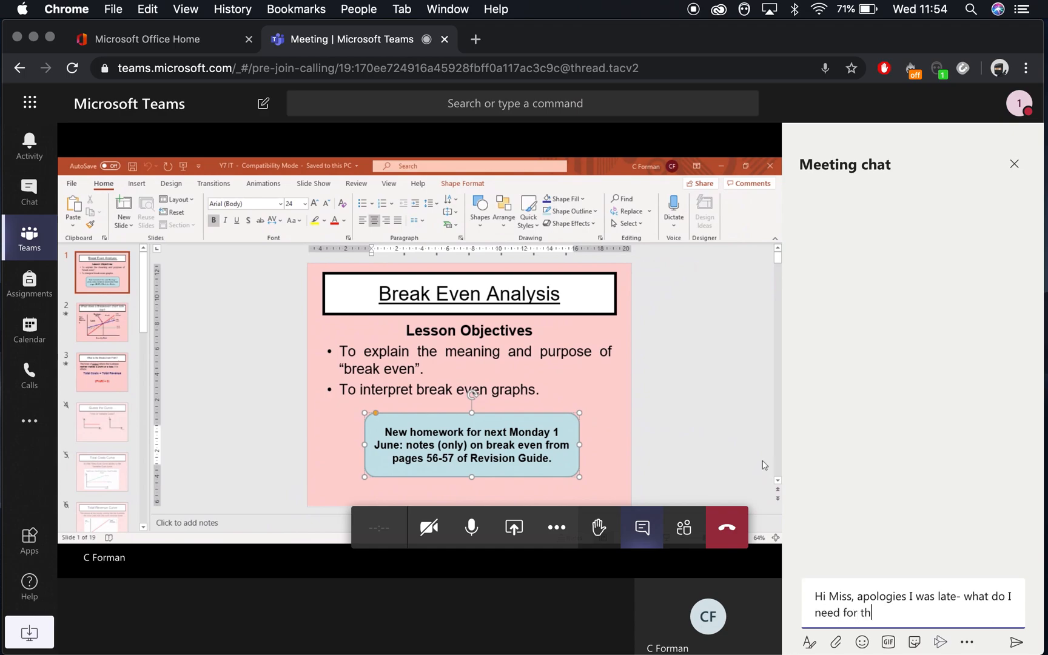
type("is session")
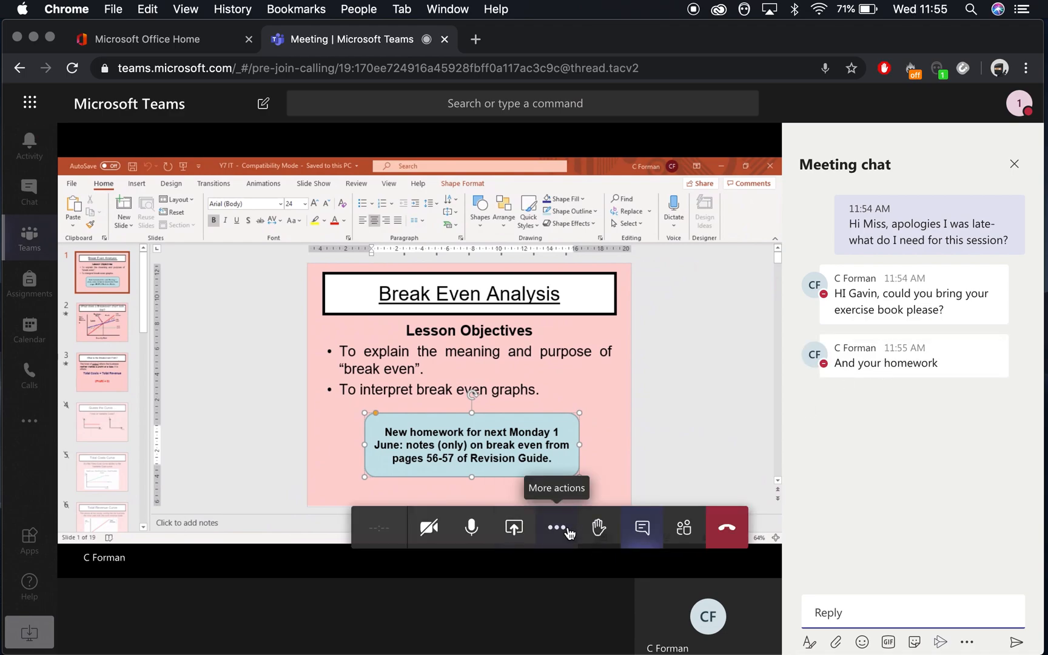
mouse_move(683, 527)
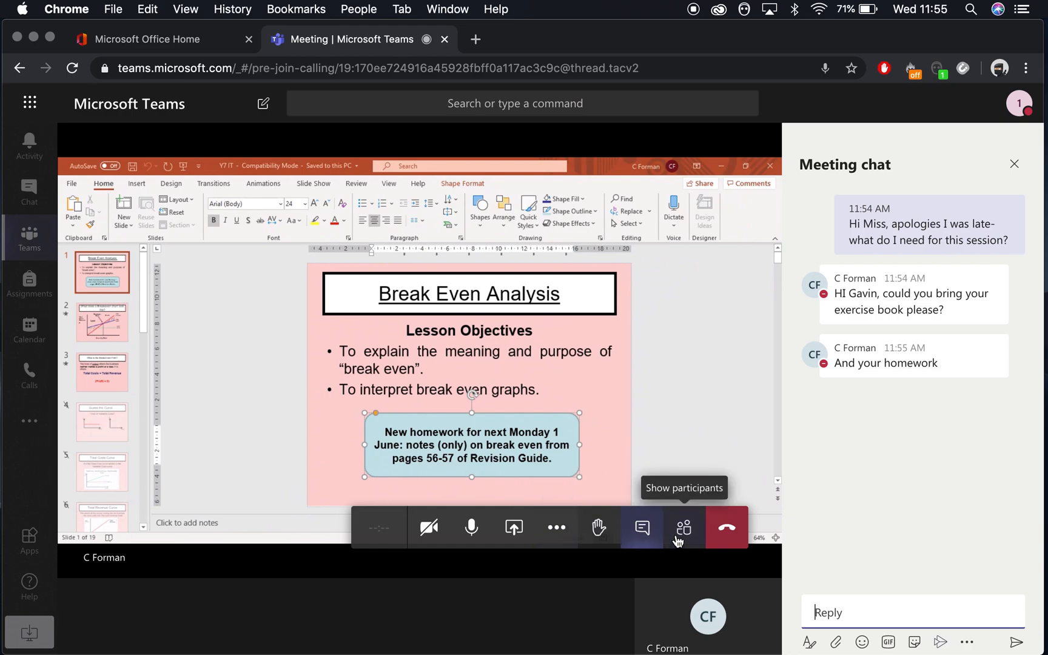
mouse_move(777, 567)
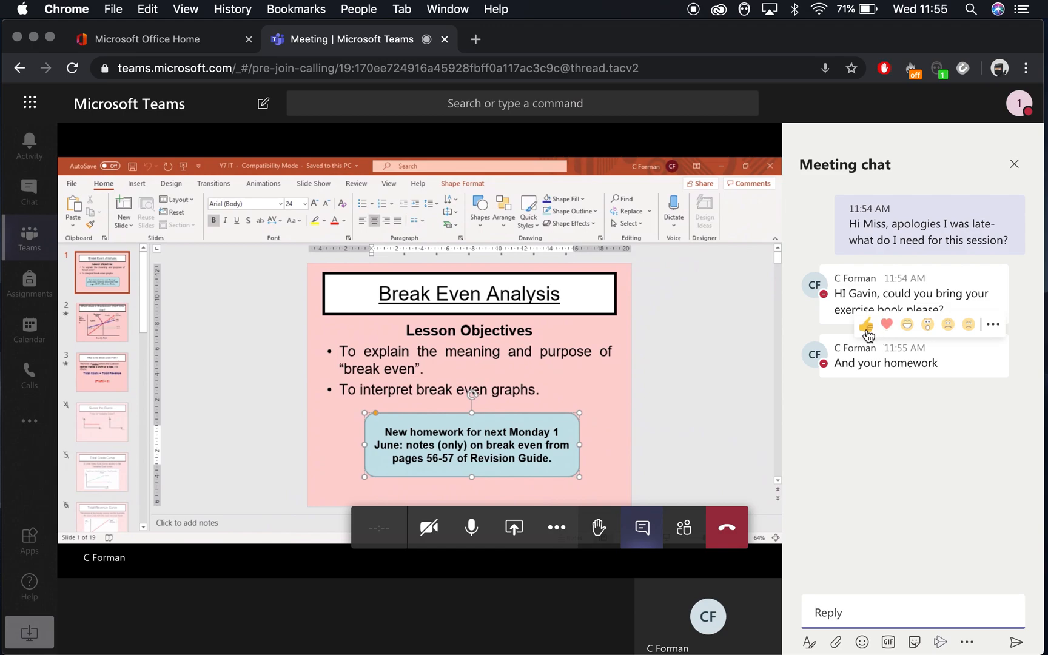
Step: Like the teacher's 'And your homework' chat message with a thumbs-up
left_click(865, 326)
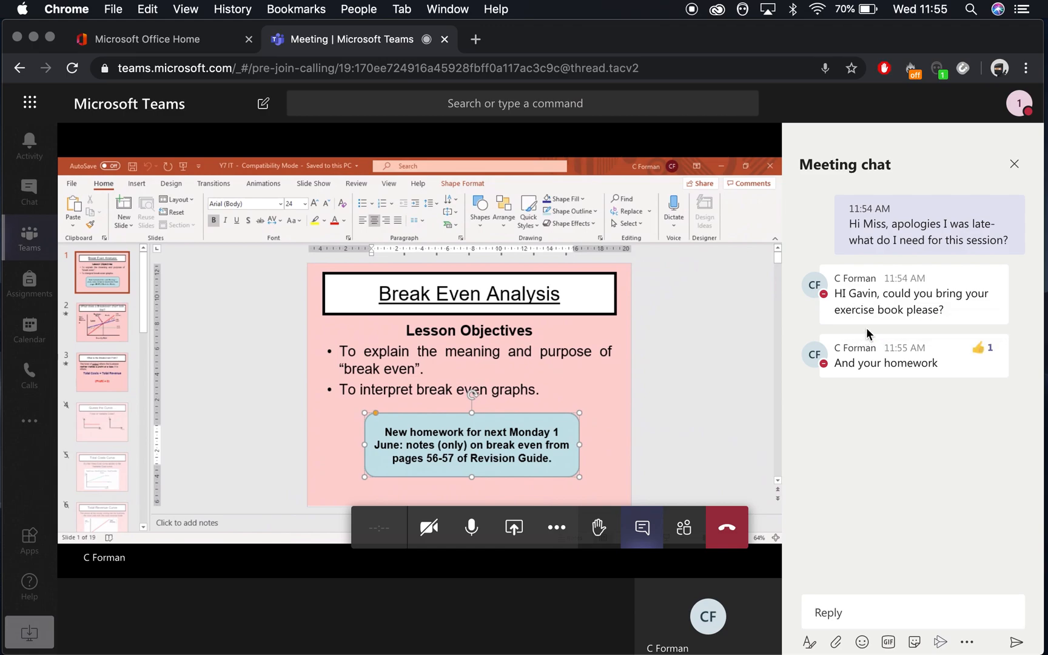
mouse_move(868, 336)
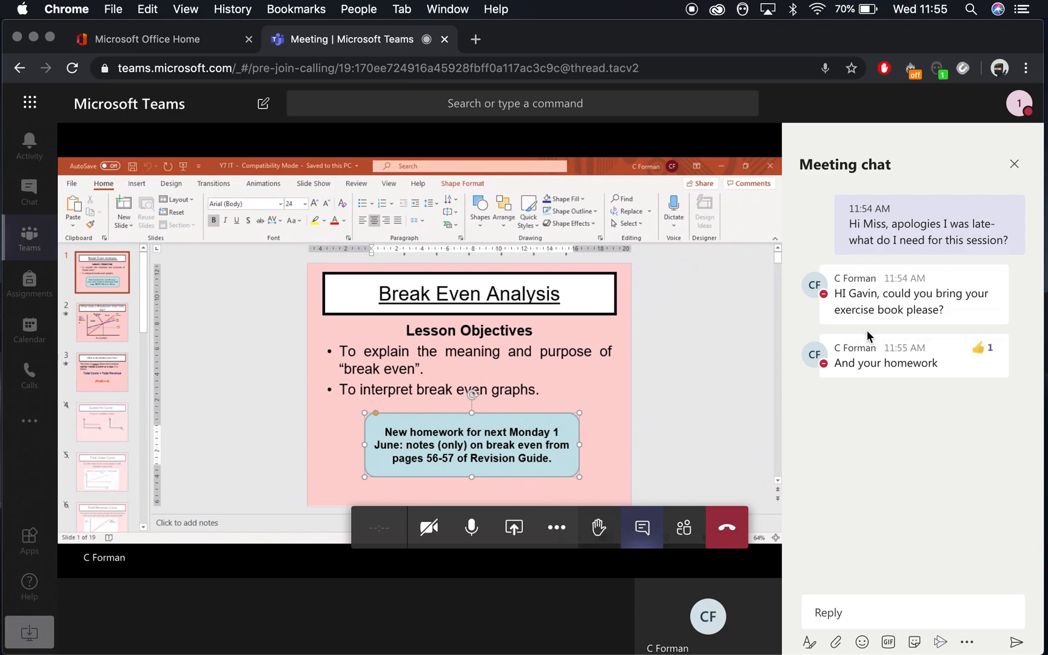
mouse_move(970, 626)
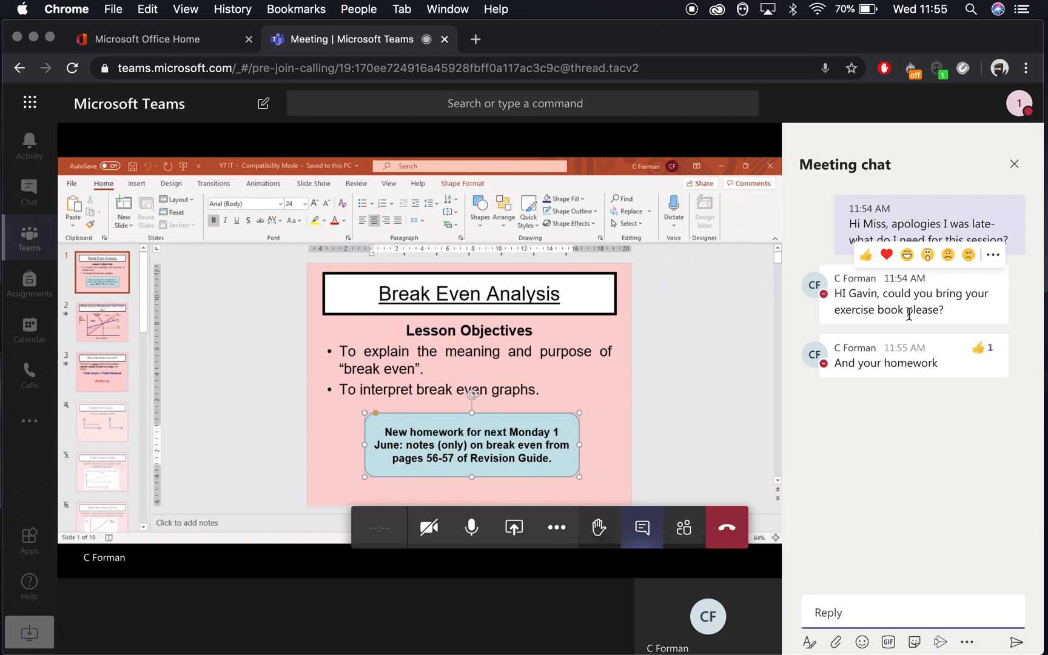
mouse_move(682, 527)
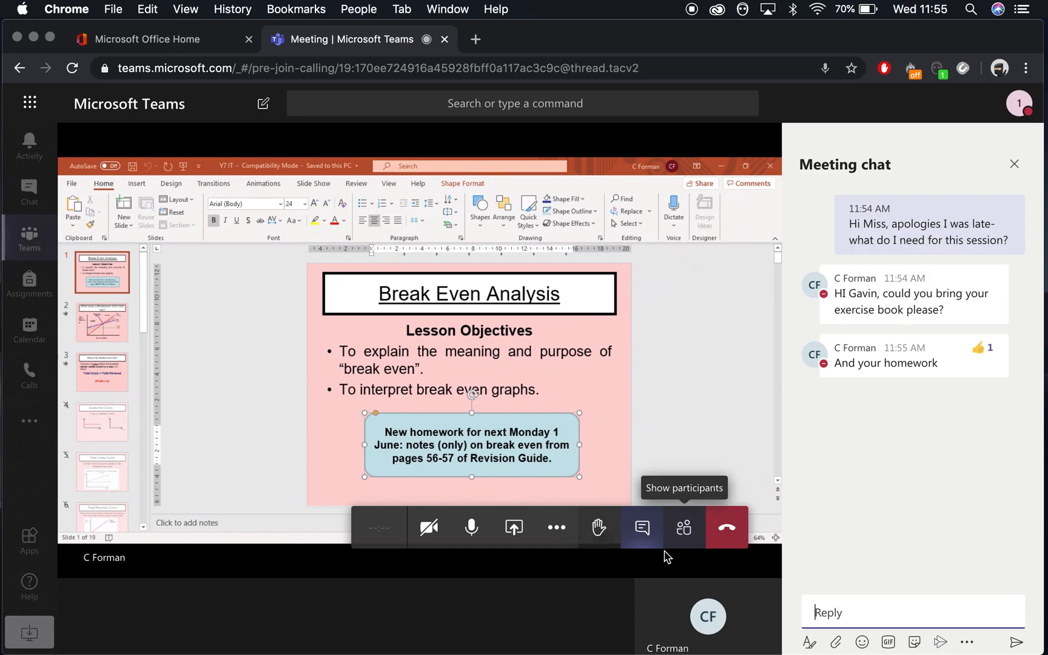
mouse_move(682, 528)
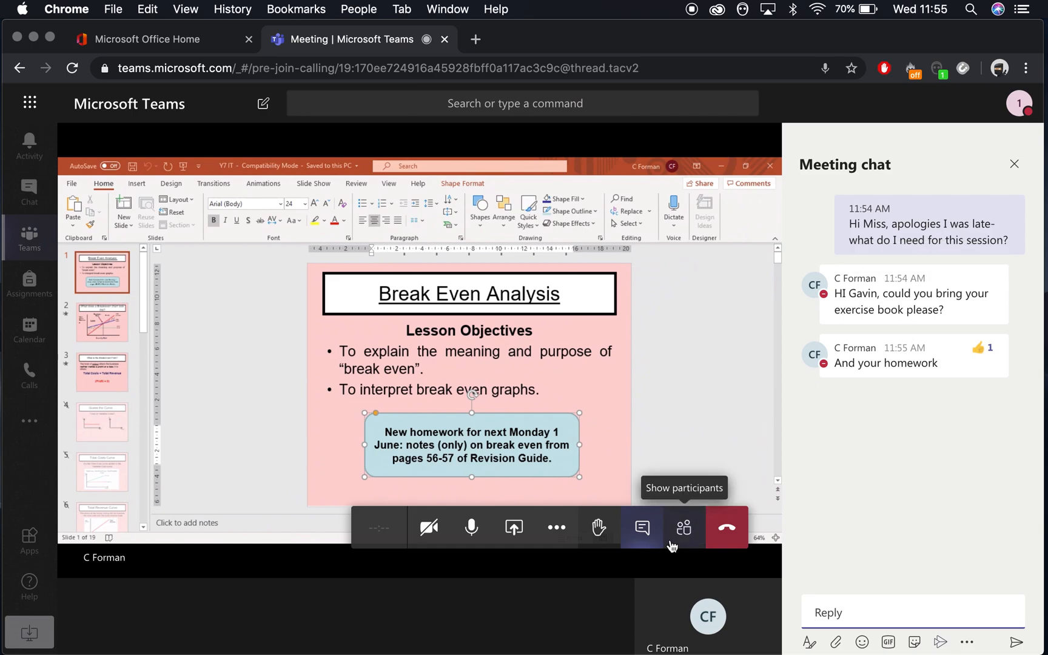
mouse_move(746, 256)
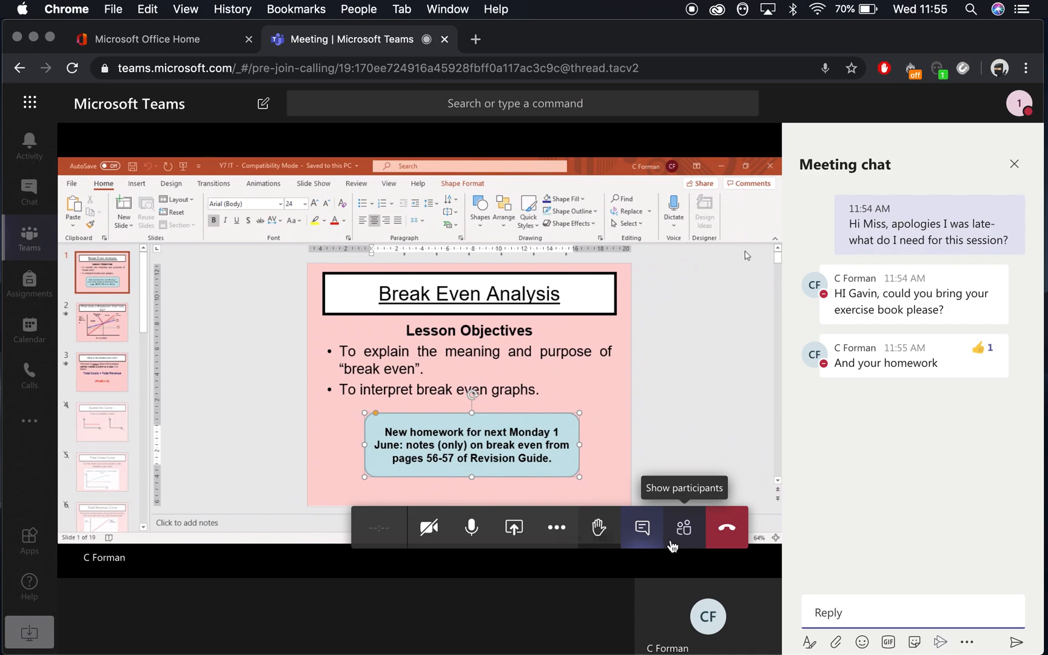
left_click(682, 527)
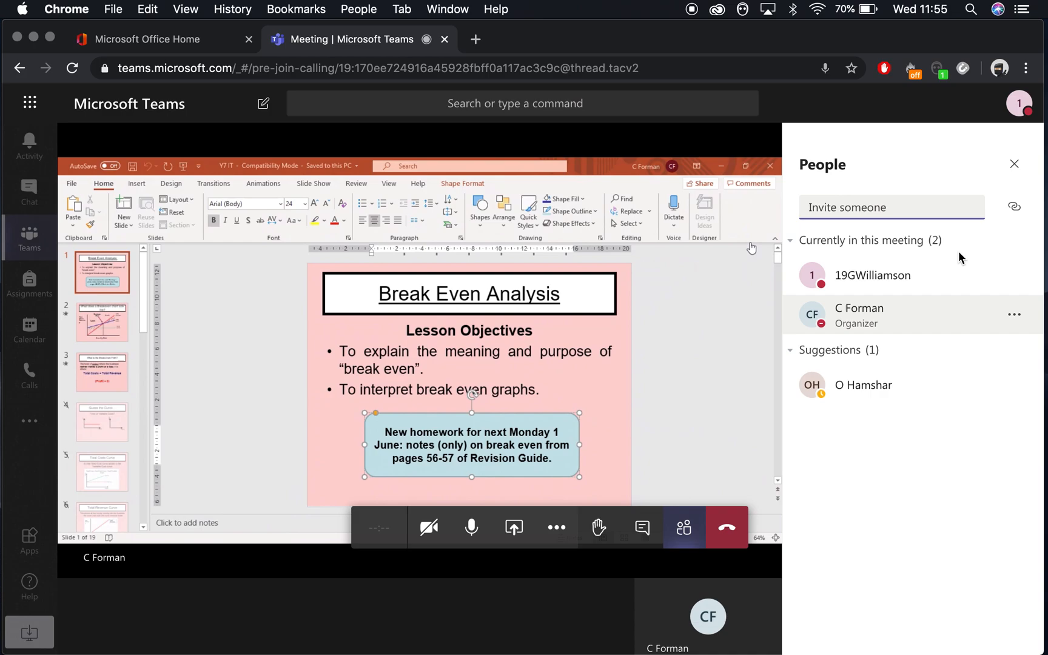
mouse_move(987, 238)
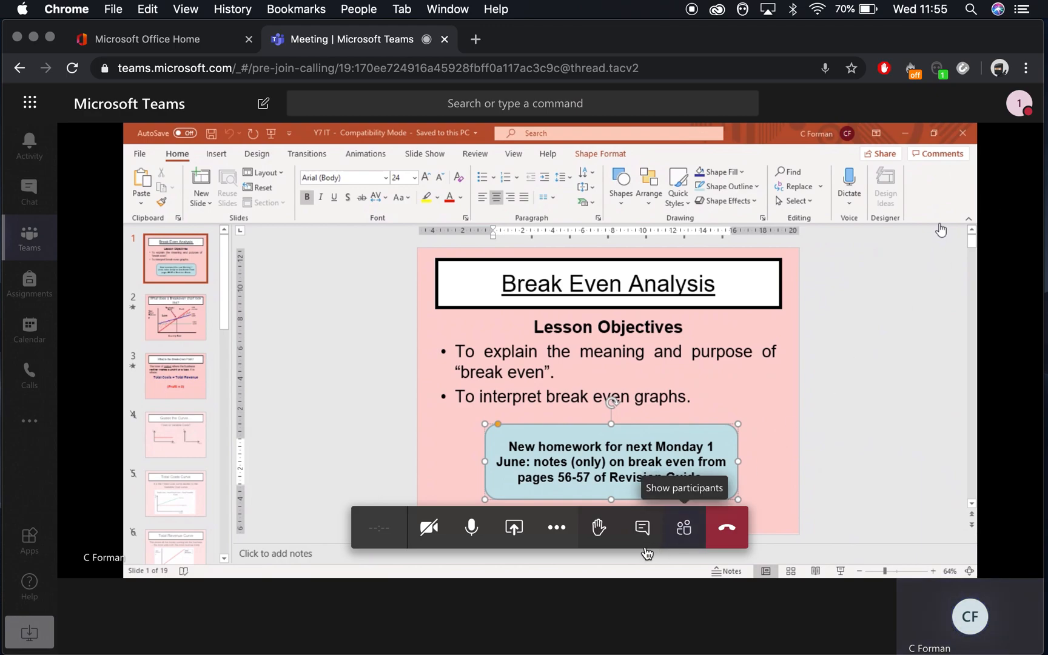
left_click(640, 528)
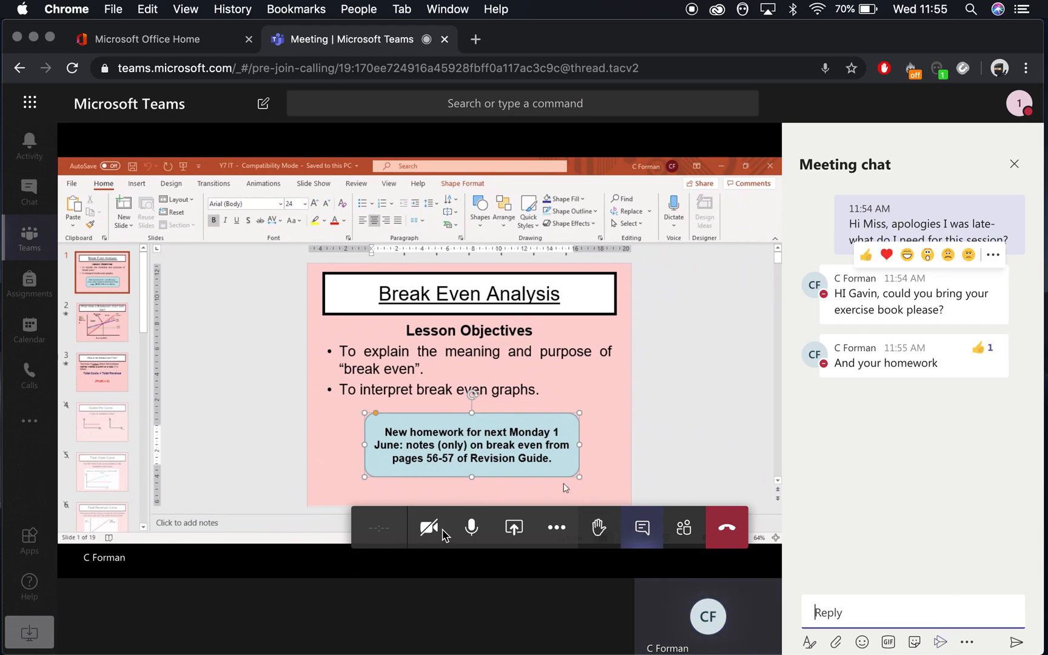
left_click(471, 527)
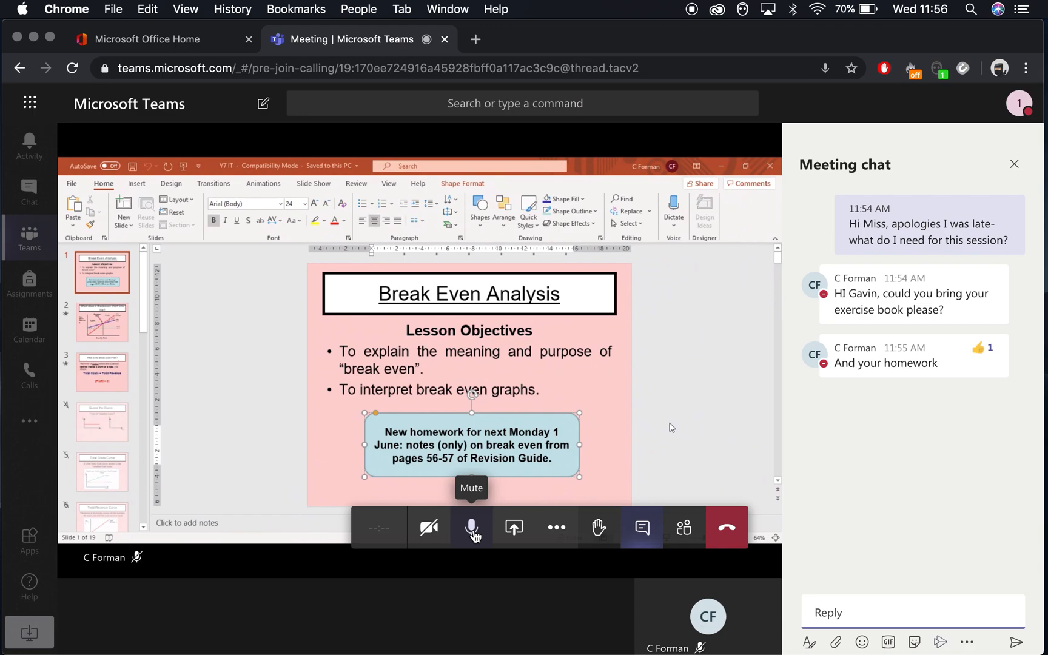
mouse_move(513, 527)
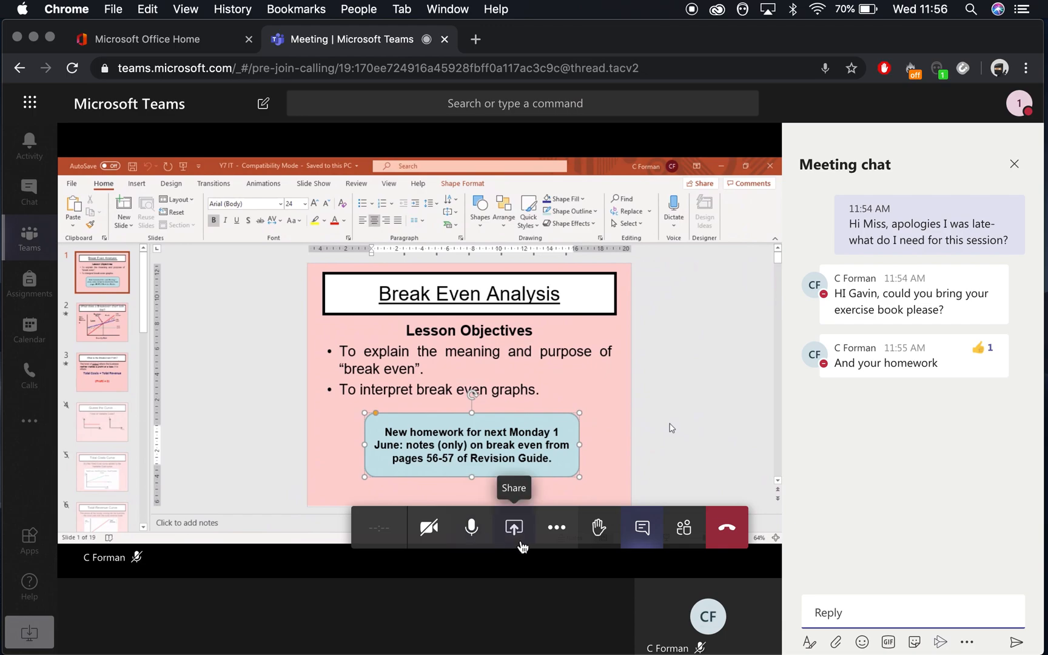
left_click(556, 527)
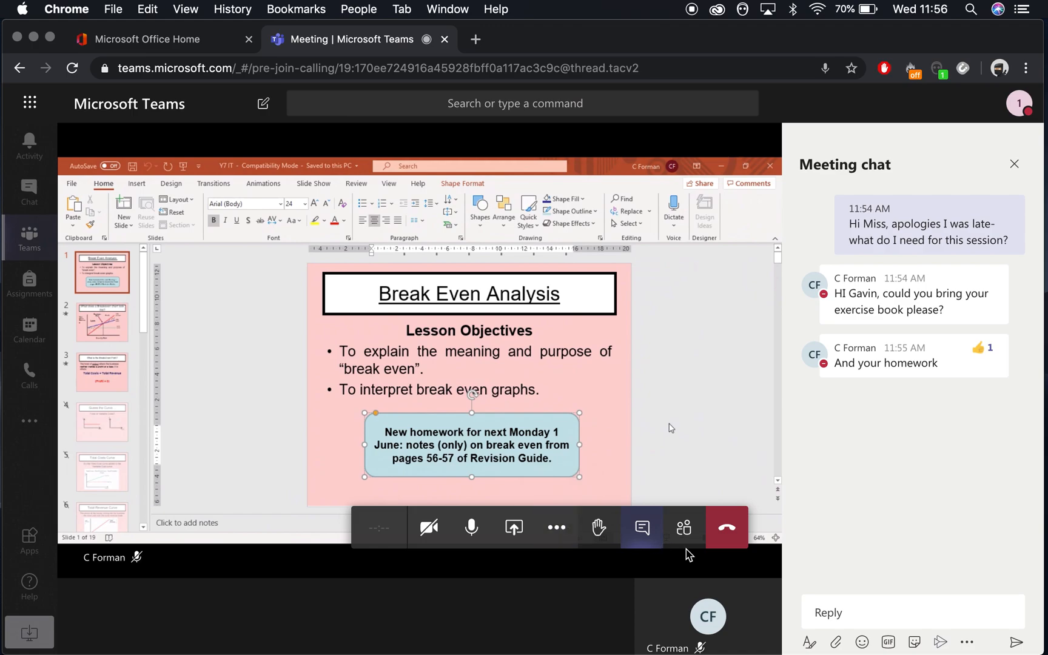
mouse_move(683, 527)
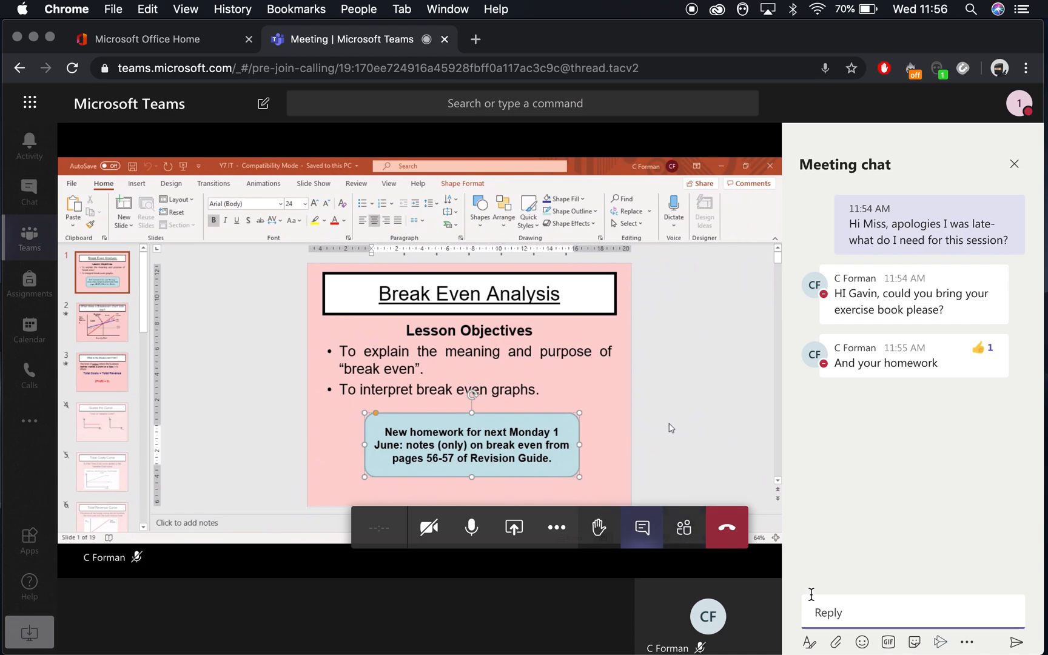
mouse_move(726, 528)
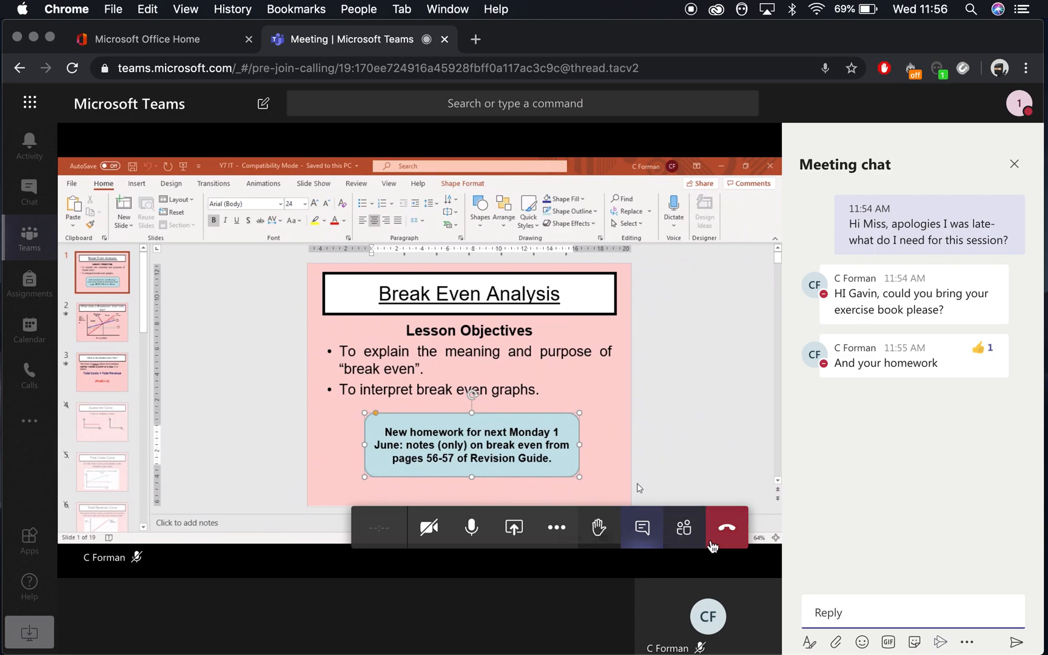
Step: Send 'Good bye Miss' in the chat and hang up
type("Go")
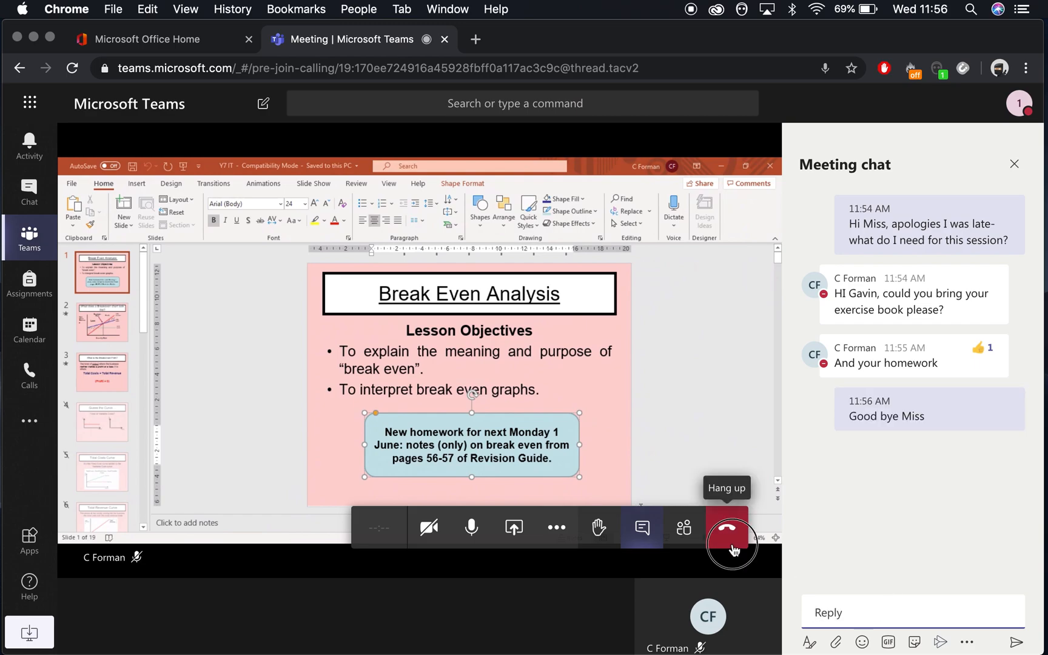
left_click(729, 528)
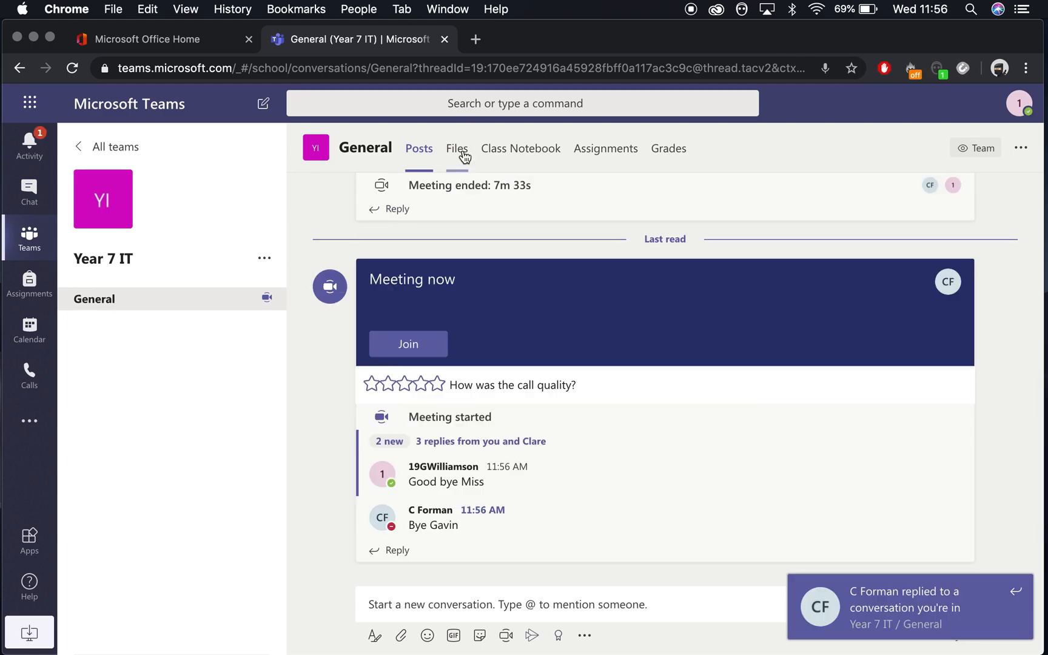
Step: Show the General channel's Files, select Breakeven revision.ppt and open its actions menu
left_click(457, 148)
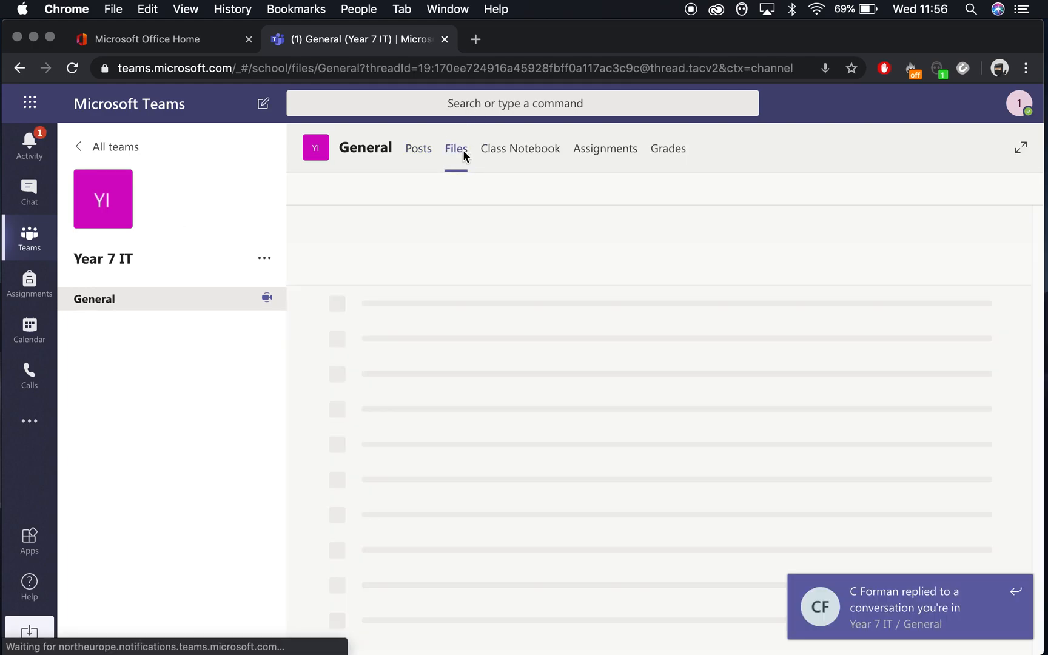
left_click(454, 147)
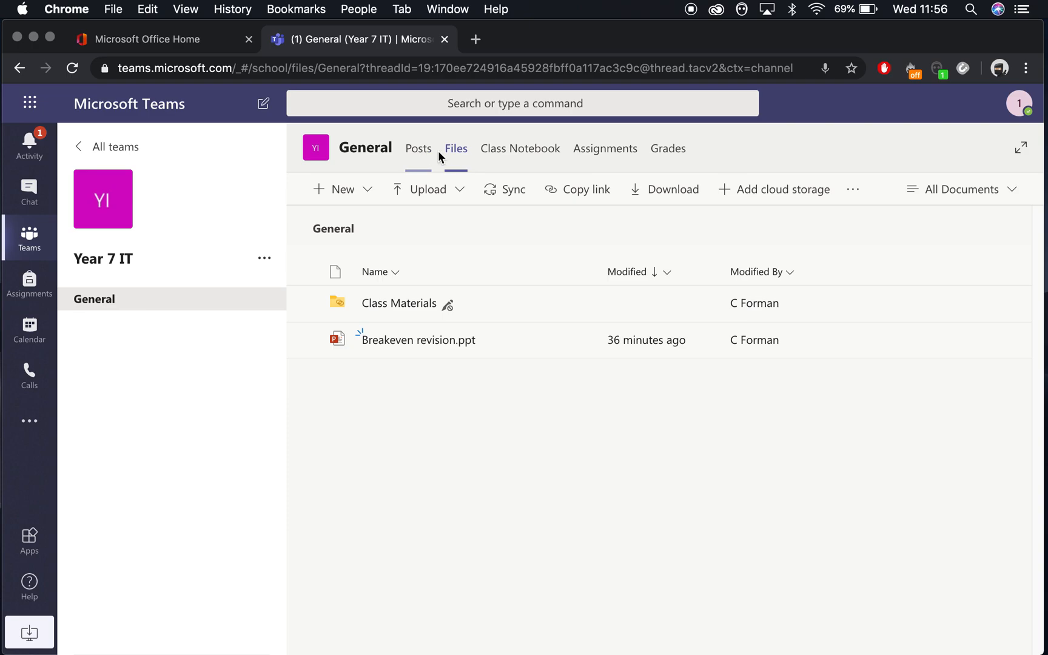
left_click(418, 148)
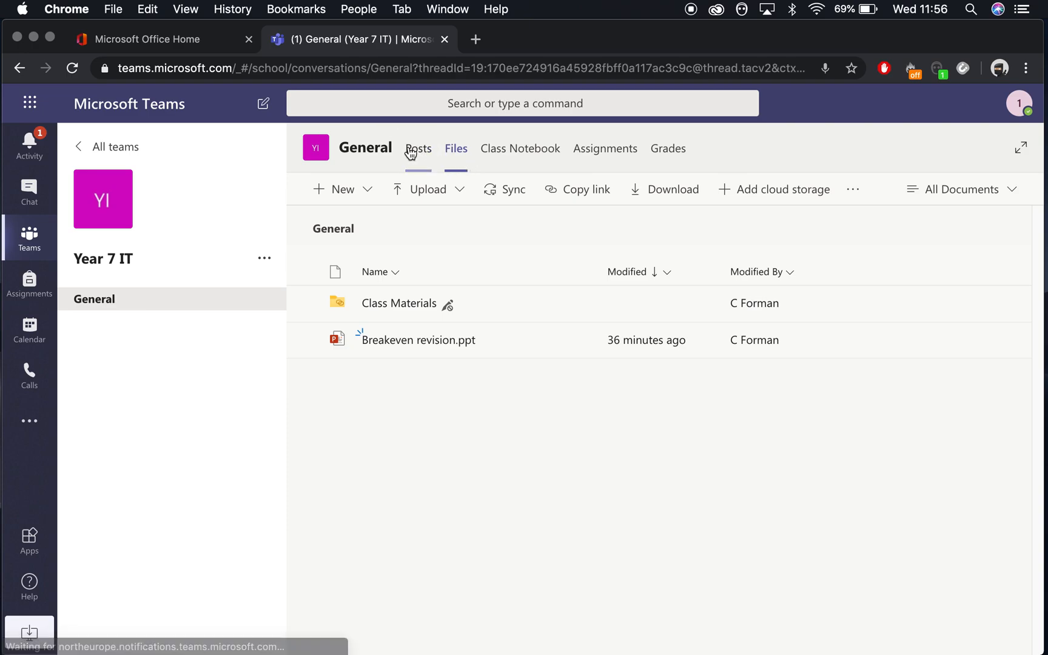
left_click(456, 148)
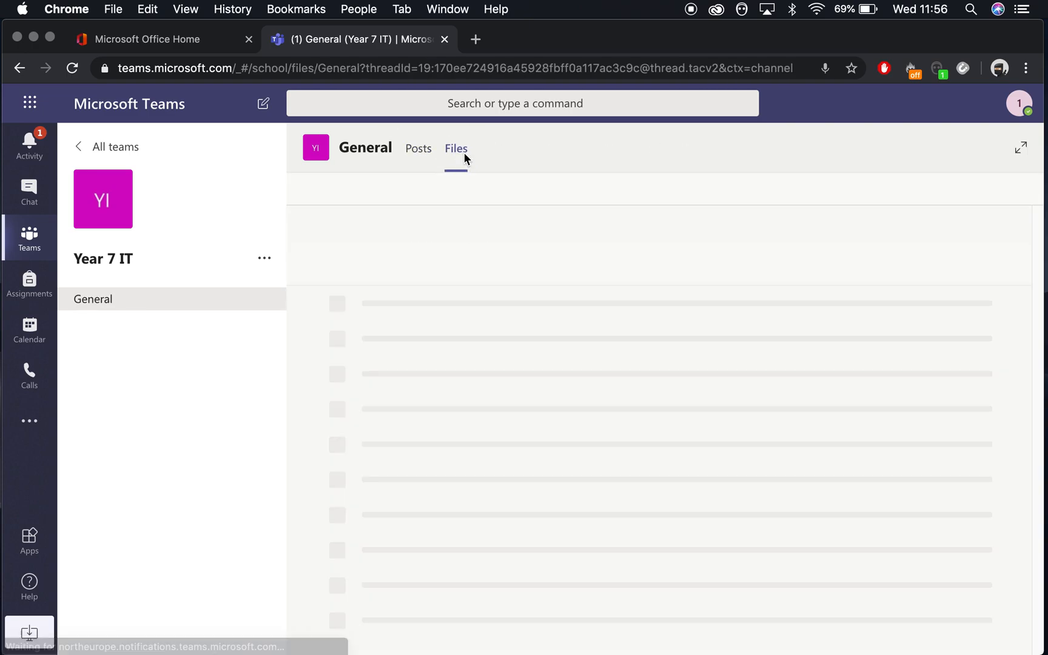
left_click(455, 149)
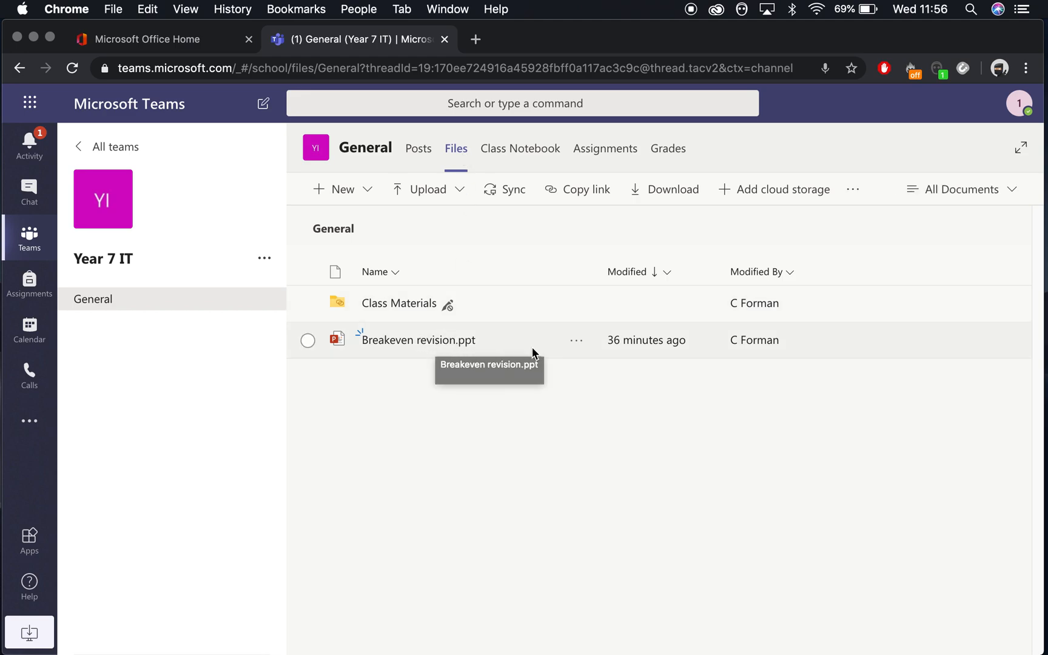
mouse_move(575, 340)
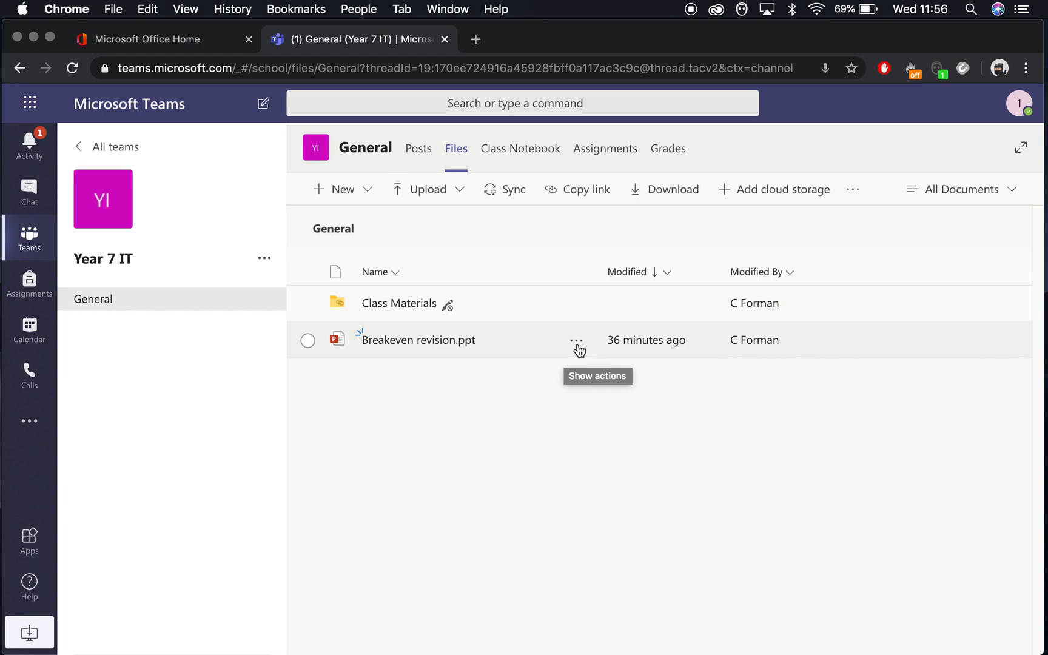
left_click(307, 340)
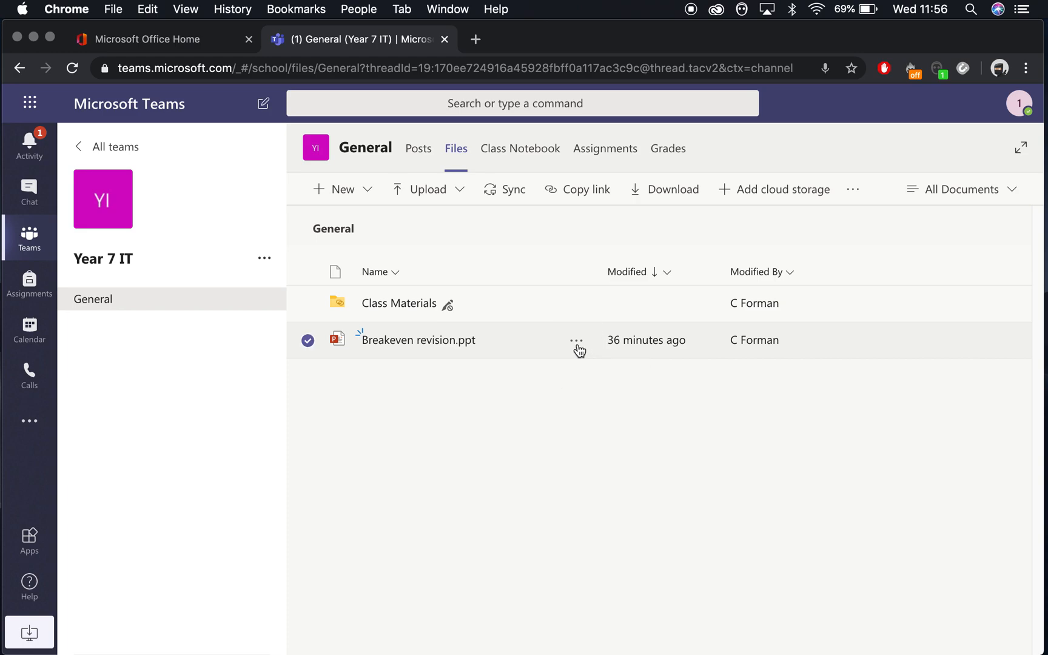
left_click(576, 340)
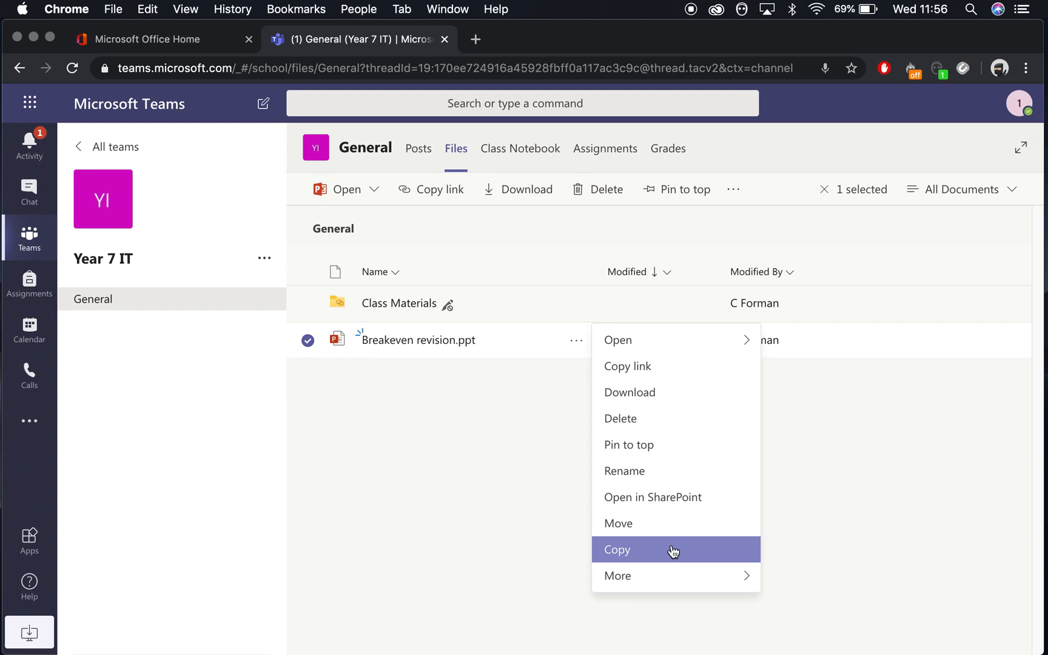
mouse_move(693, 353)
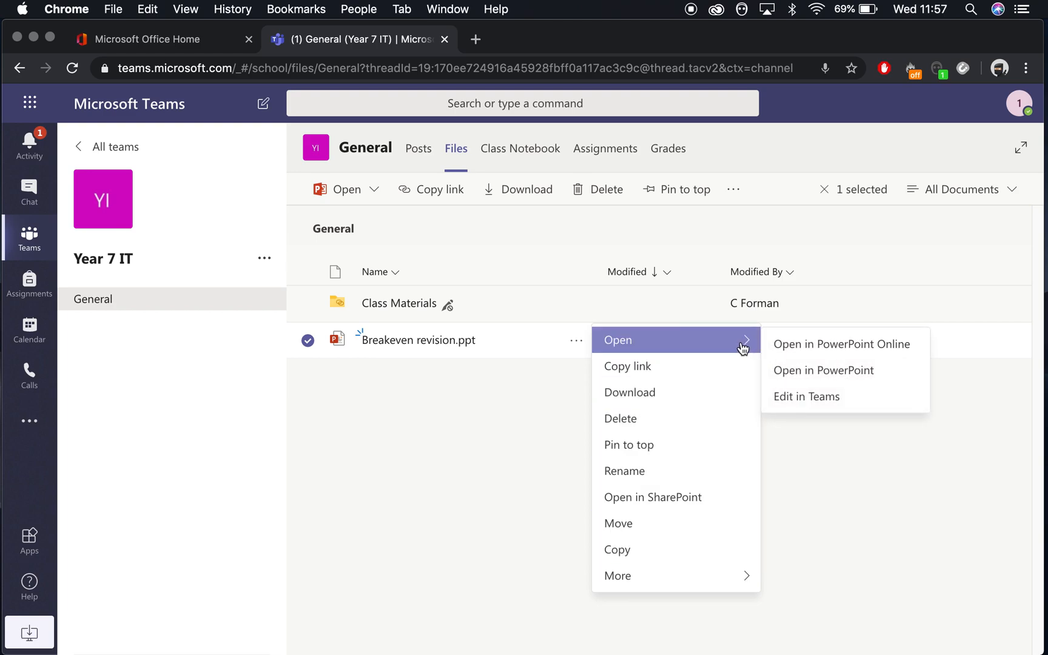
mouse_move(824, 370)
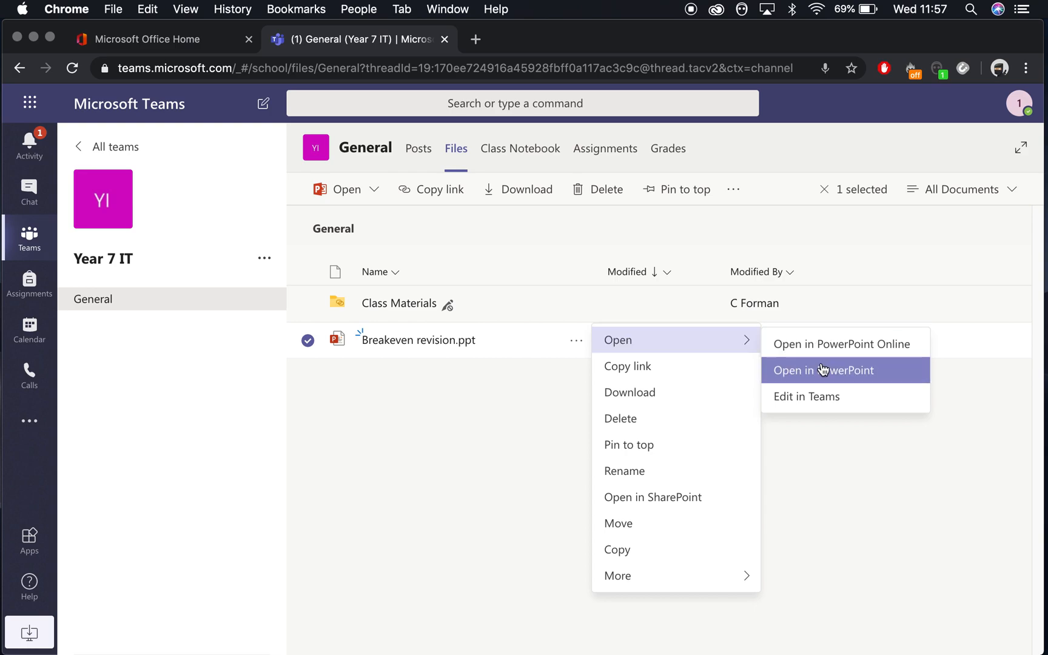
Step: Choose Open in PowerPoint for Breakeven revision.ppt and allow the browser to launch PowerPoint
left_click(824, 369)
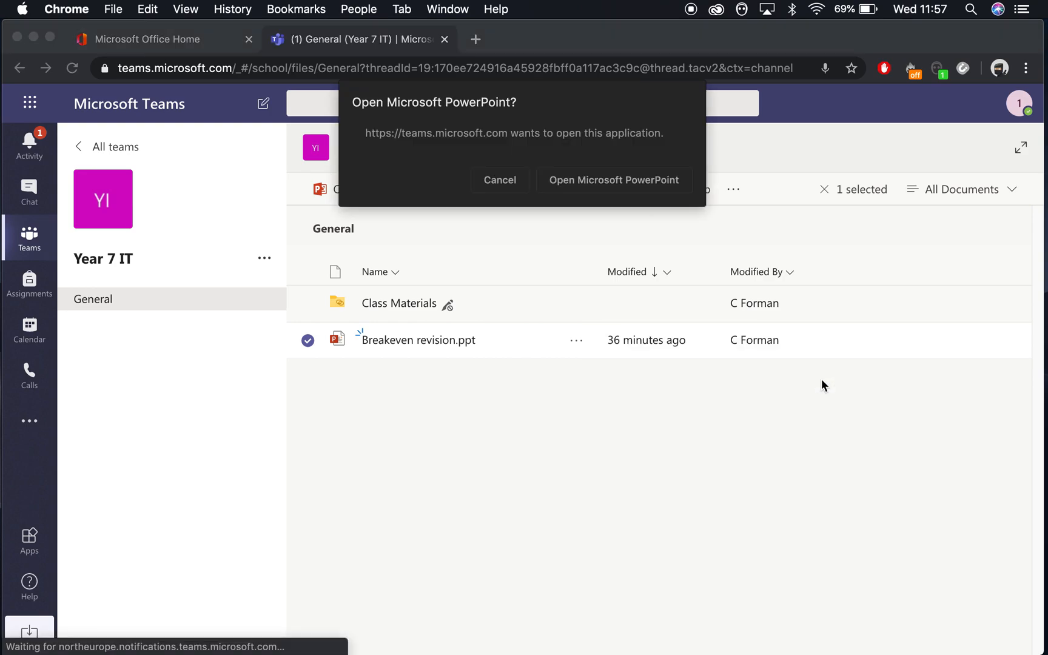
left_click(613, 179)
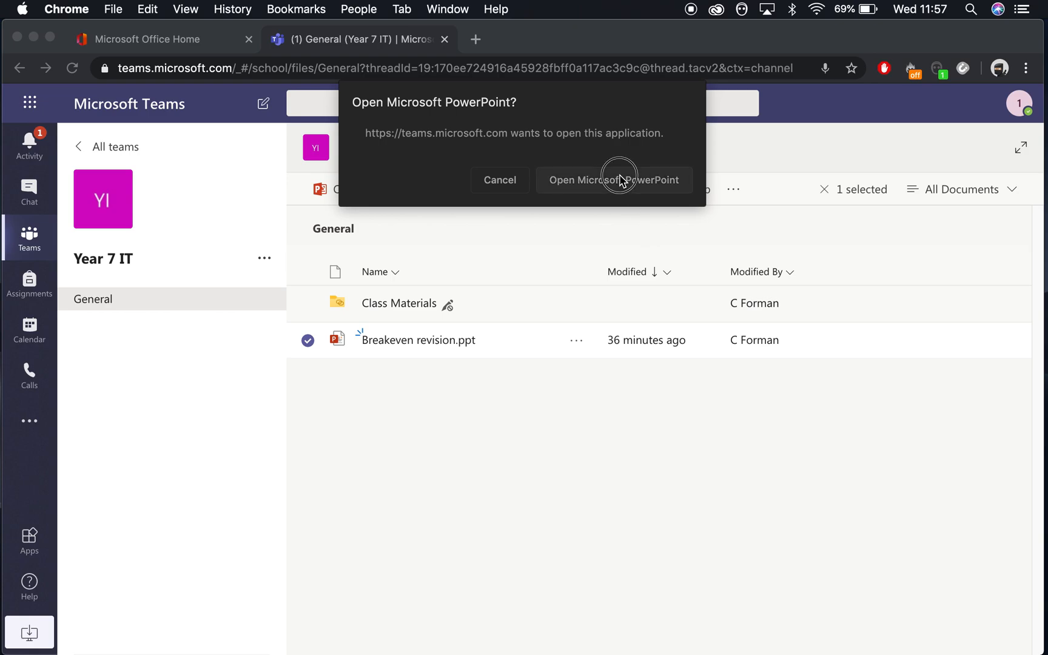
left_click(614, 179)
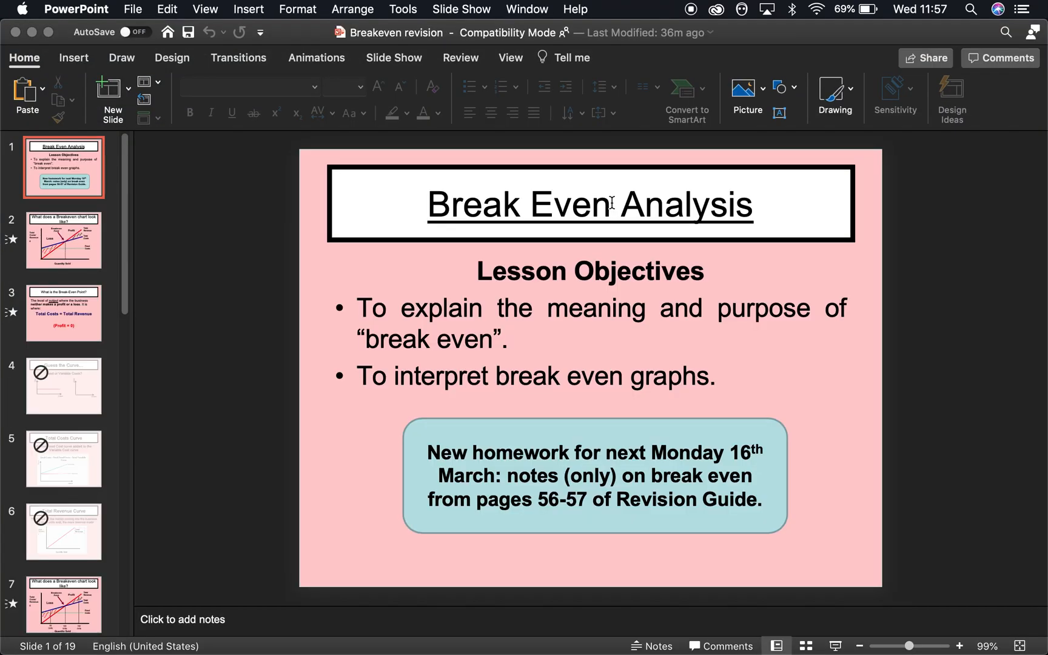
Step: View the Break-Even Point definition slide (3), then the breakeven chart slide (2)
left_click(63, 312)
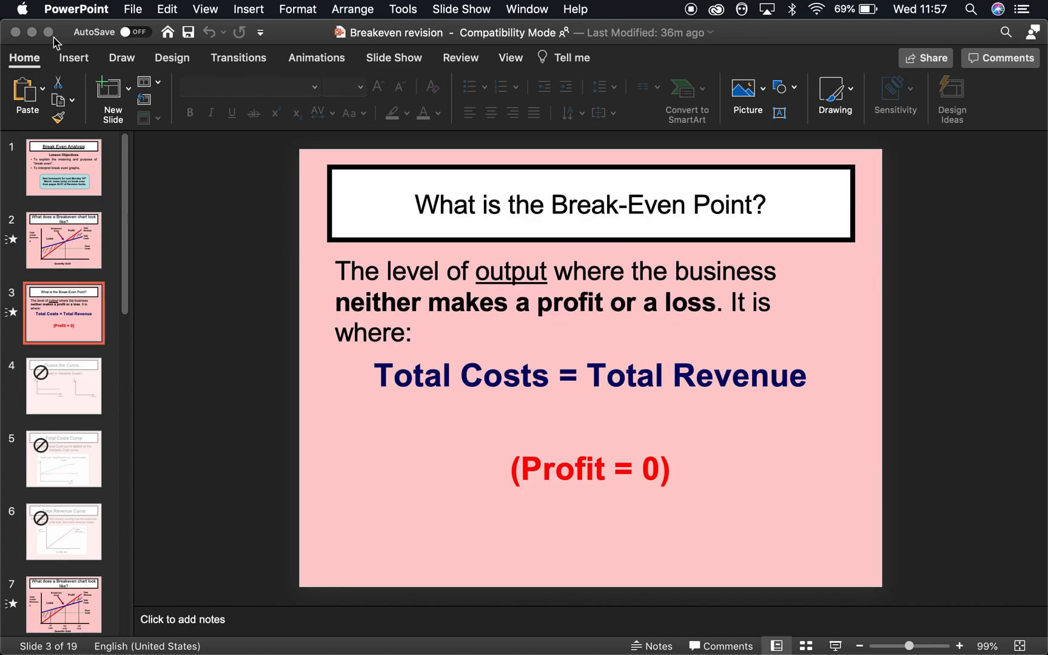
left_click(64, 239)
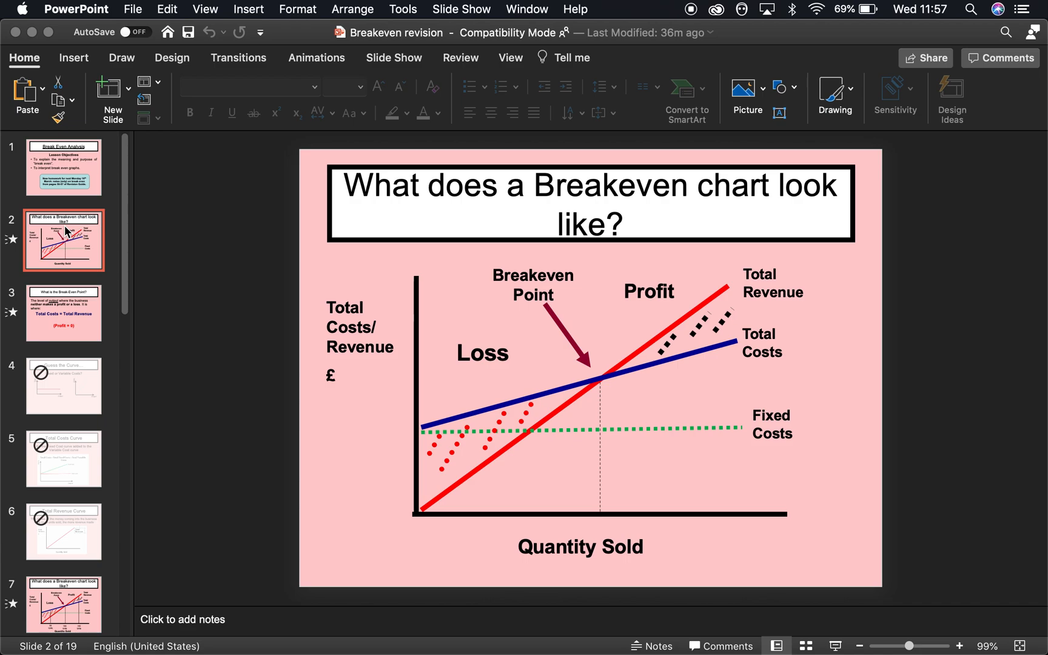
mouse_move(7, 153)
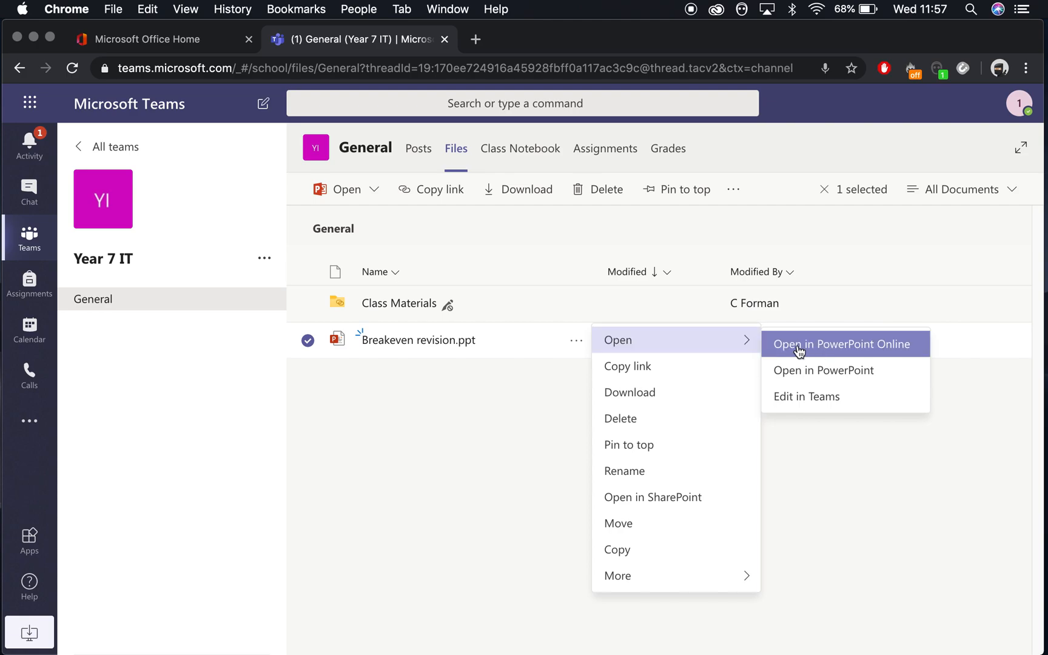
Step: Choose Open in PowerPoint Online for Breakeven revision.ppt
left_click(841, 343)
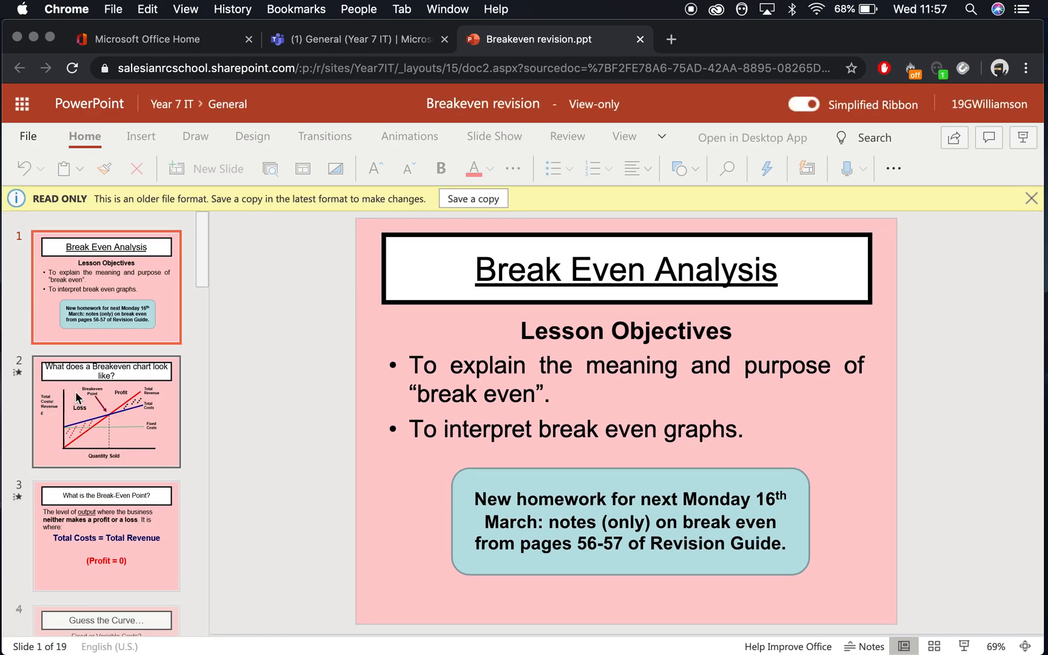
Step: Show the breakeven chart slide and open File > Share, ready to enter a recipient
left_click(105, 412)
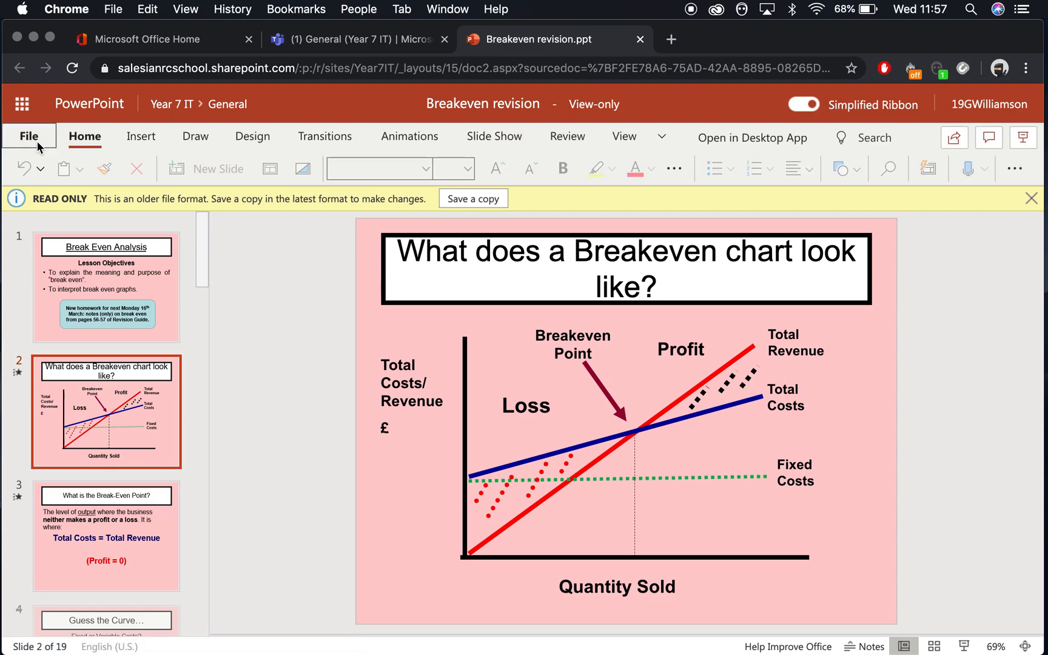
left_click(27, 137)
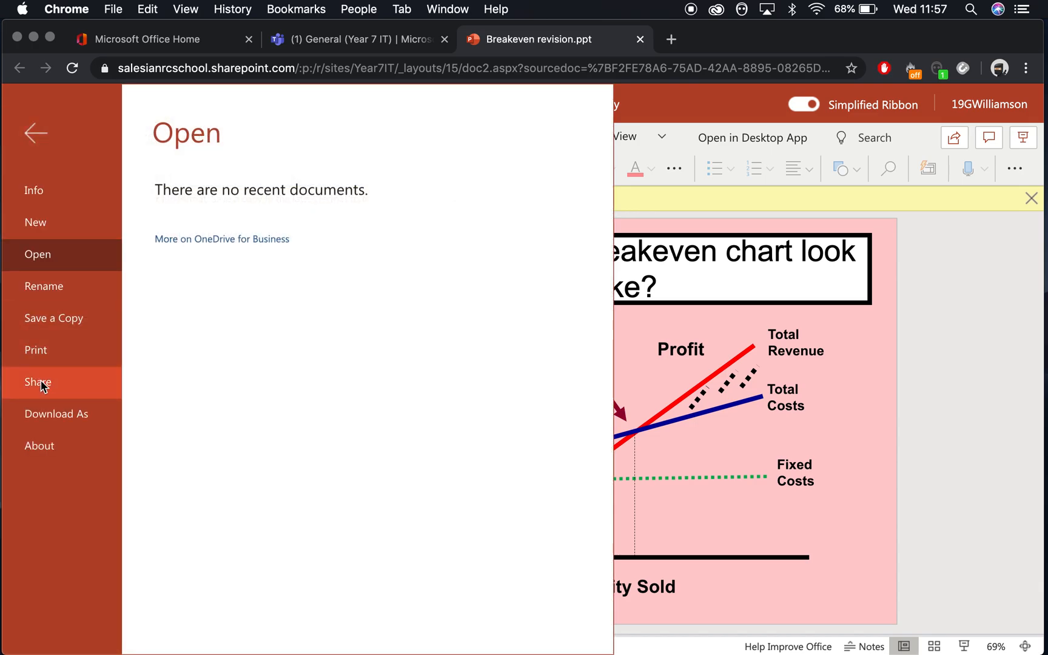
left_click(34, 132)
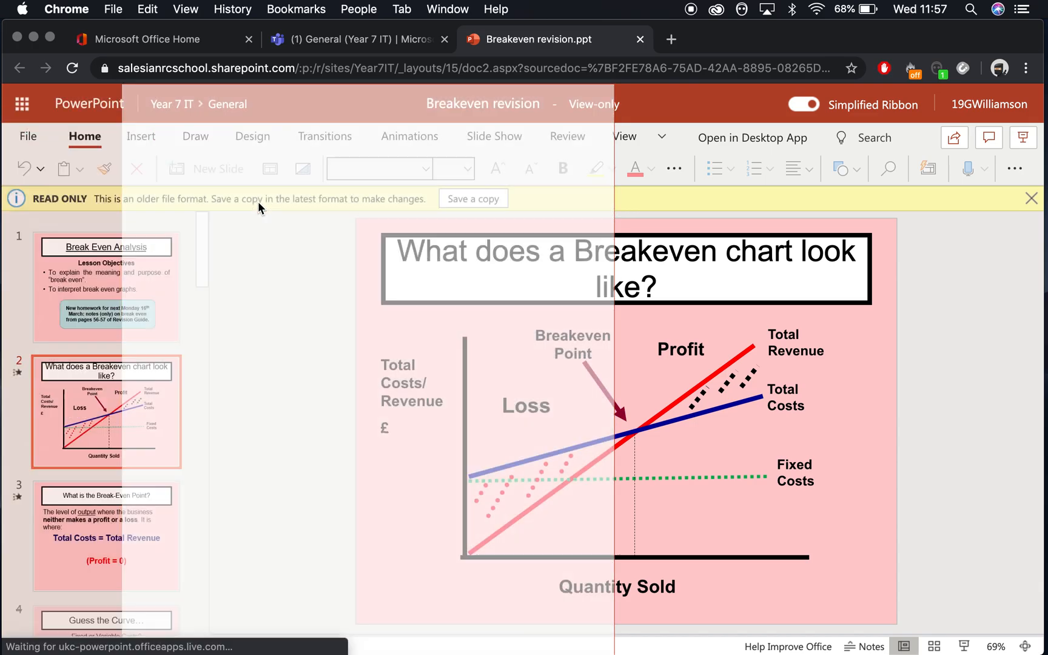
left_click(954, 137)
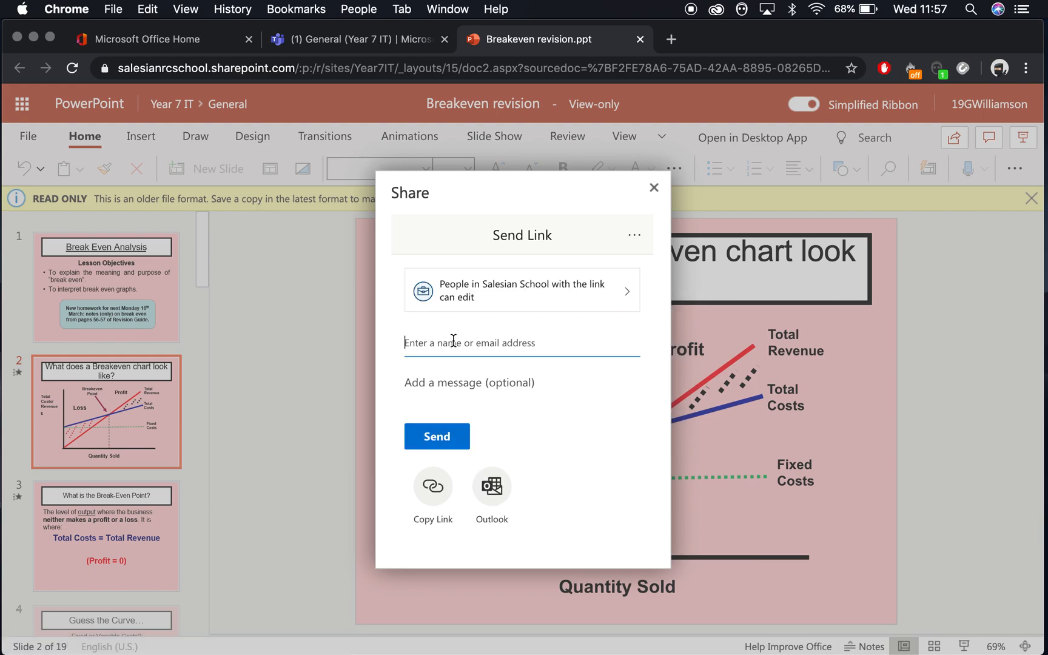
Step: Send the presentation link to the first teacher, found by typing 'cf'
type("cfor")
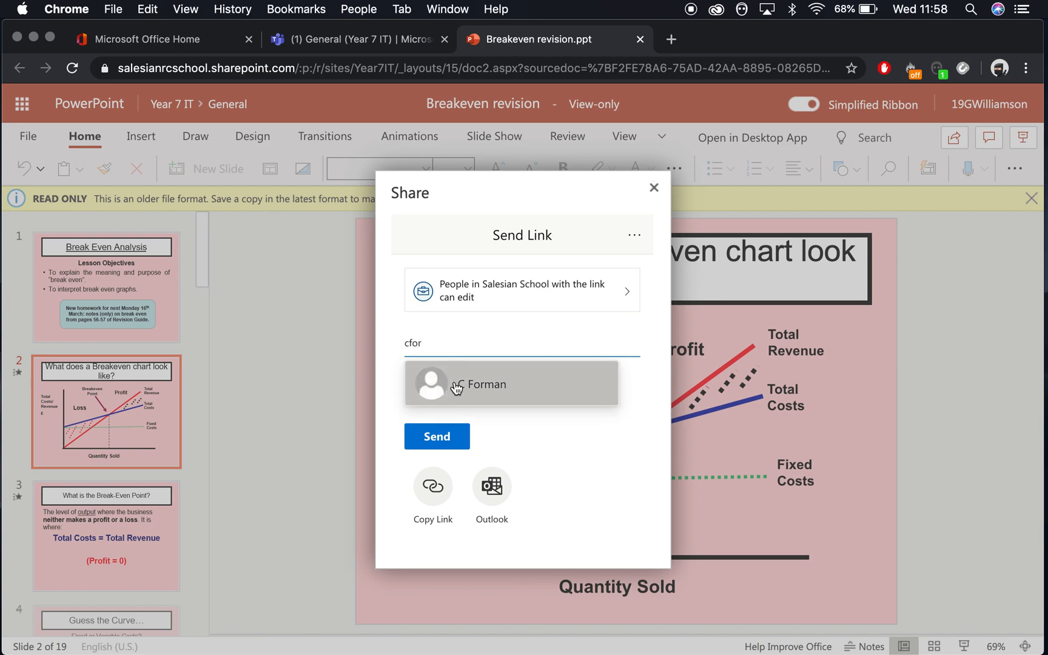
left_click(479, 384)
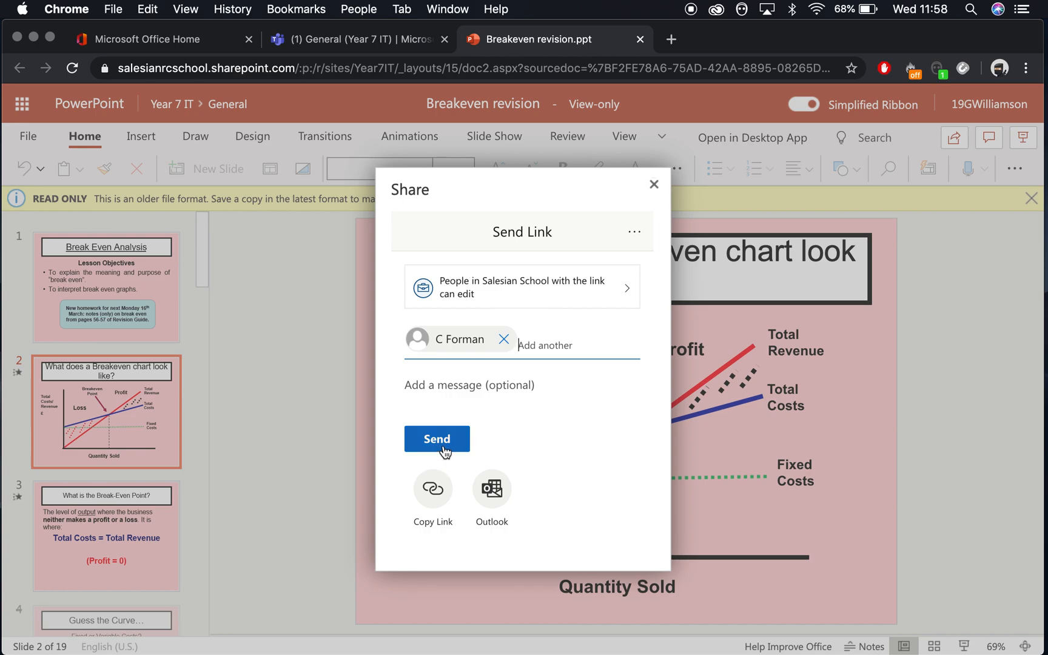
left_click(504, 339)
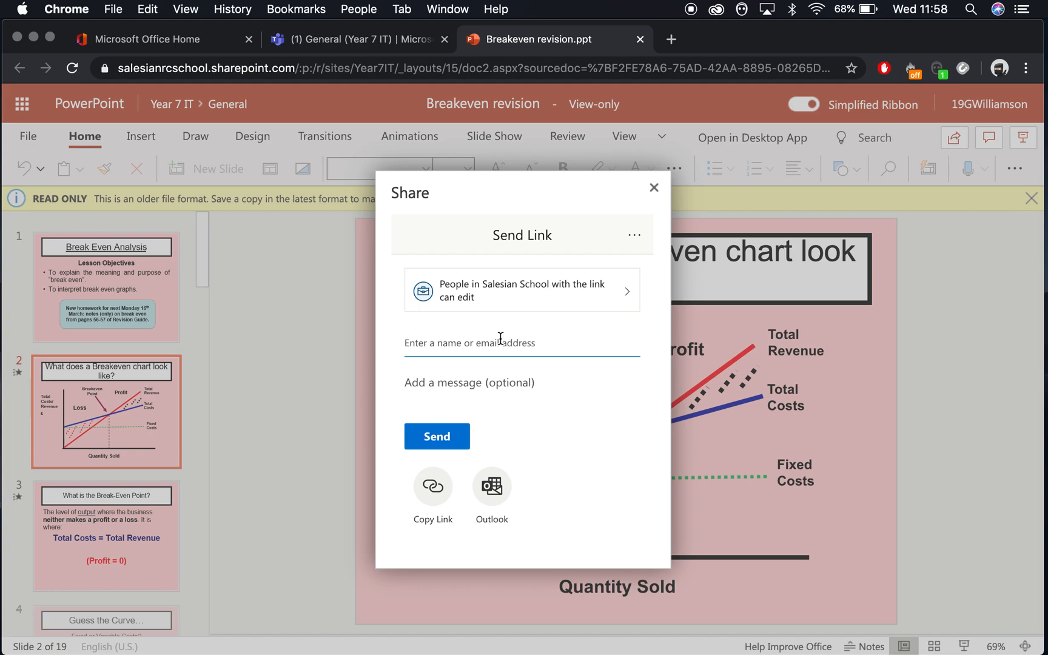
Step: Send the link to the second teacher, found by typing 'obr', and close Share
type("obr")
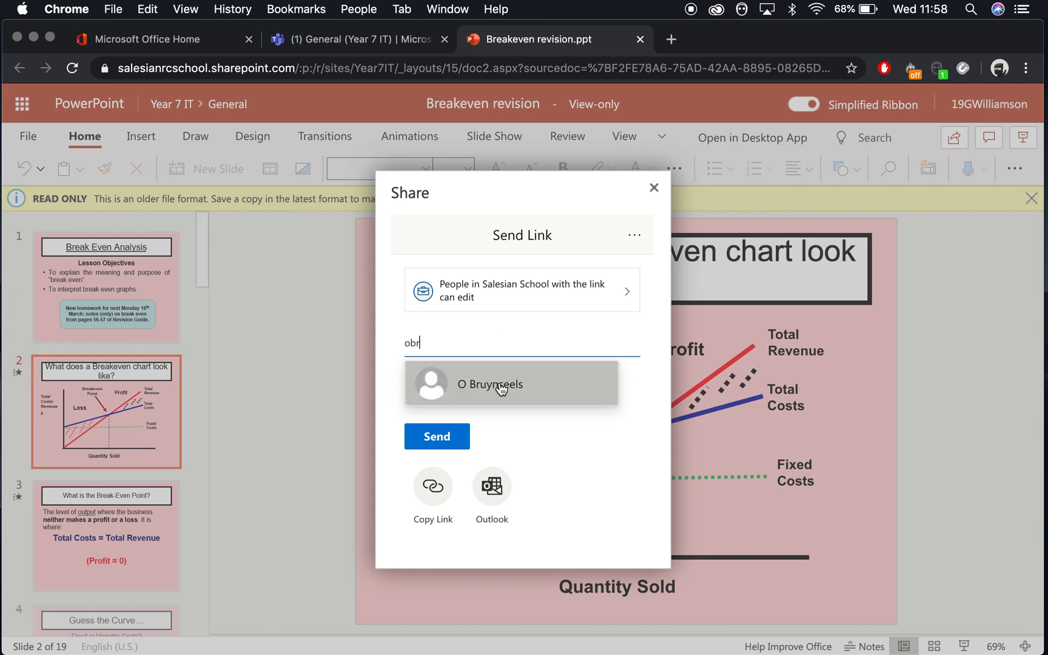
left_click(491, 384)
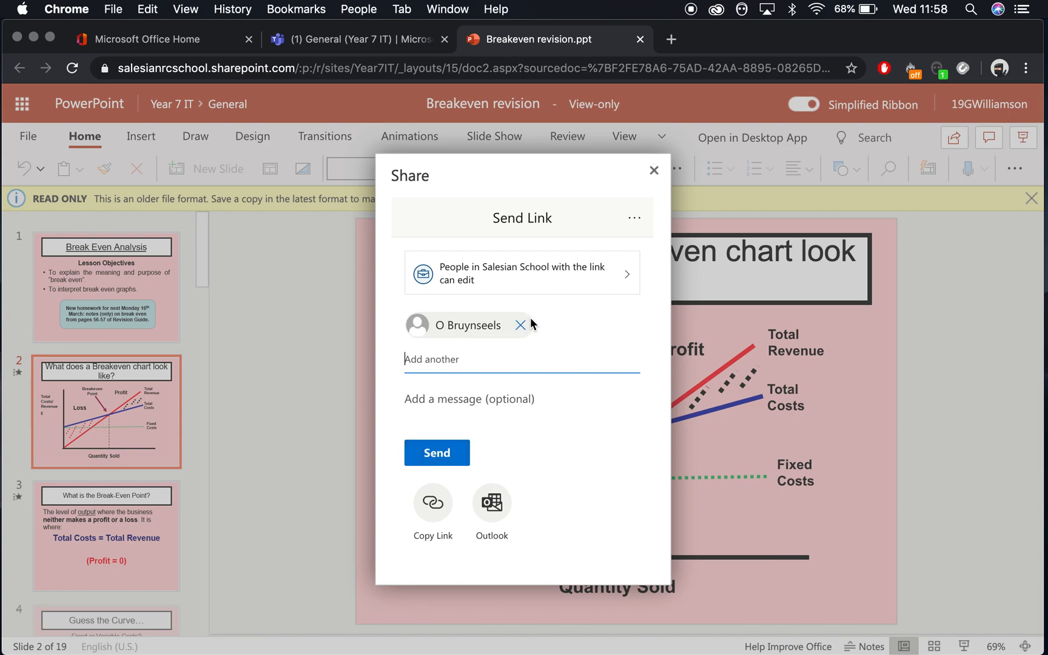
left_click(520, 325)
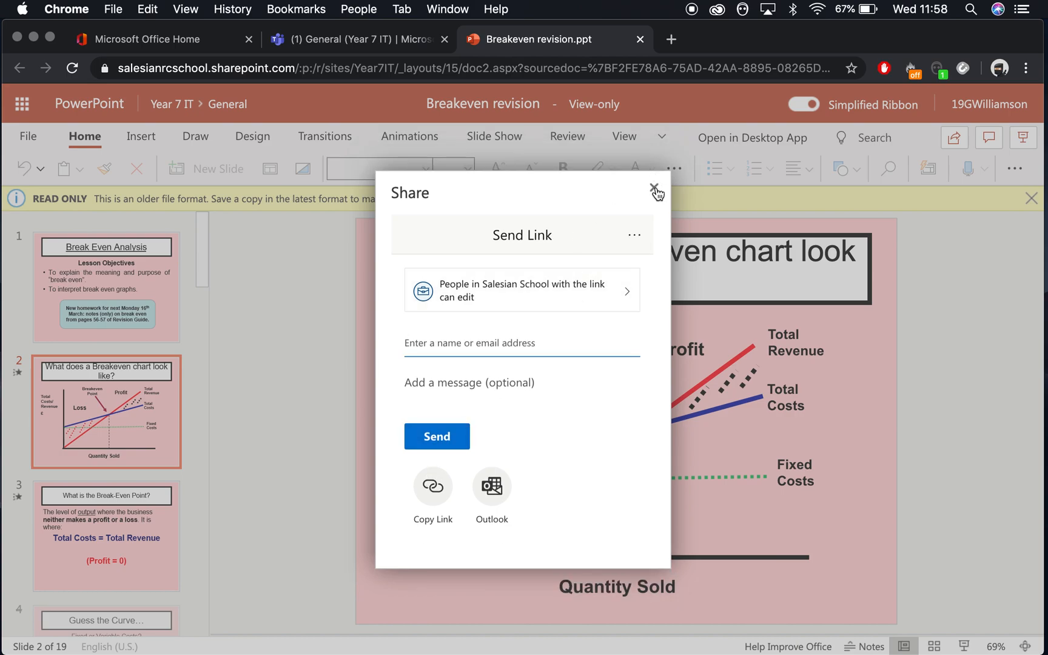
left_click(655, 189)
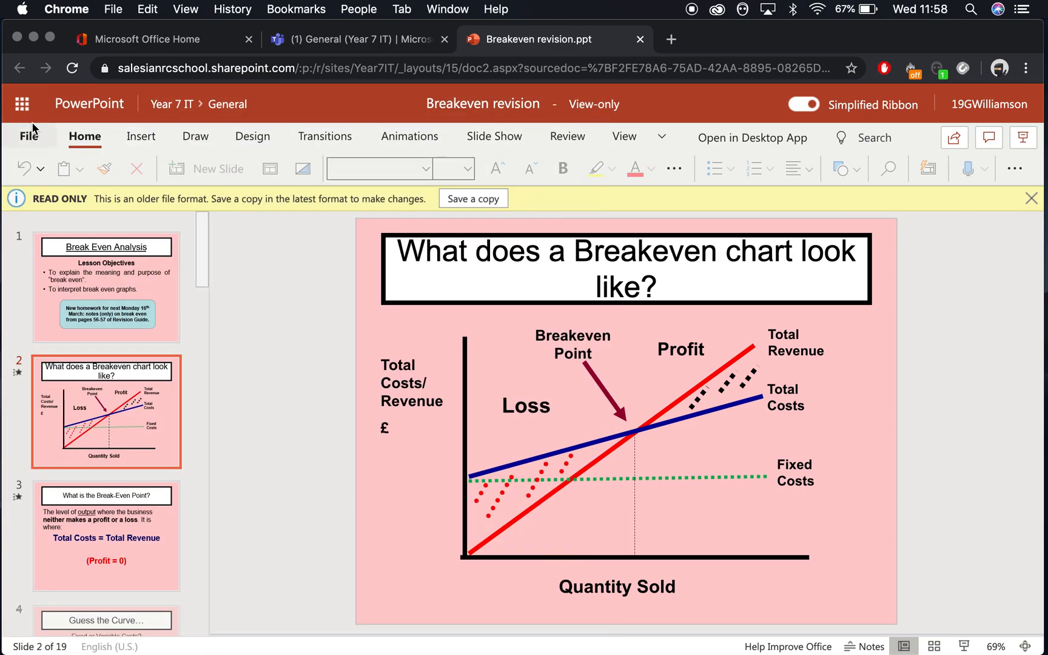
Step: Dismiss the Office app launcher and close the Breakeven revision.ppt browser tab
left_click(20, 104)
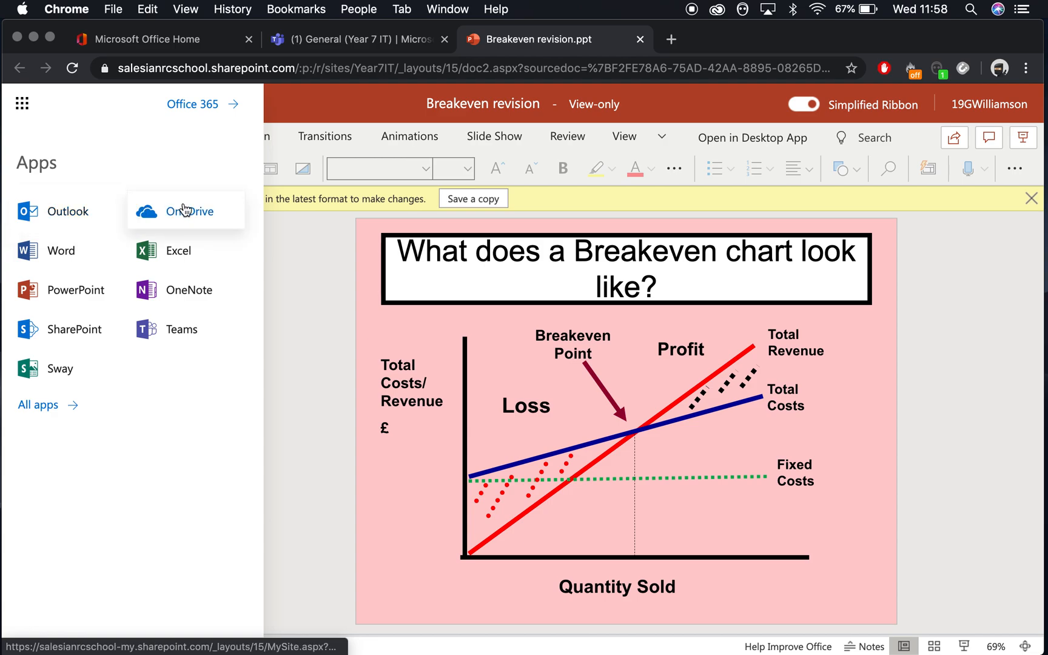
mouse_move(621, 42)
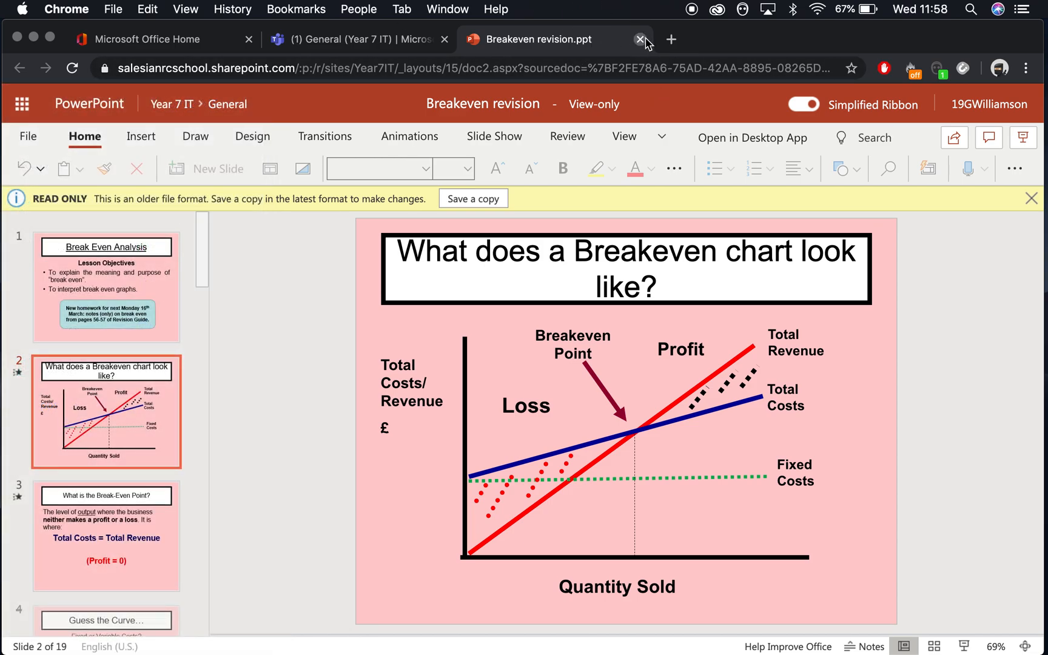
left_click(641, 38)
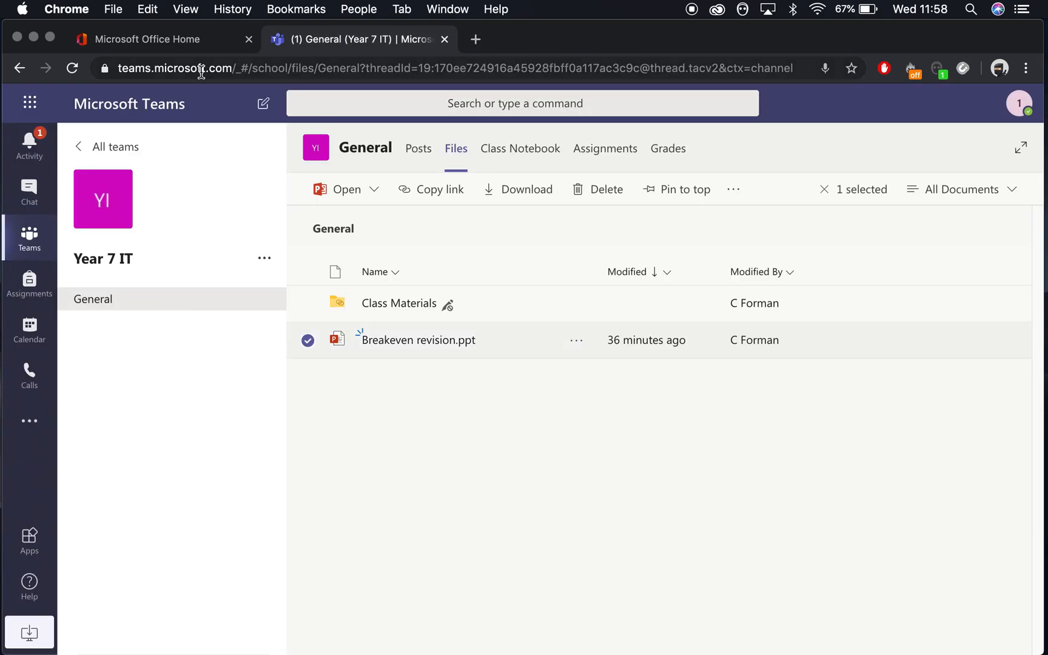
mouse_move(69, 336)
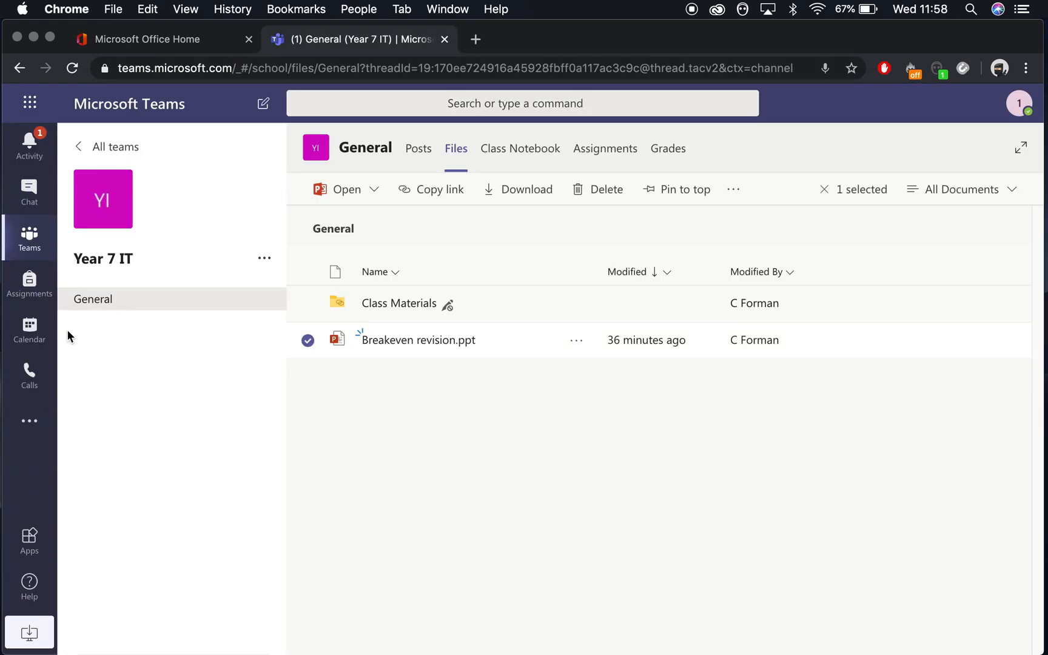
Step: Close the Chrome window showing the Teams Files page
left_click(29, 237)
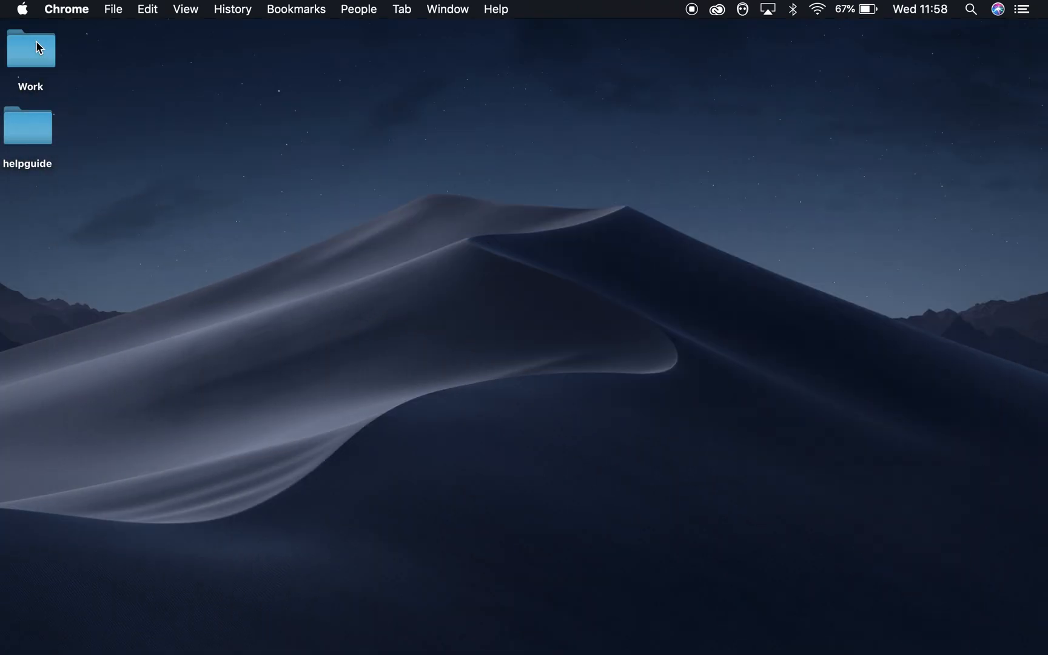
mouse_move(654, 262)
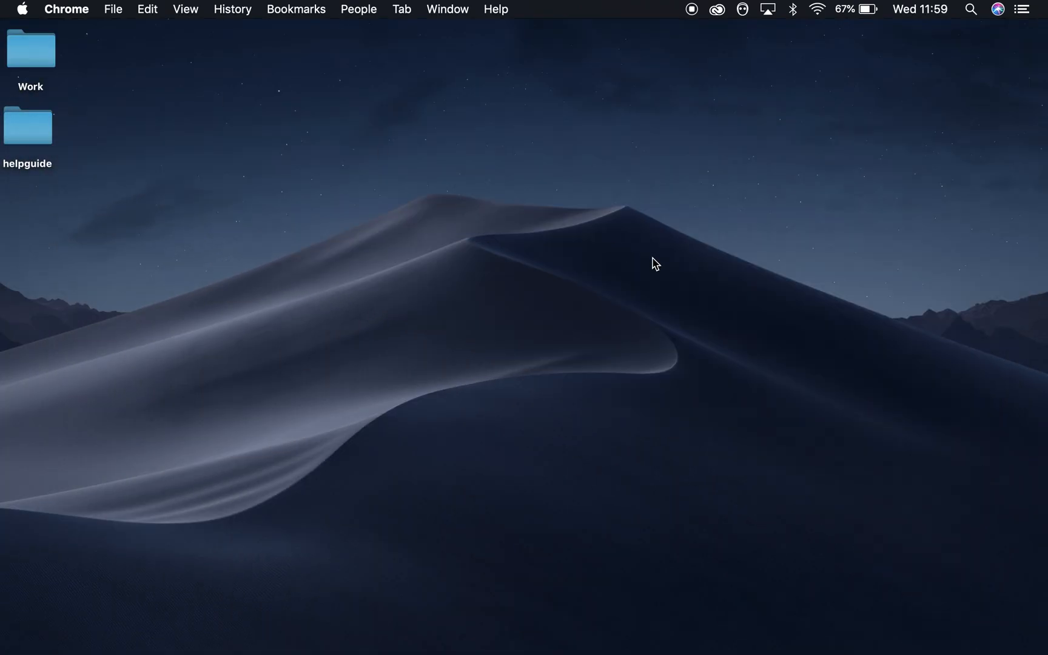